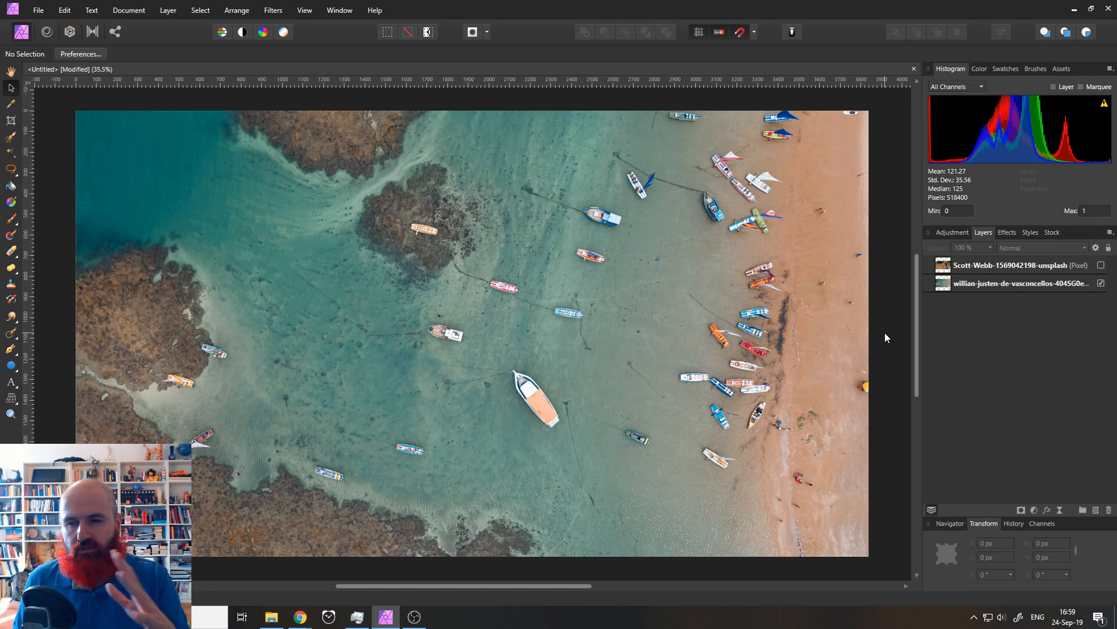
# Duplicate the beach photo layer and set the copy's blend mode to Soft Light
pyautogui.rightClick(1019, 283)
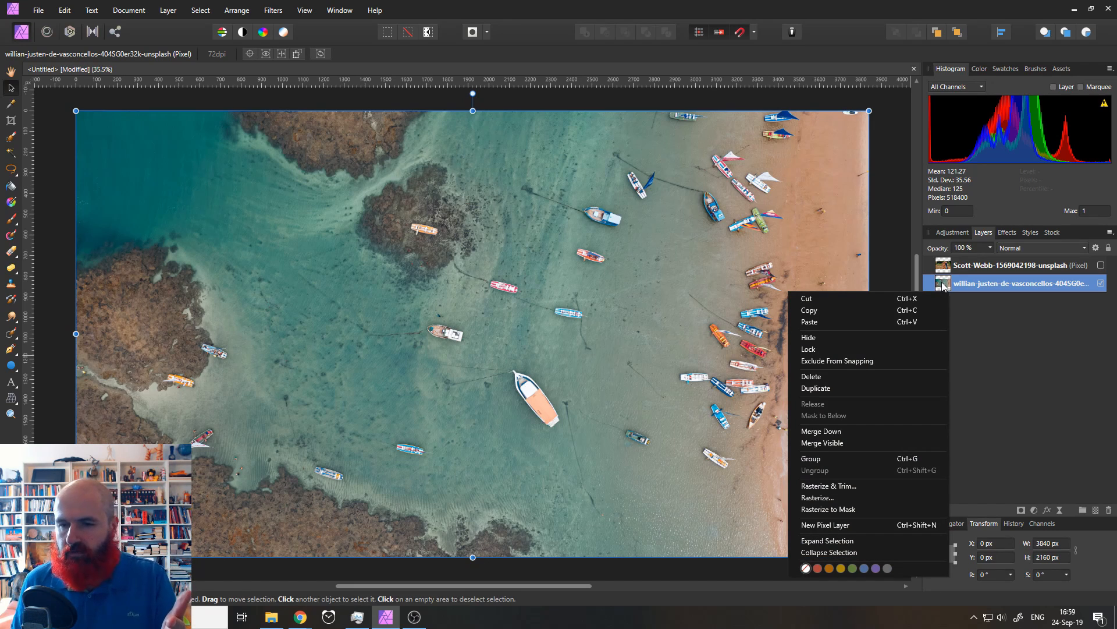
pyautogui.moveTo(842, 388)
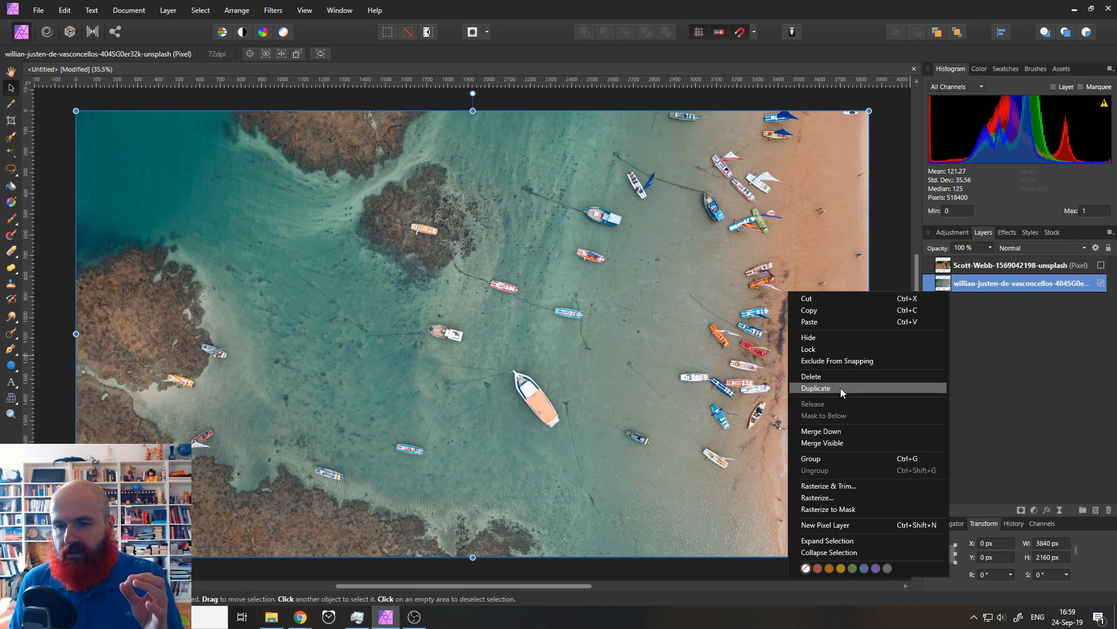
pyautogui.click(815, 388)
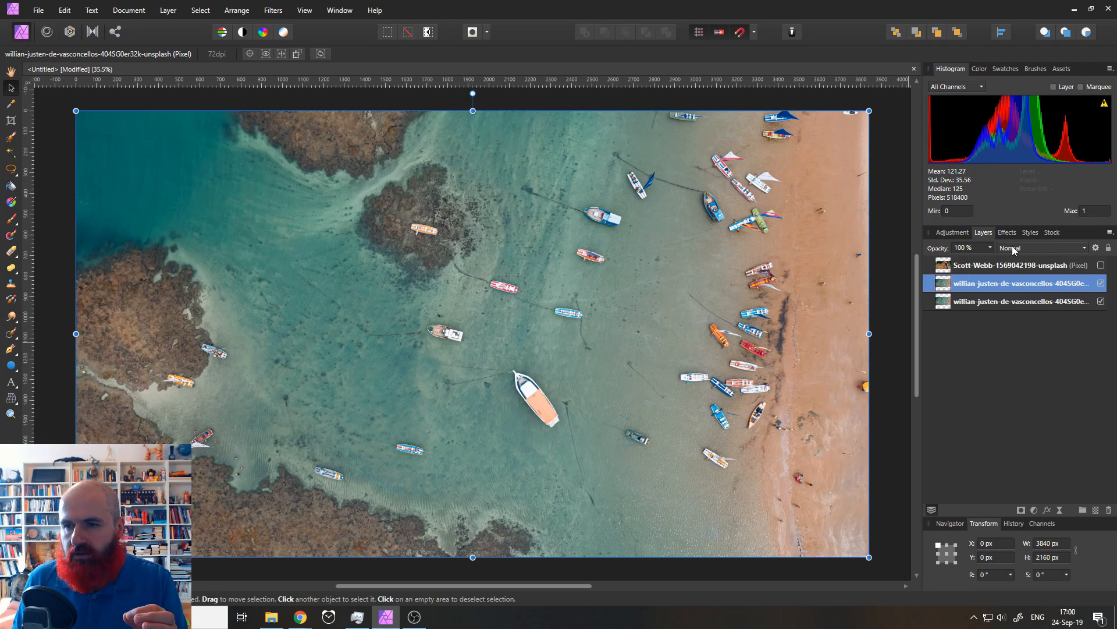
pyautogui.click(1041, 247)
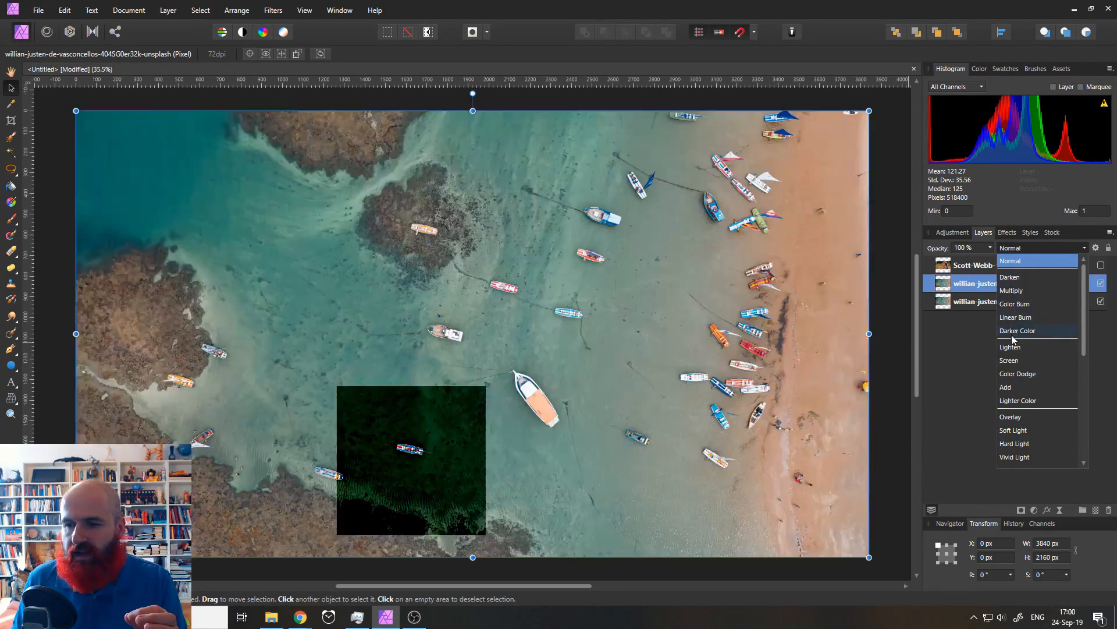
pyautogui.click(1012, 430)
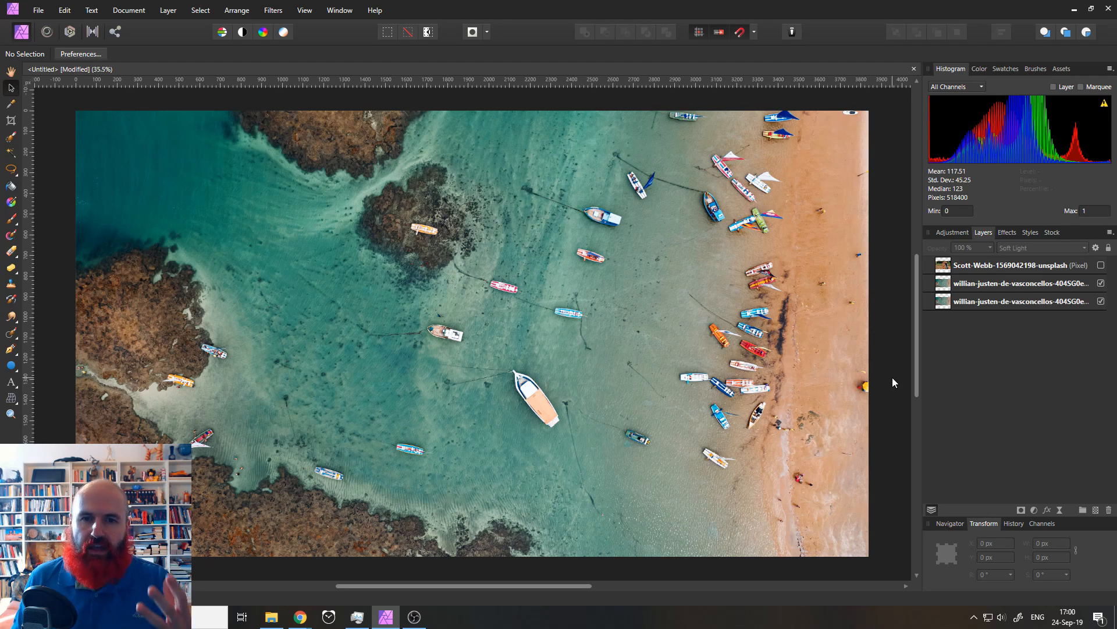
pyautogui.click(1102, 283)
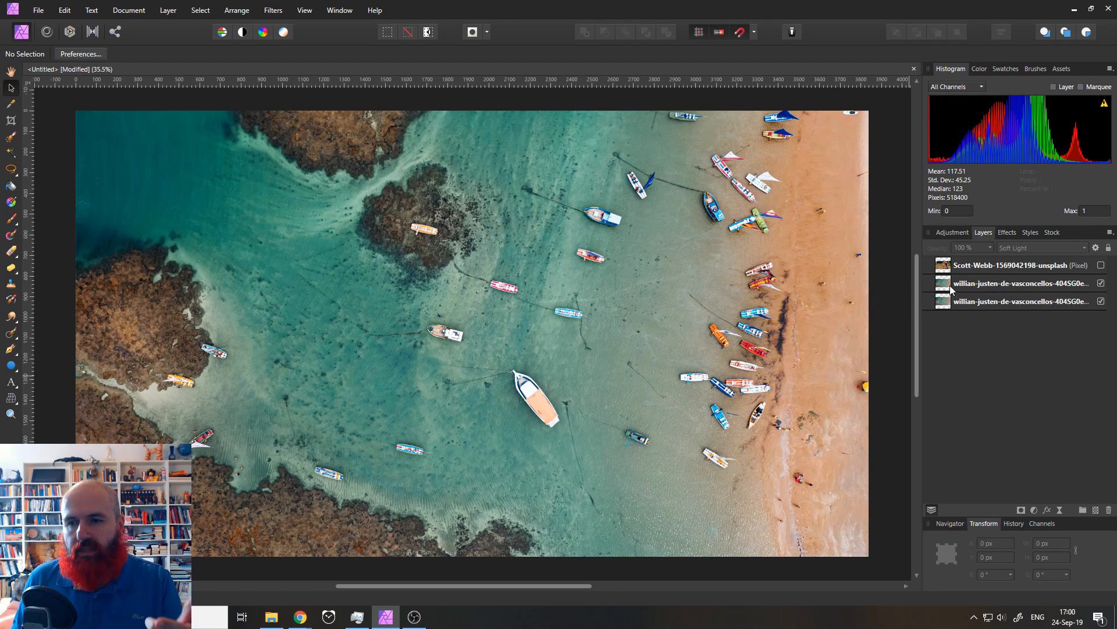
pyautogui.click(1019, 283)
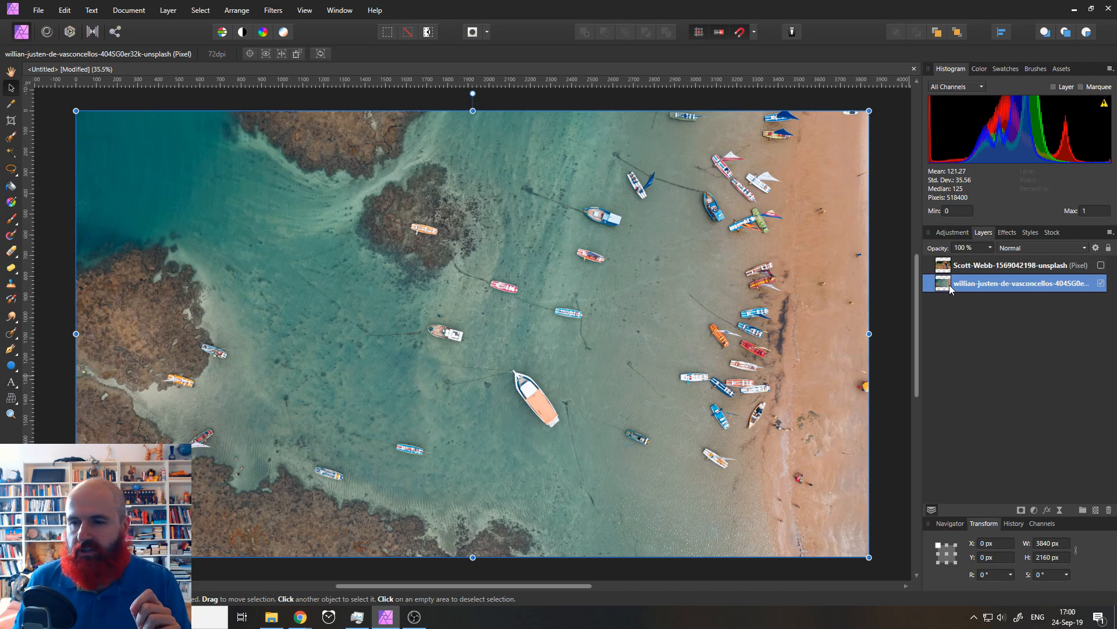
pyautogui.moveTo(1035, 510)
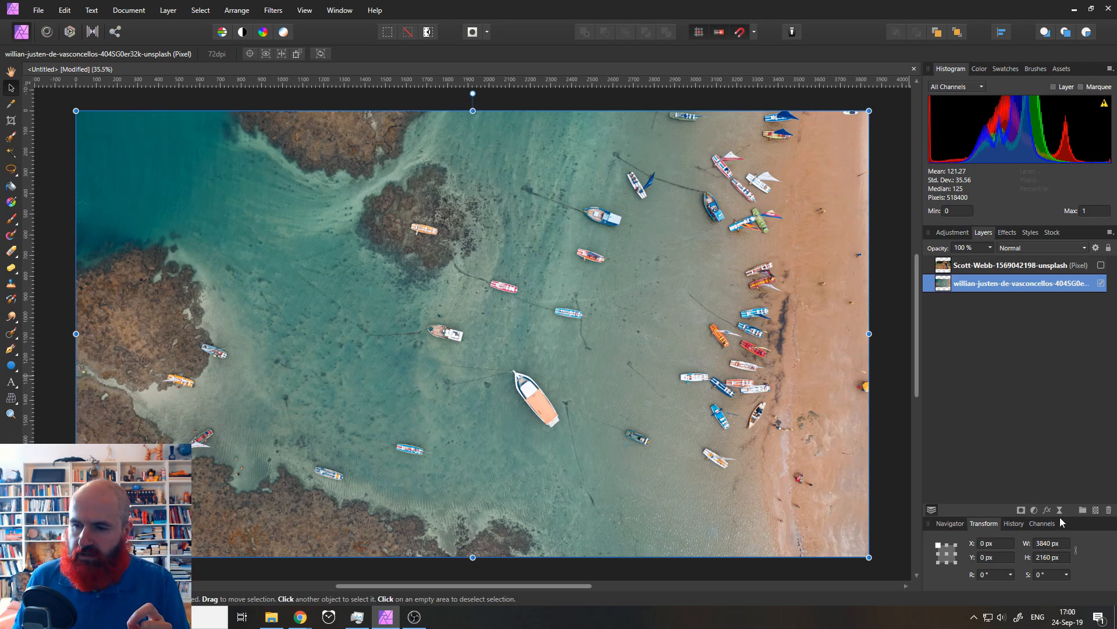
# Open the adjustments list from the Layers panel
pyautogui.click(1034, 510)
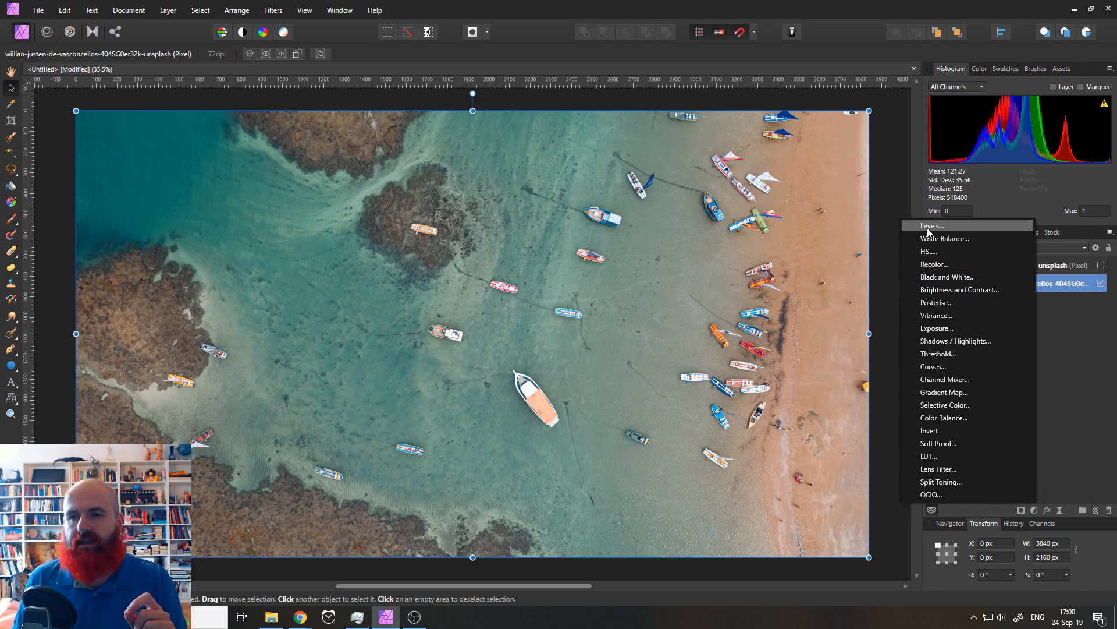
# Add a Levels adjustment above the beach photo and move its dialog aside
pyautogui.click(933, 225)
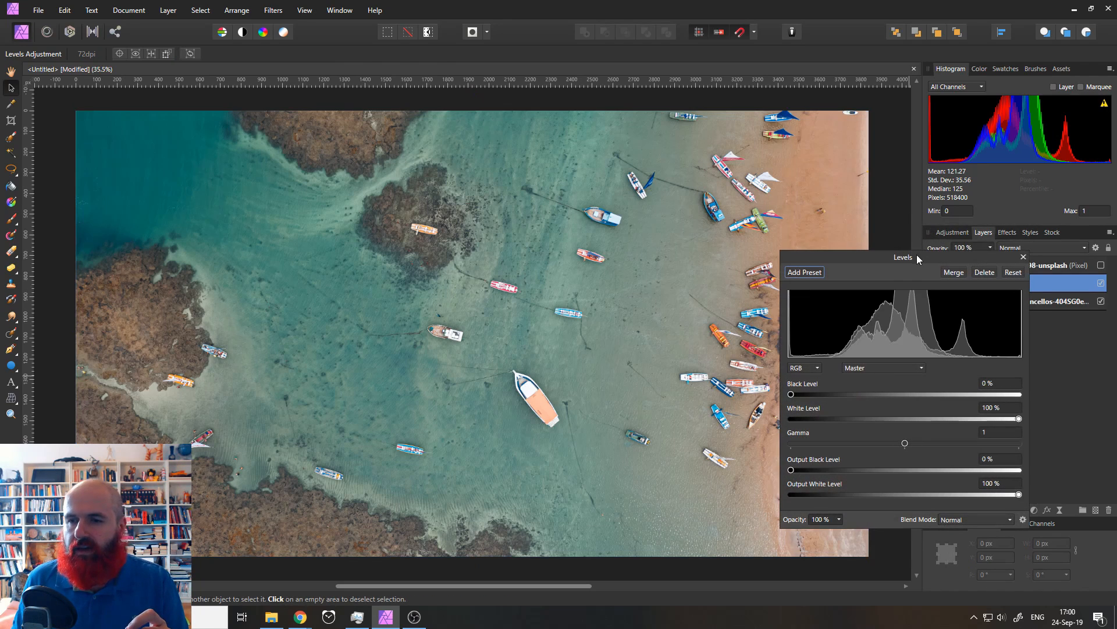
pyautogui.moveTo(902, 256); pyautogui.dragTo(806, 256)
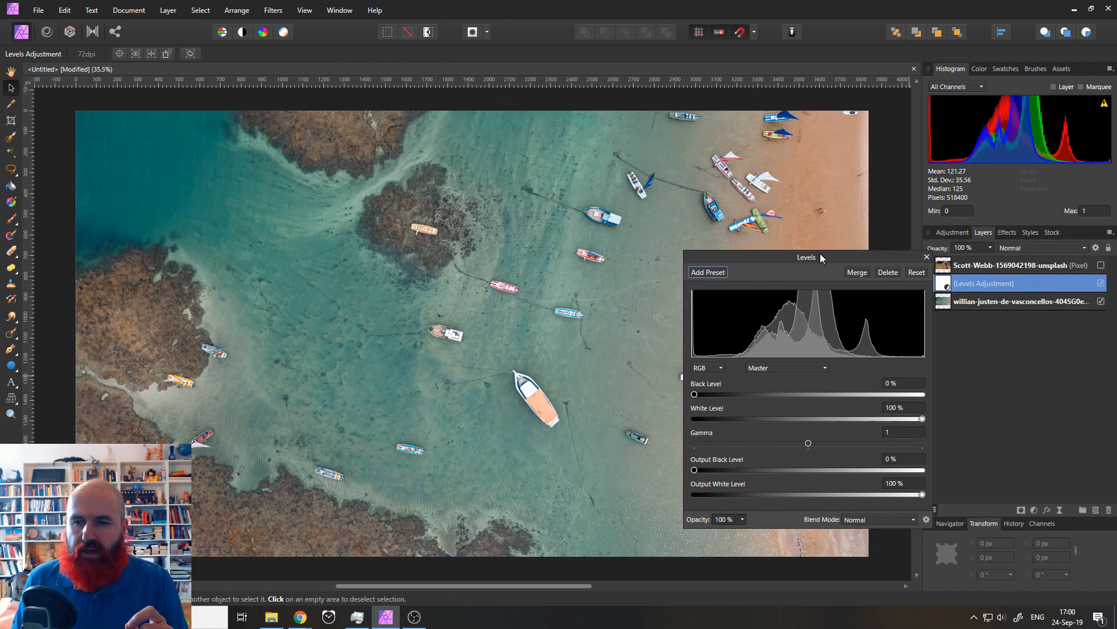
pyautogui.moveTo(791, 327)
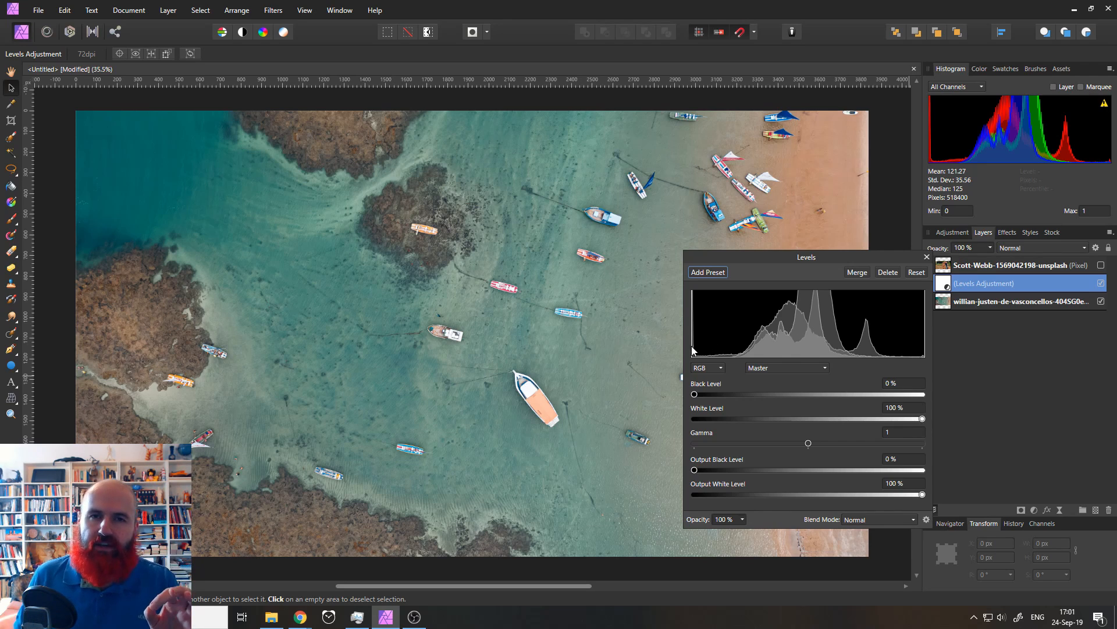
pyautogui.moveTo(843, 355)
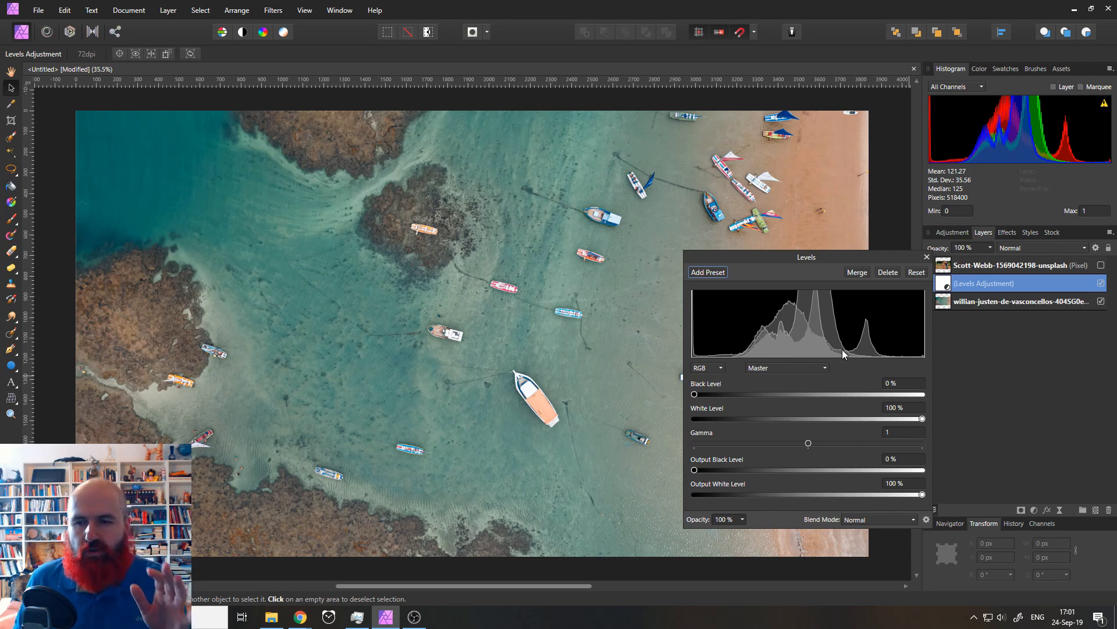
pyautogui.moveTo(929, 333)
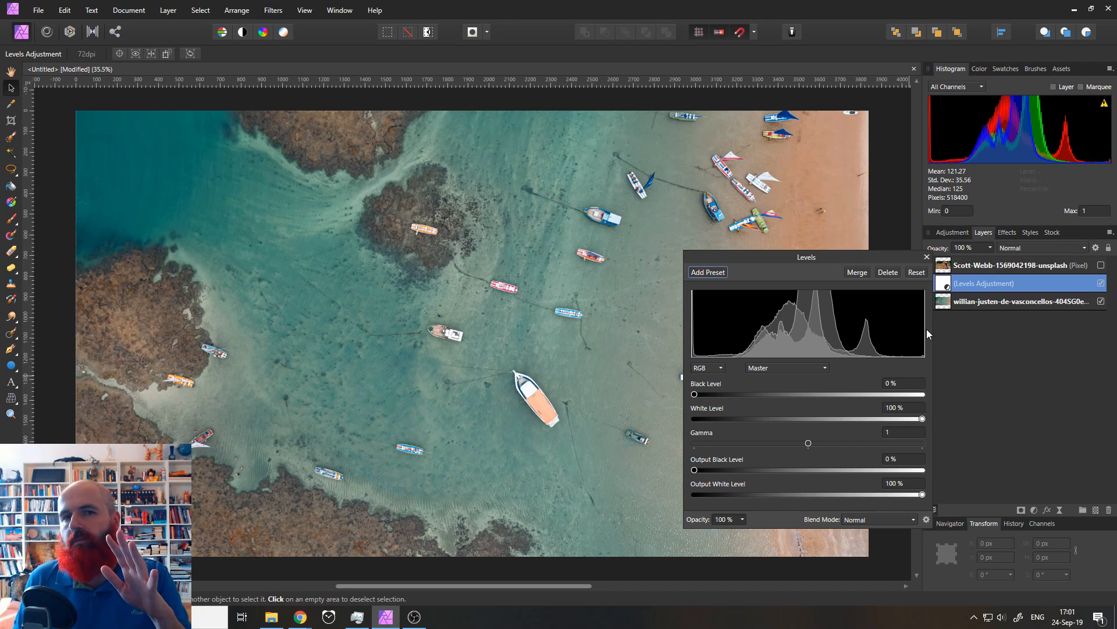
pyautogui.moveTo(789, 318)
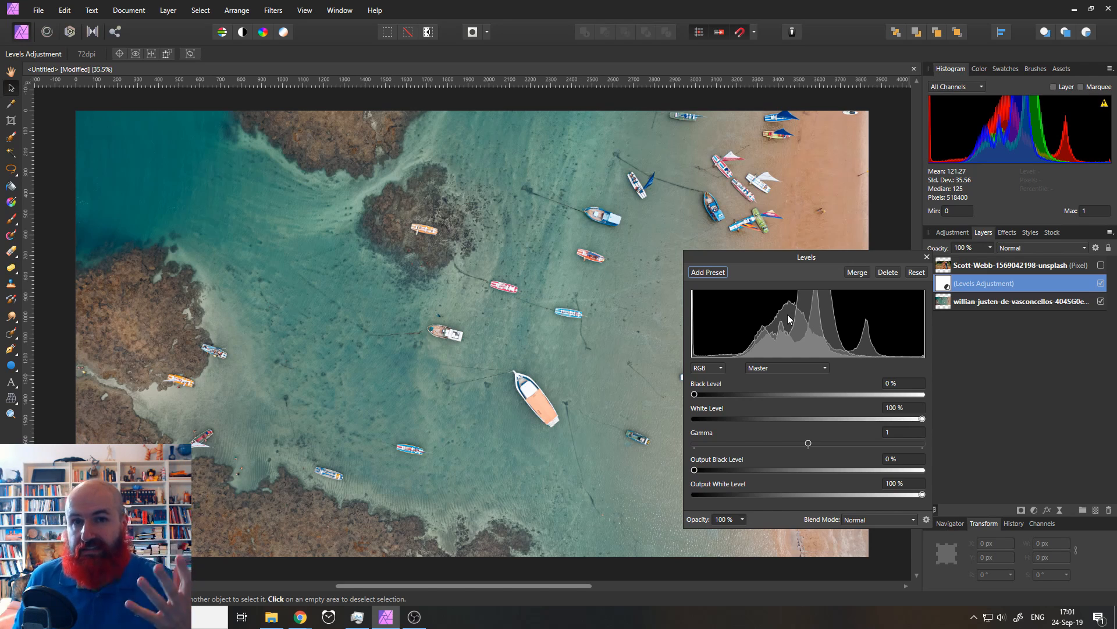
pyautogui.moveTo(724, 403)
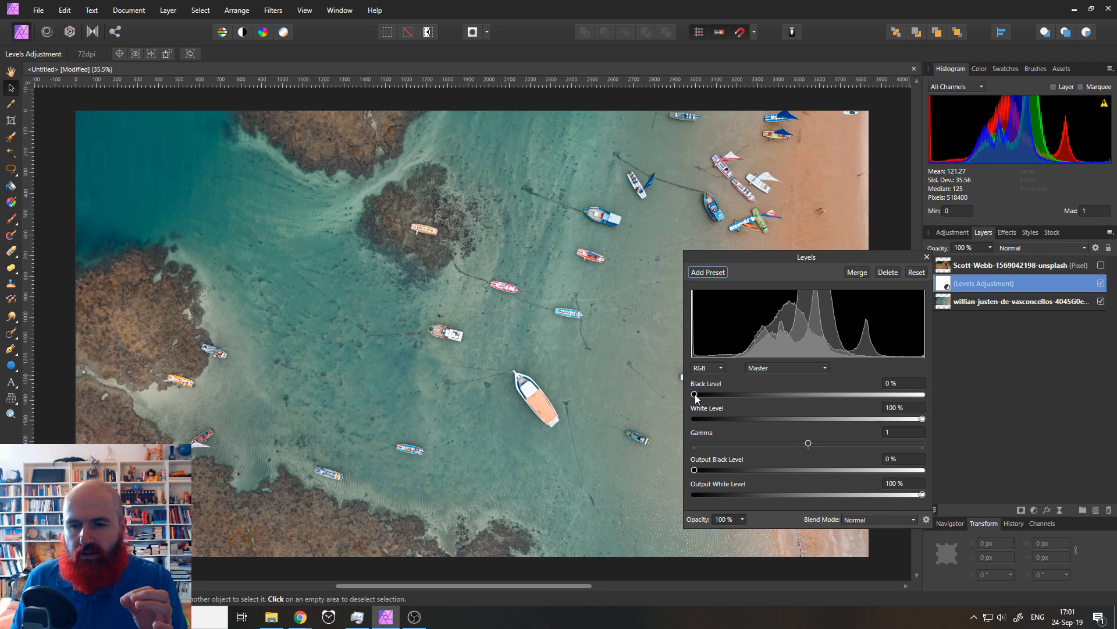
# Set the Levels black level to 19% and the white level to about 87%
pyautogui.moveTo(692, 395); pyautogui.dragTo(697, 395)
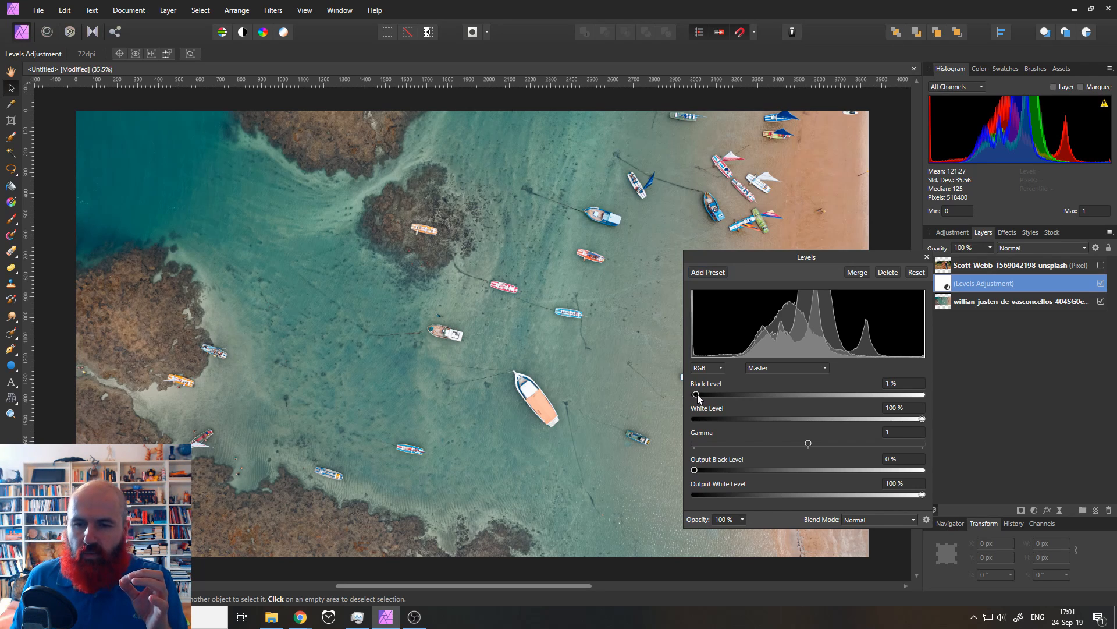
pyautogui.moveTo(696, 394); pyautogui.dragTo(730, 394)
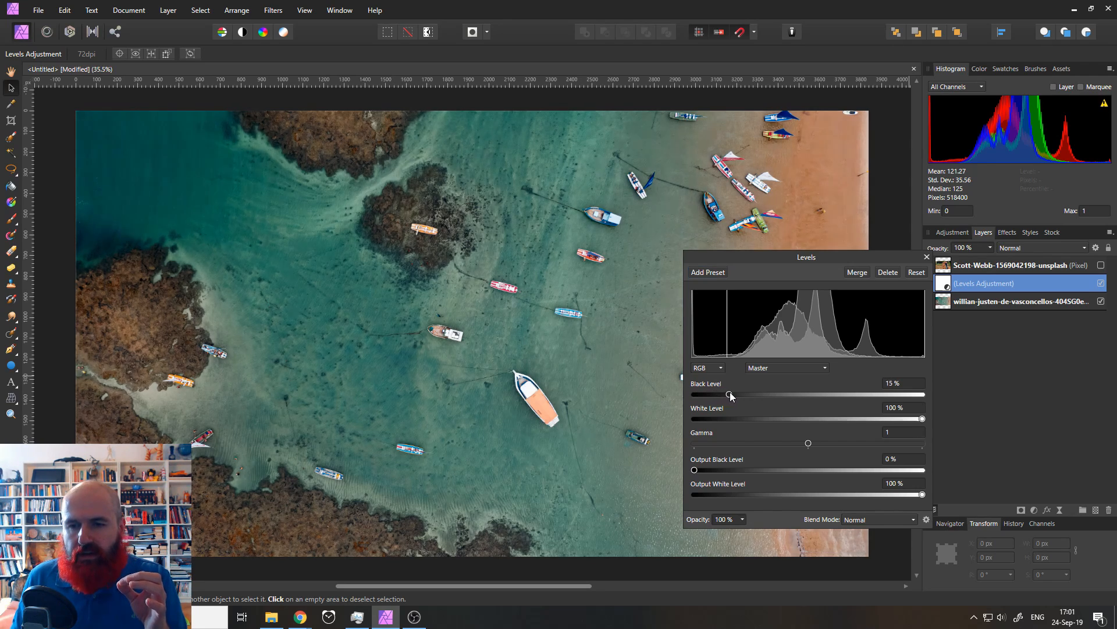
pyautogui.moveTo(730, 394); pyautogui.dragTo(721, 394)
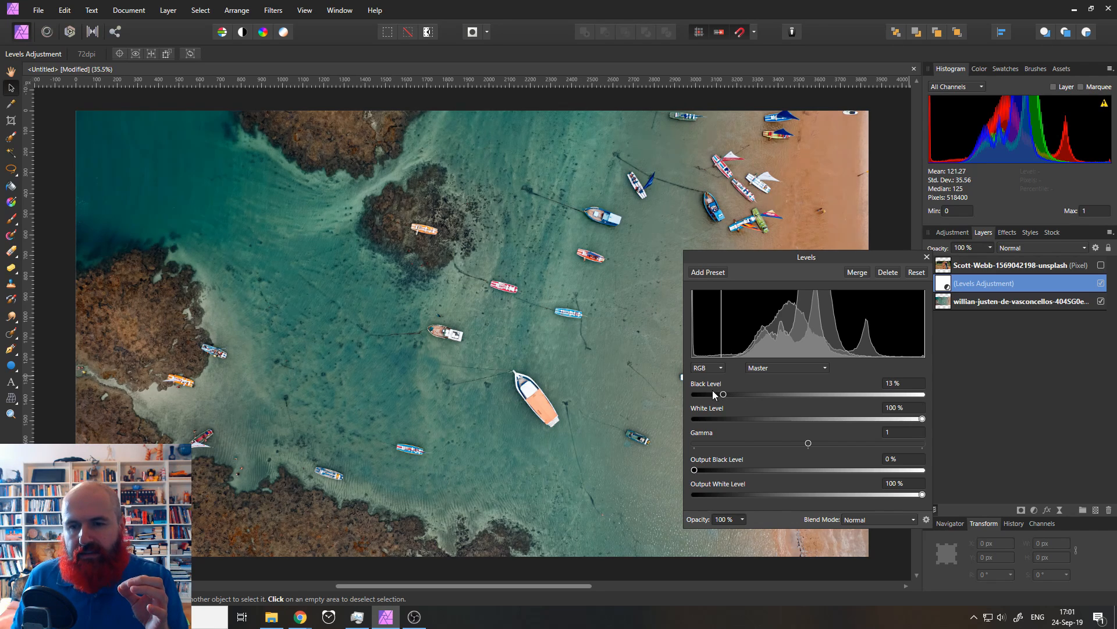
pyautogui.moveTo(723, 394); pyautogui.dragTo(729, 394)
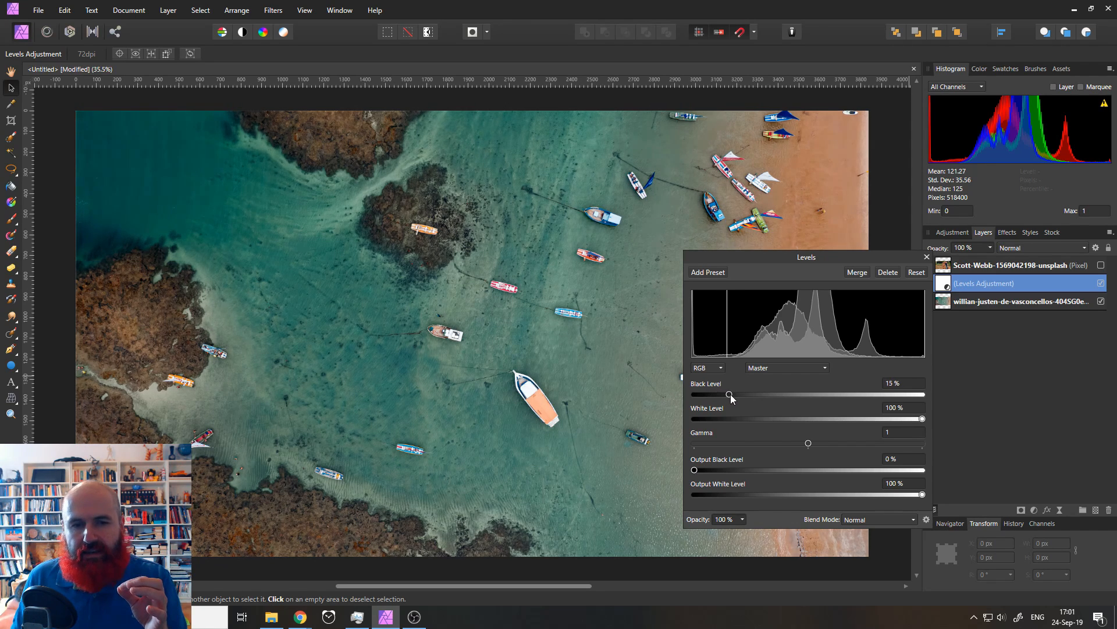
pyautogui.moveTo(731, 394); pyautogui.dragTo(726, 394)
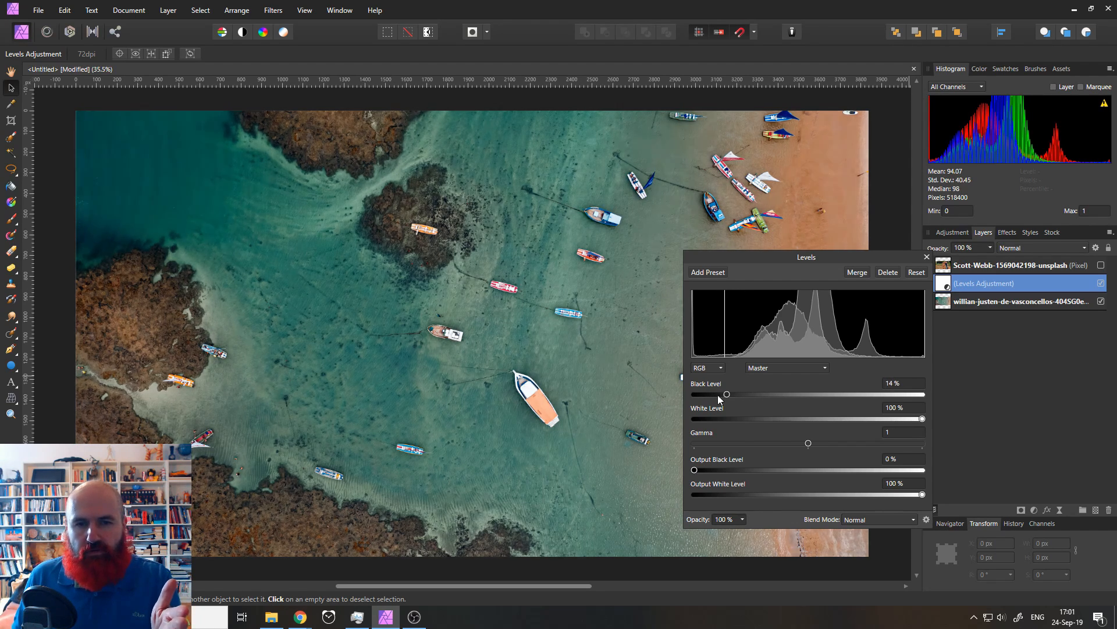
pyautogui.moveTo(727, 394); pyautogui.dragTo(723, 394)
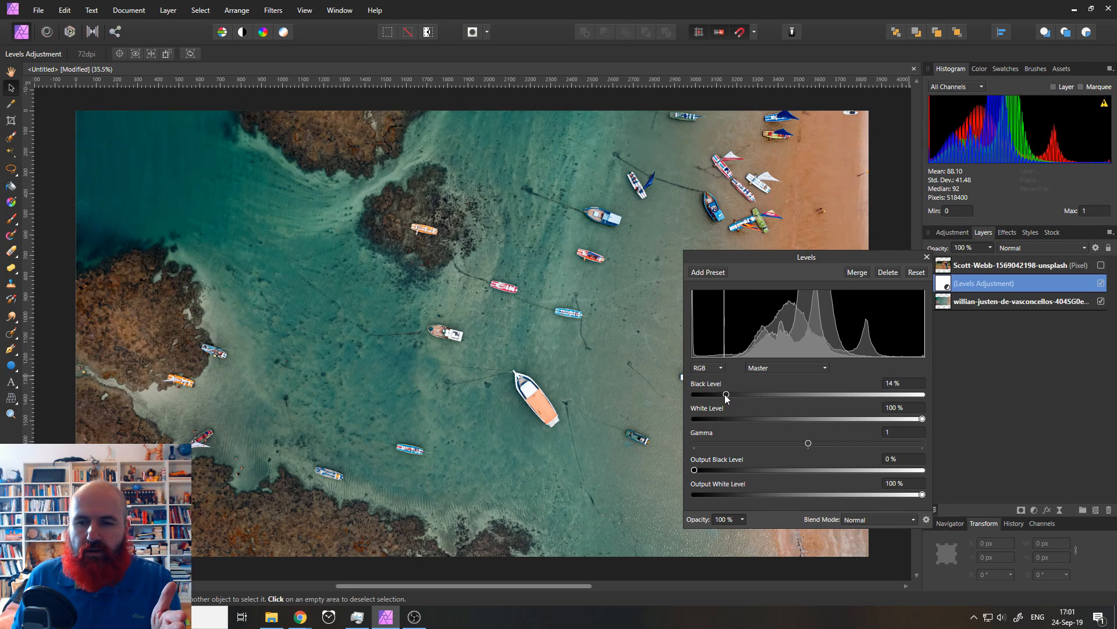
pyautogui.moveTo(726, 394); pyautogui.dragTo(740, 394)
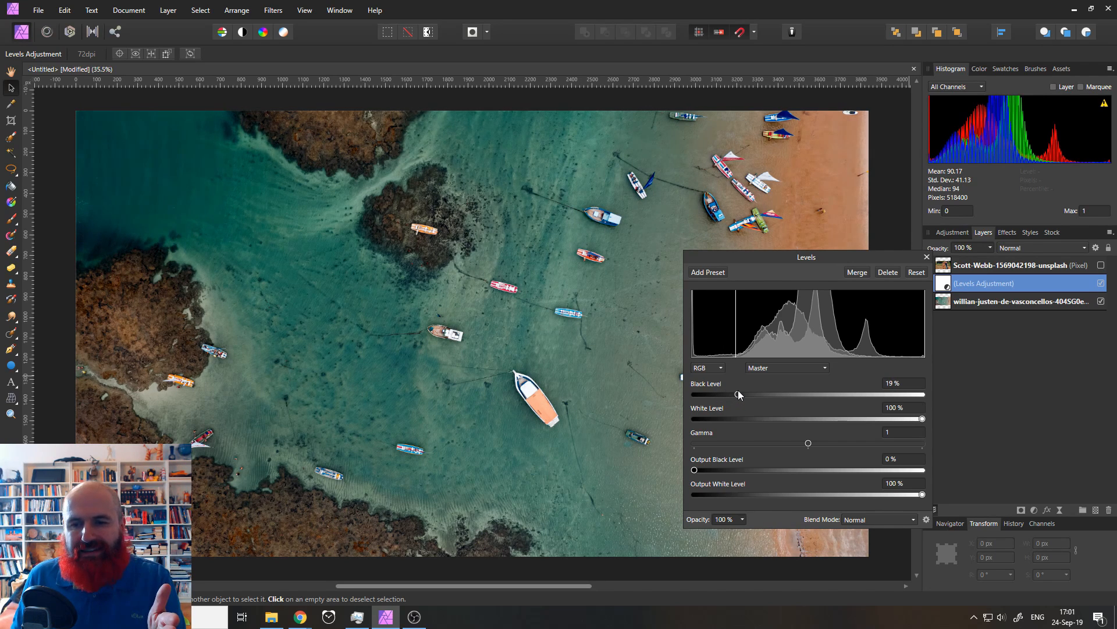
pyautogui.moveTo(734, 349)
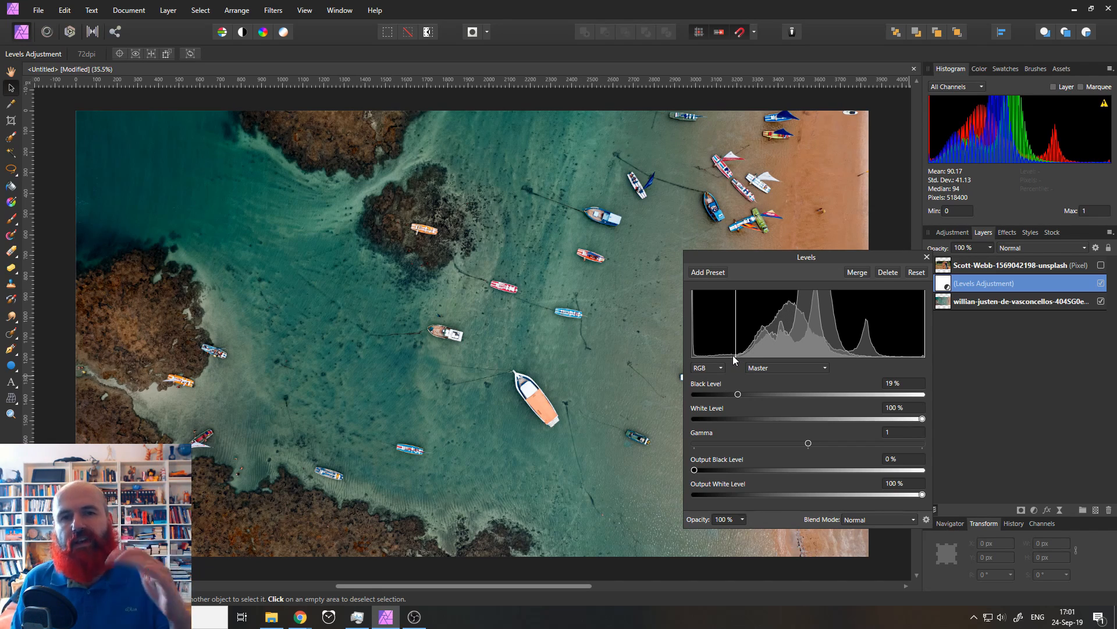
pyautogui.moveTo(730, 358)
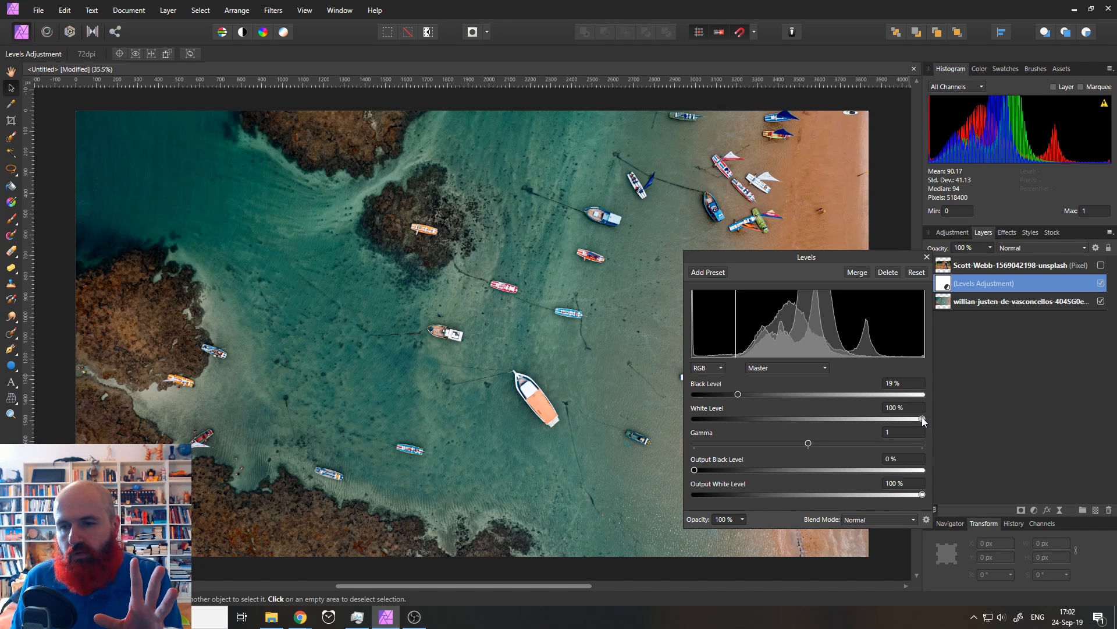
pyautogui.moveTo(924, 419); pyautogui.dragTo(887, 419)
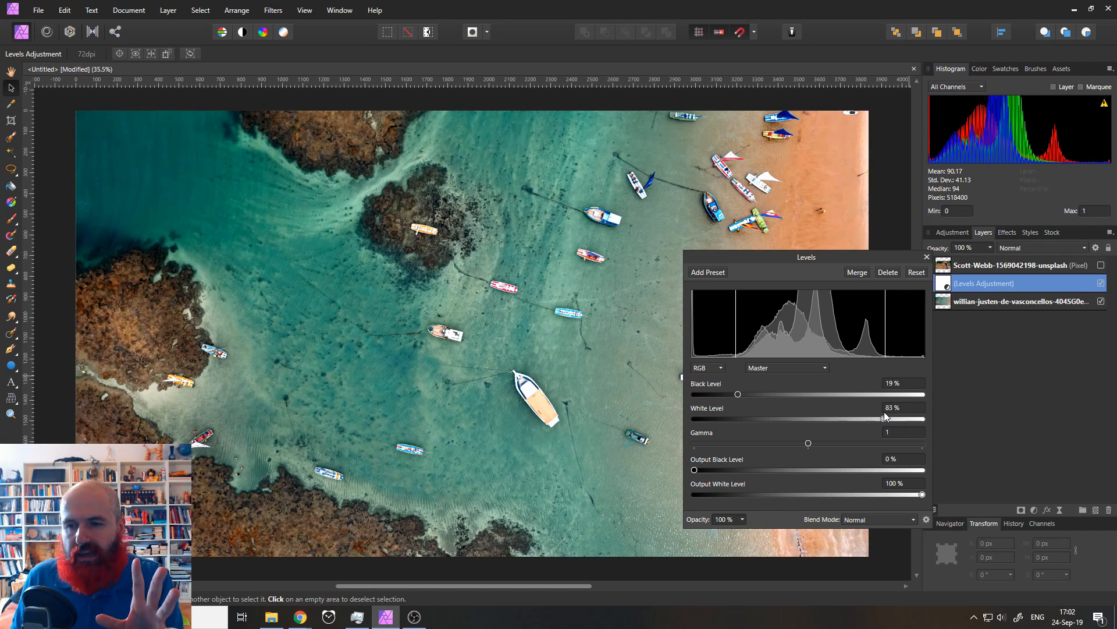
pyautogui.moveTo(886, 419); pyautogui.dragTo(890, 419)
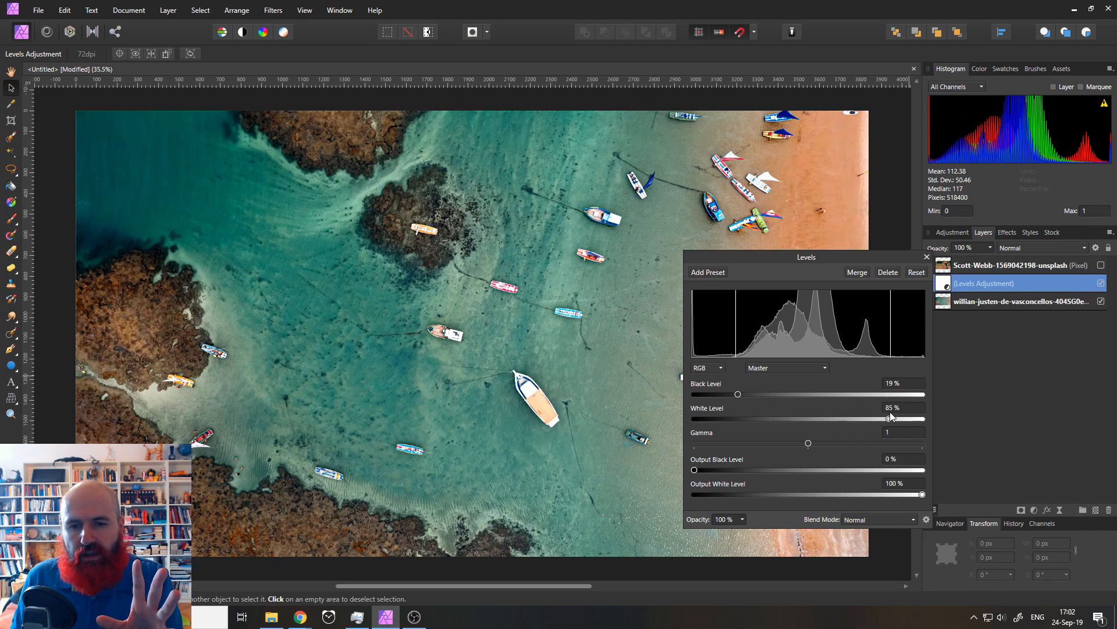
pyautogui.moveTo(889, 419); pyautogui.dragTo(890, 419)
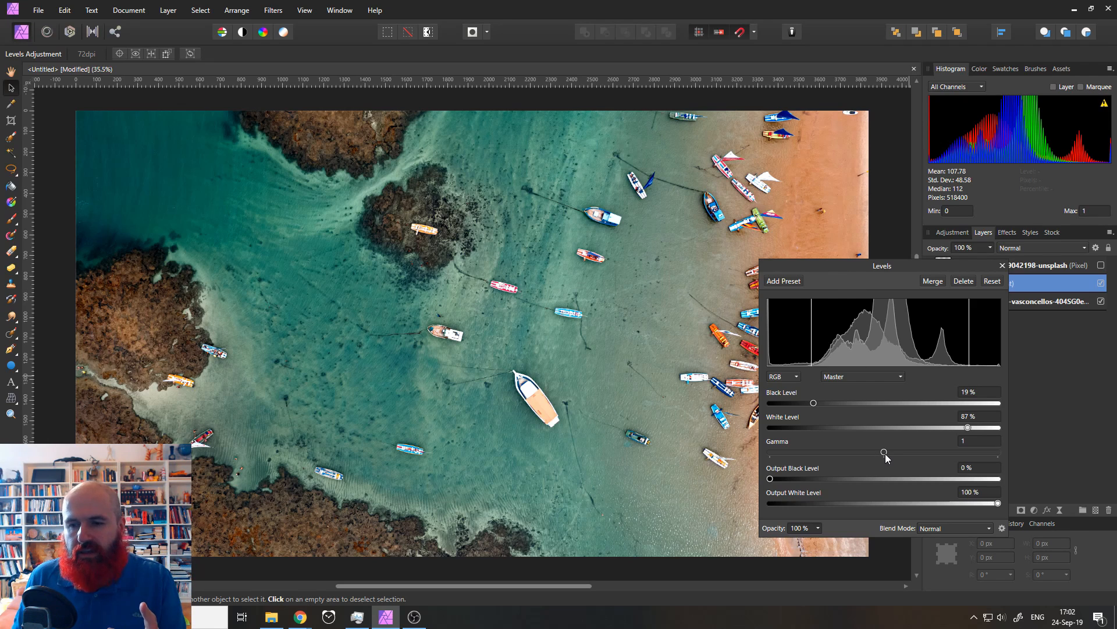
# Adjust the Levels gamma slider to darken the photo's midtones
pyautogui.moveTo(885, 452); pyautogui.dragTo(882, 452)
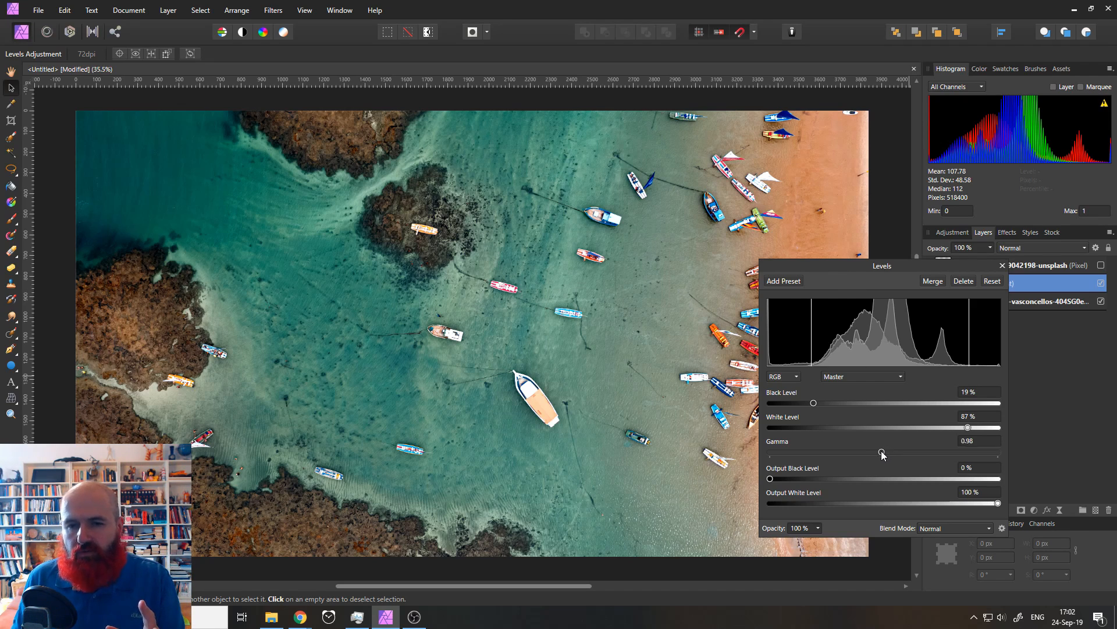
pyautogui.moveTo(882, 451); pyautogui.dragTo(877, 451)
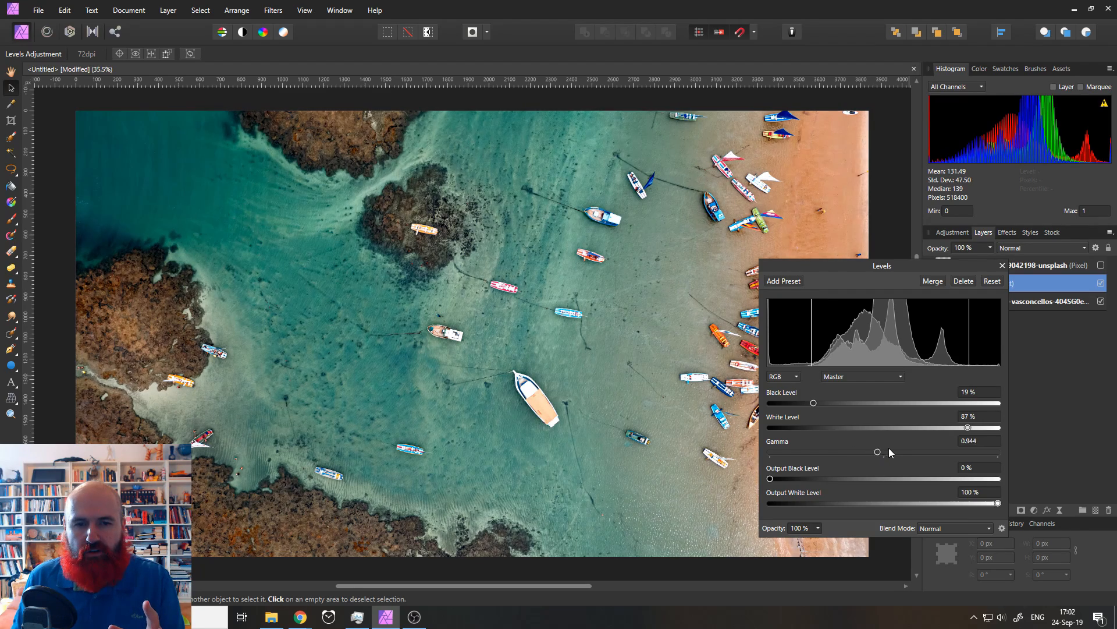
pyautogui.moveTo(877, 451); pyautogui.dragTo(867, 451)
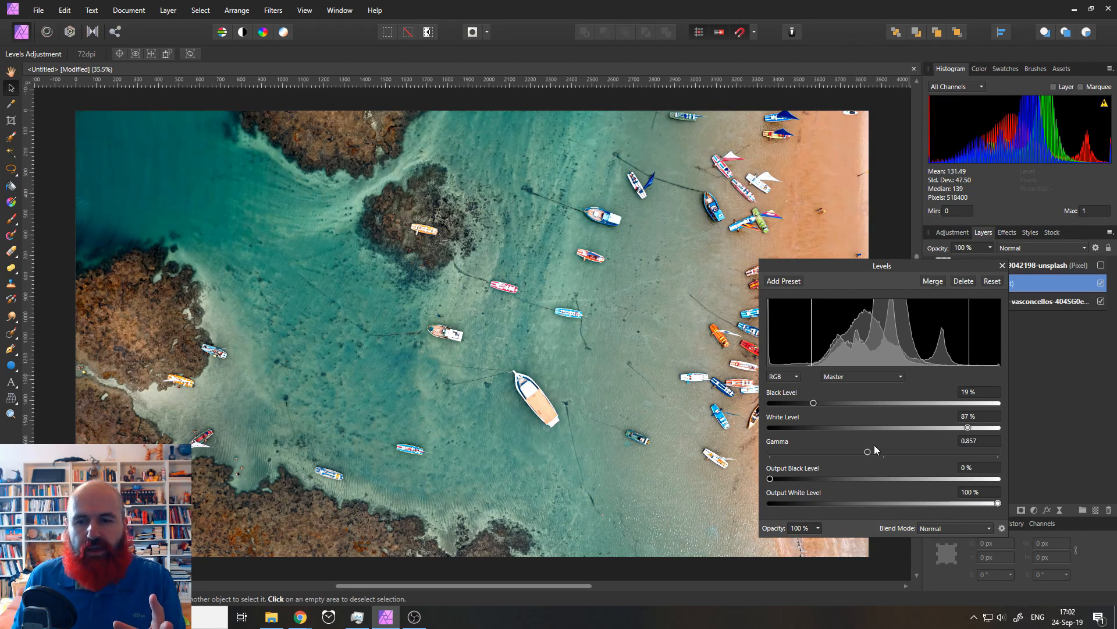
pyautogui.moveTo(868, 451); pyautogui.dragTo(886, 450)
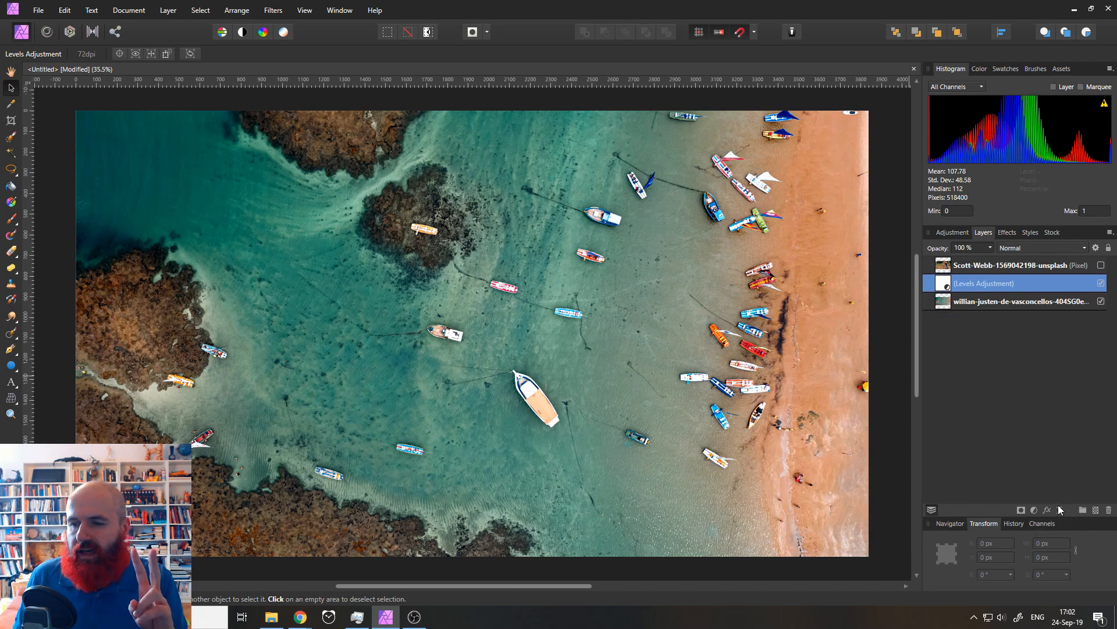
# Add a Live Clarity filter, move its dialog off the boats, and test strength, ending at 5%
pyautogui.click(1048, 511)
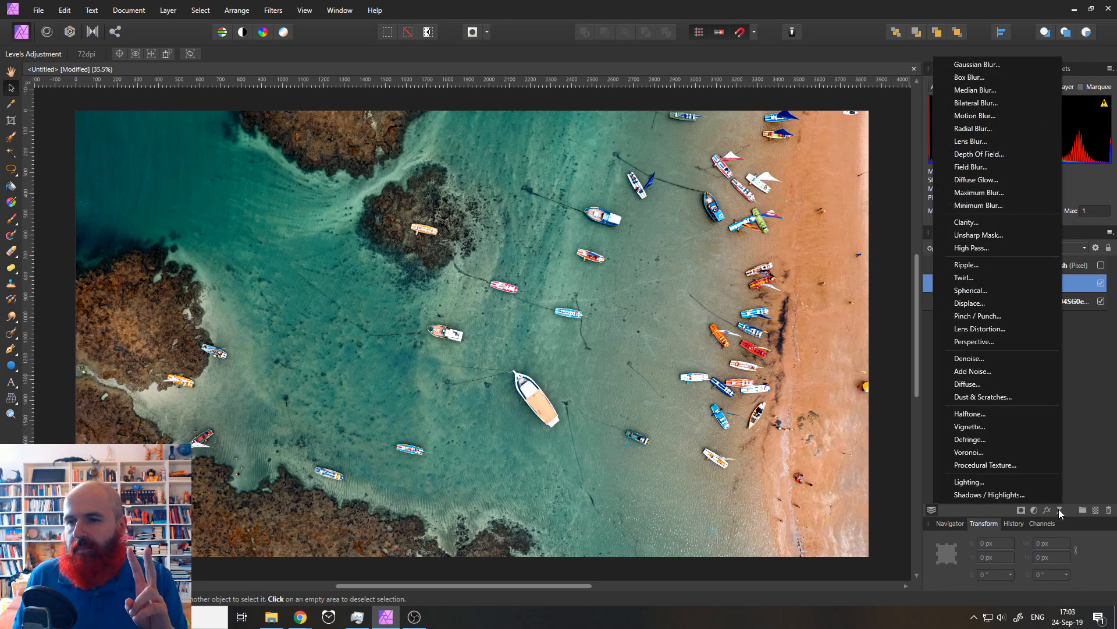
pyautogui.moveTo(978, 235)
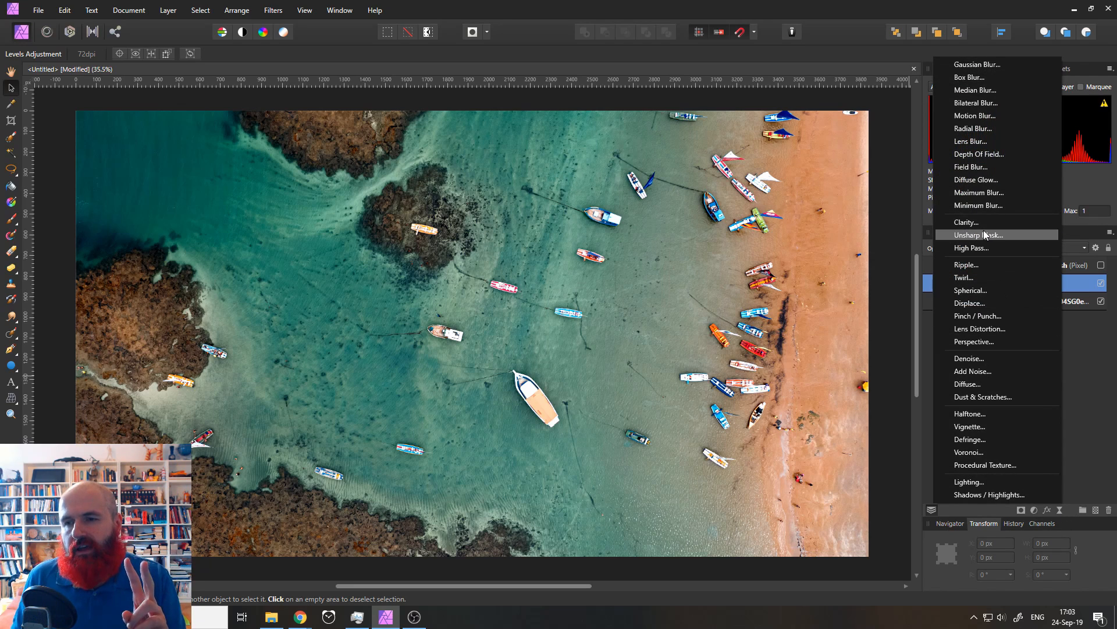
pyautogui.moveTo(997, 241)
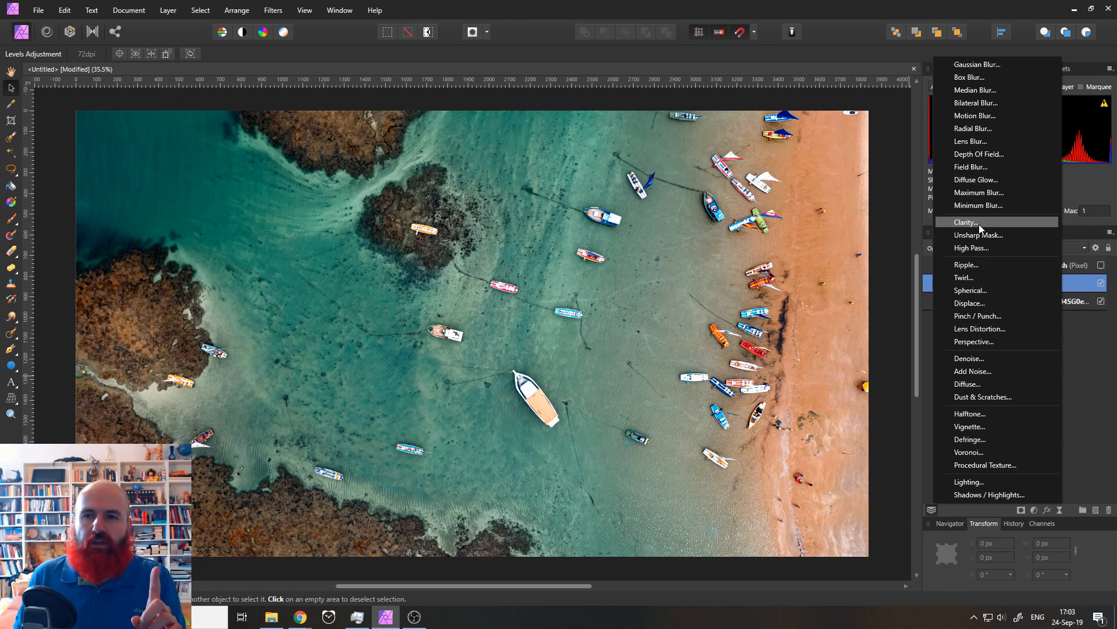
pyautogui.click(968, 222)
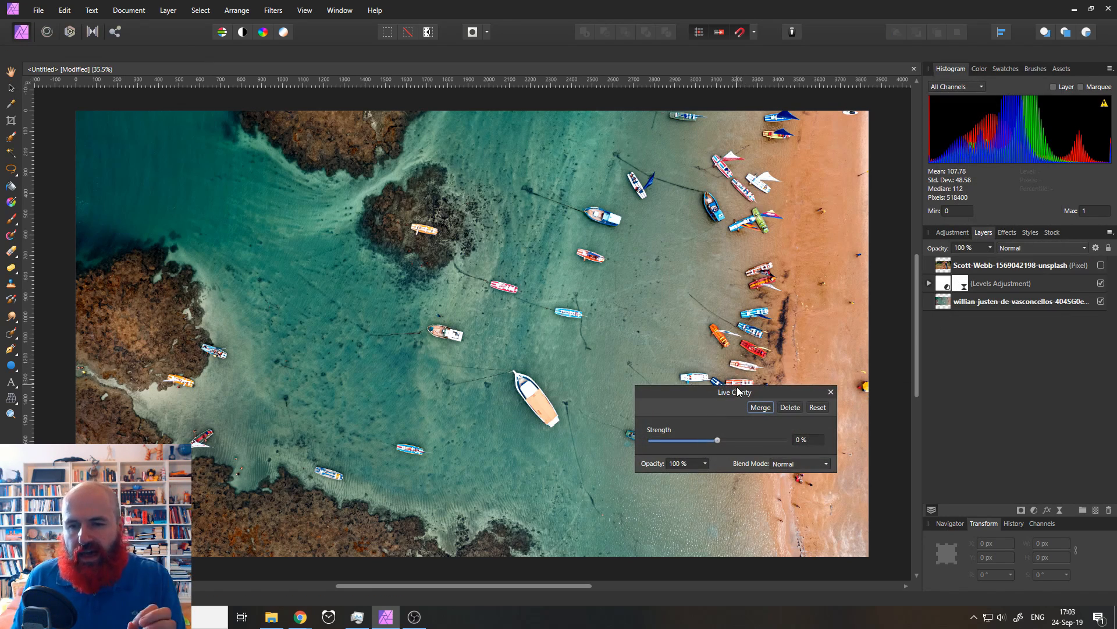
pyautogui.moveTo(734, 392); pyautogui.dragTo(784, 431)
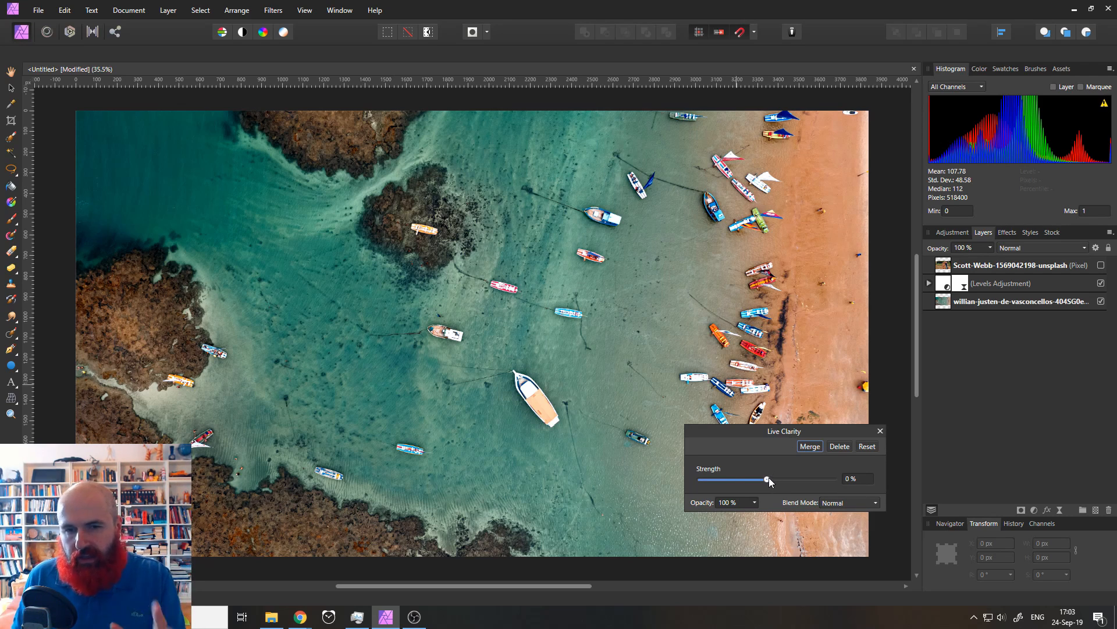
pyautogui.moveTo(769, 479); pyautogui.dragTo(778, 479)
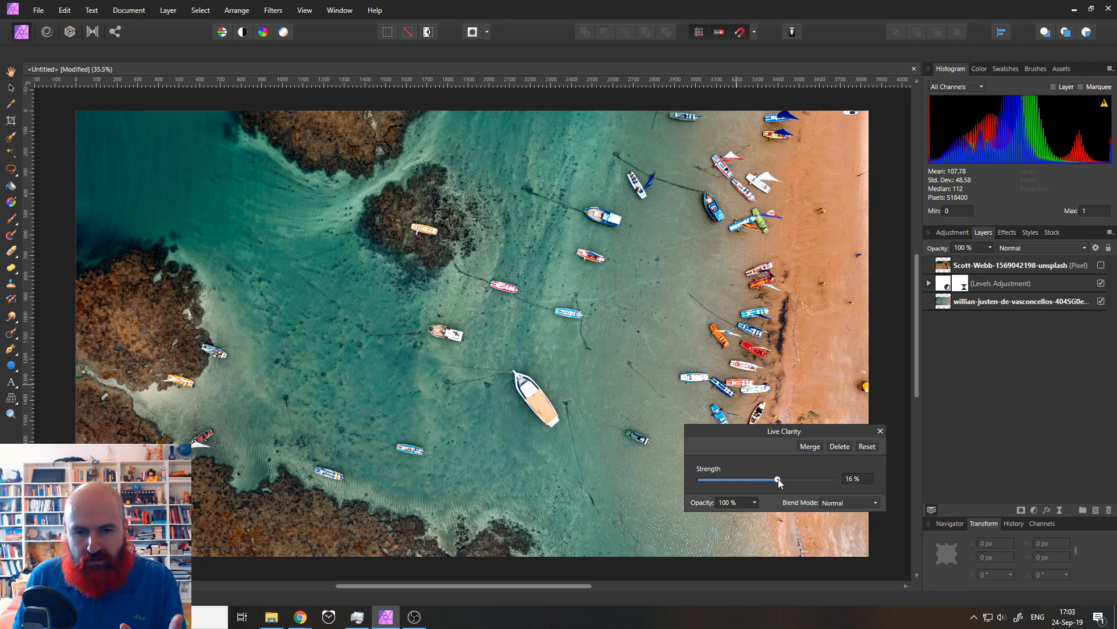
pyautogui.moveTo(777, 480); pyautogui.dragTo(812, 479)
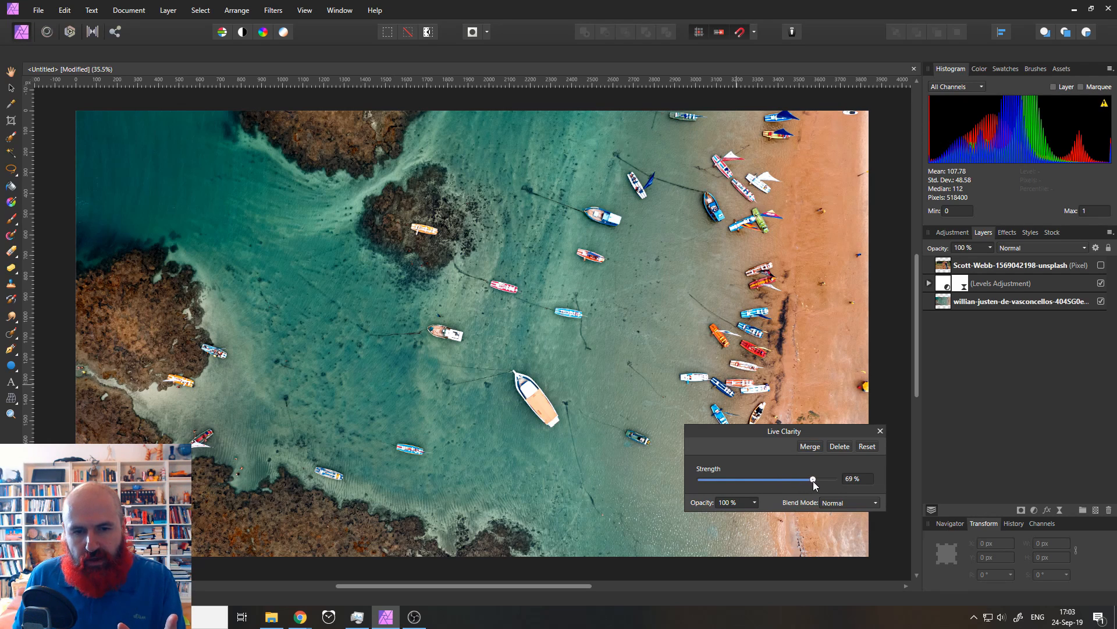
pyautogui.moveTo(812, 479); pyautogui.dragTo(770, 479)
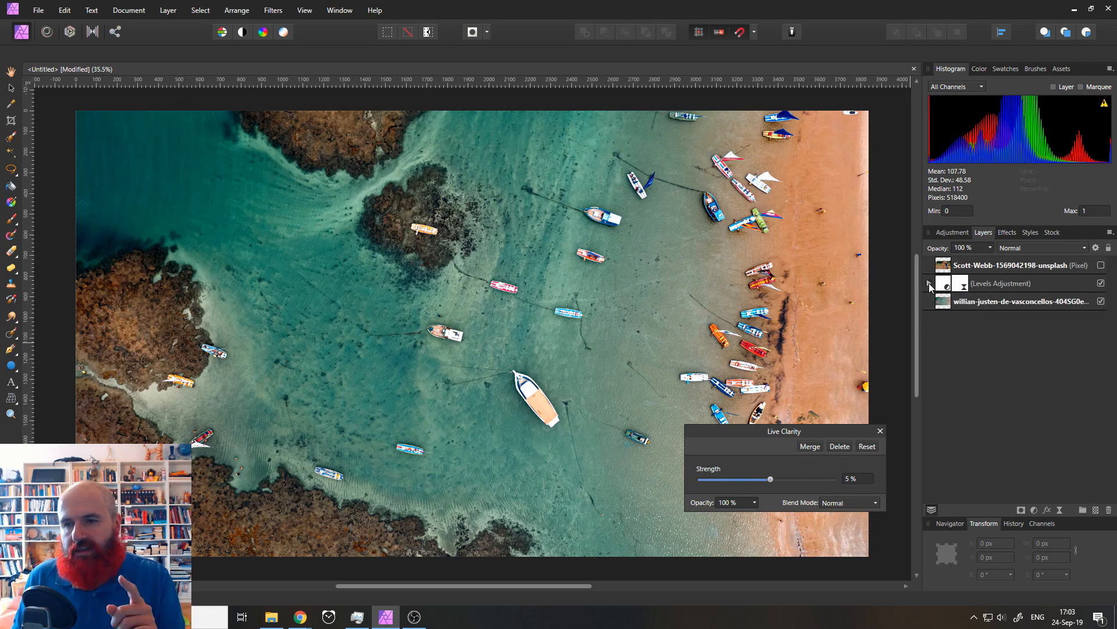
# Reveal the Clarity filter in the stack and test strengths up to 100%, ending at 32%
pyautogui.click(929, 283)
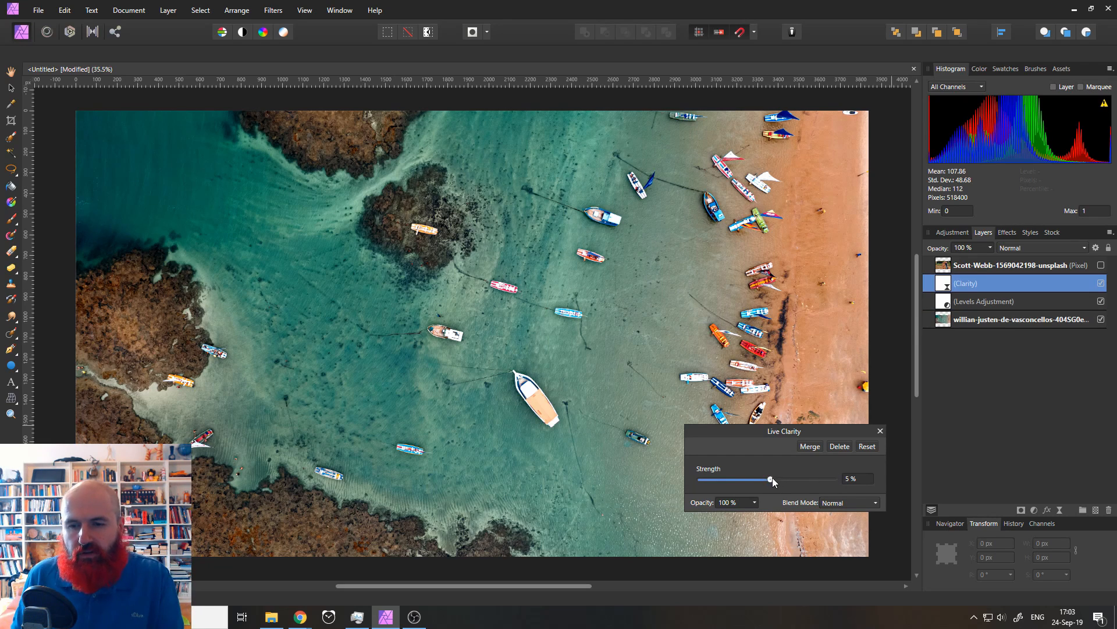
pyautogui.moveTo(770, 480); pyautogui.dragTo(784, 480)
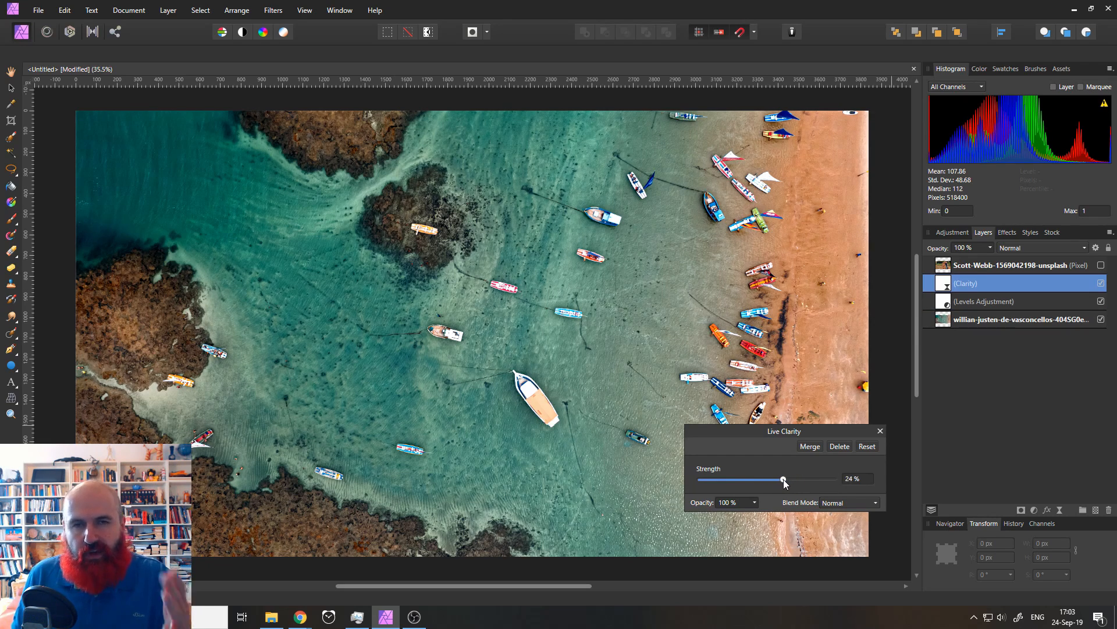
pyautogui.moveTo(782, 478); pyautogui.dragTo(784, 478)
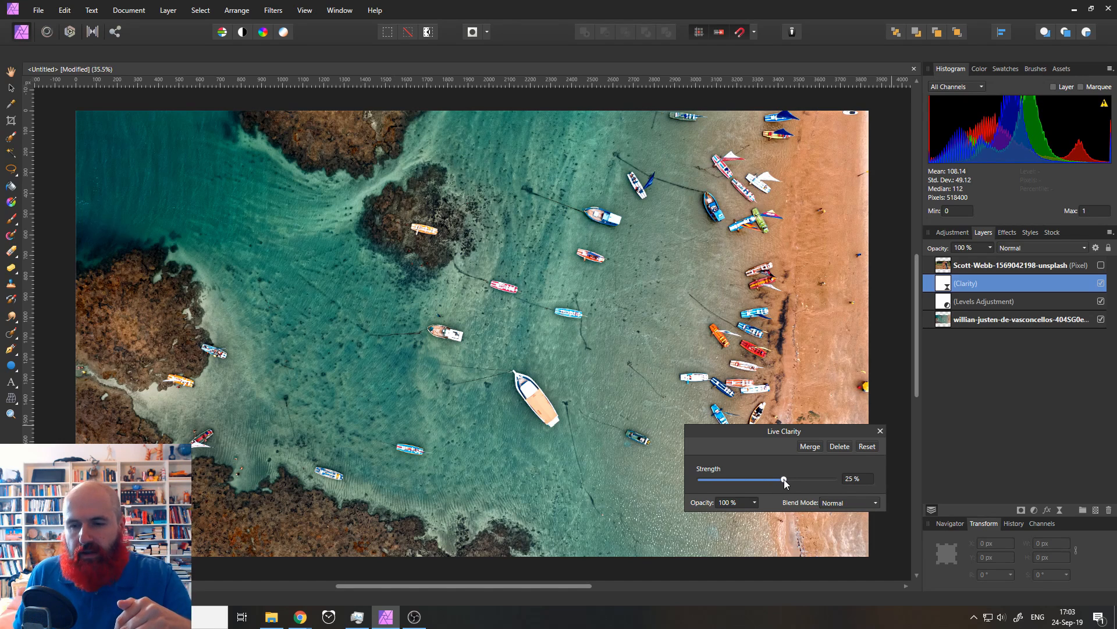
pyautogui.moveTo(784, 479); pyautogui.dragTo(818, 479)
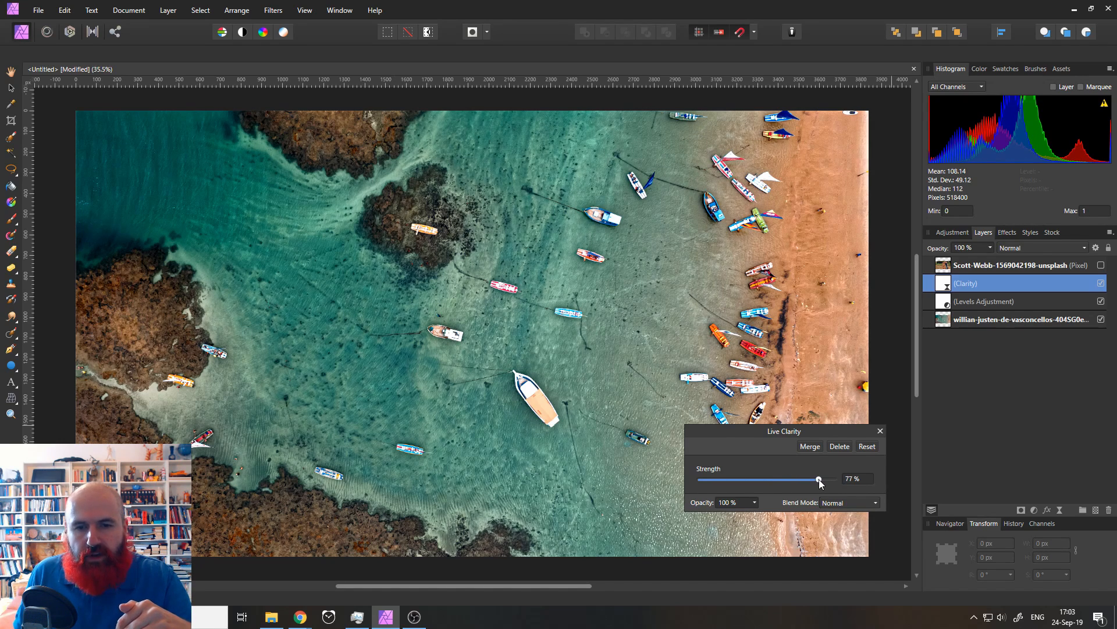
pyautogui.moveTo(819, 480); pyautogui.dragTo(829, 479)
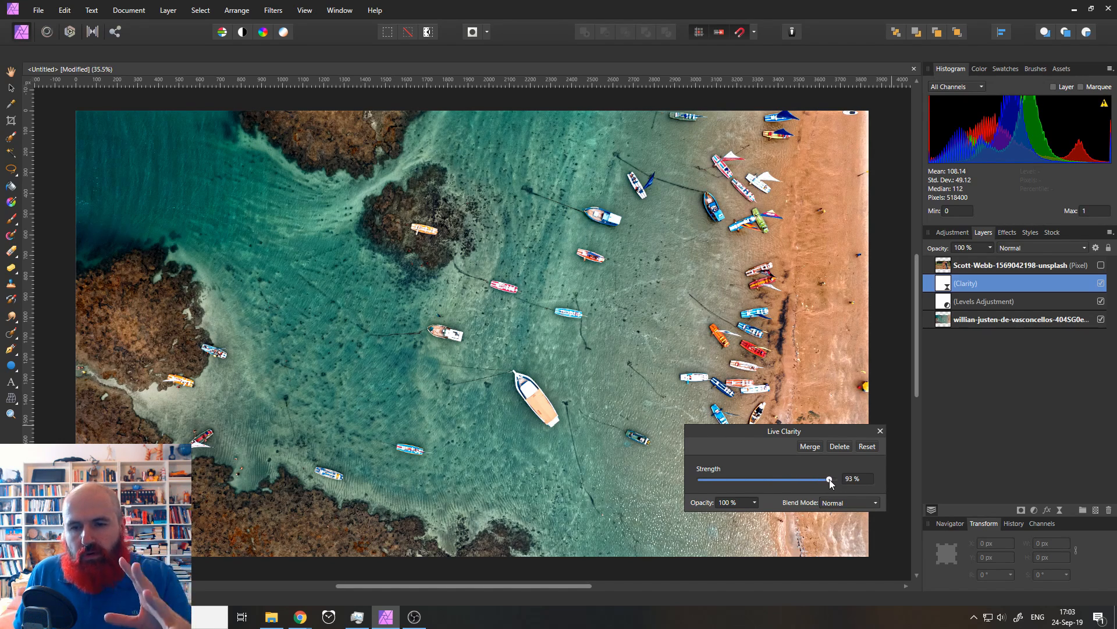
pyautogui.moveTo(829, 479); pyautogui.dragTo(833, 479)
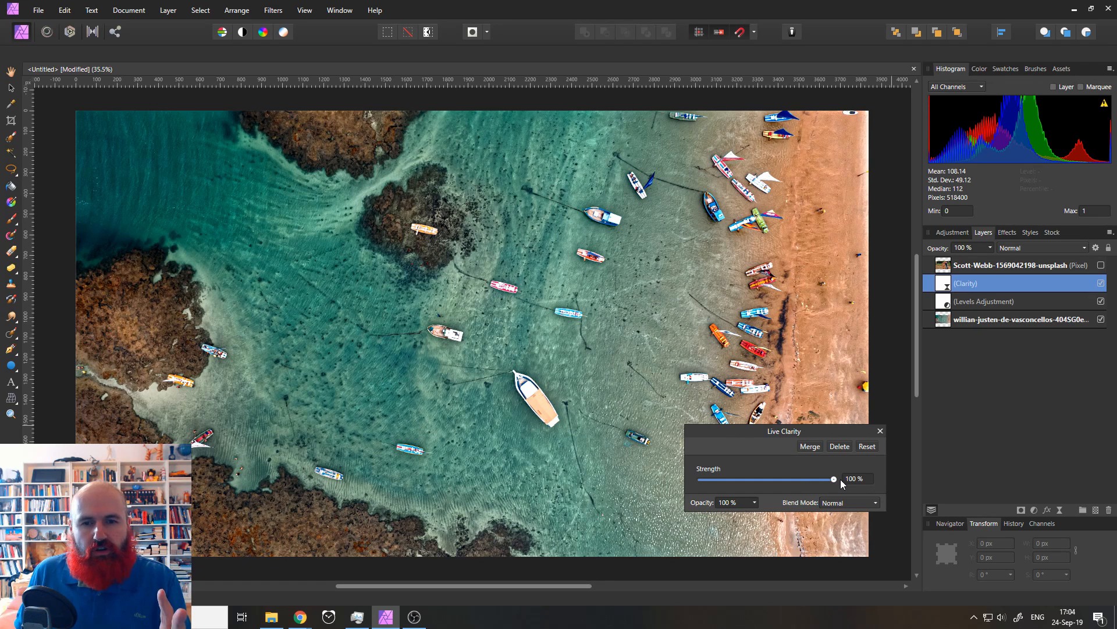
pyautogui.moveTo(833, 478); pyautogui.dragTo(794, 478)
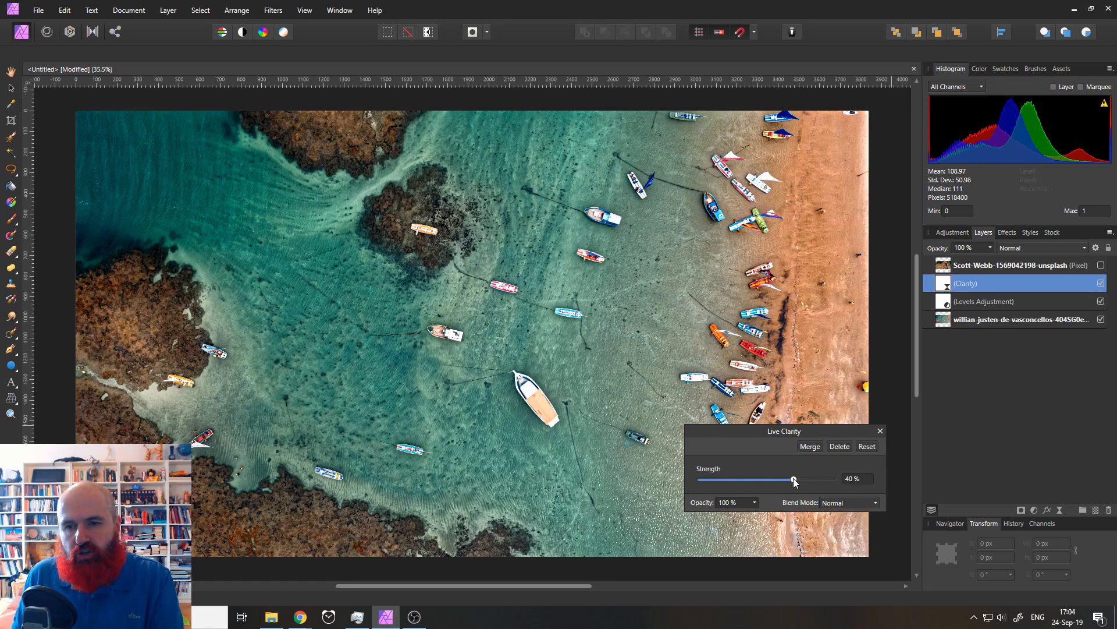
pyautogui.moveTo(794, 478); pyautogui.dragTo(832, 479)
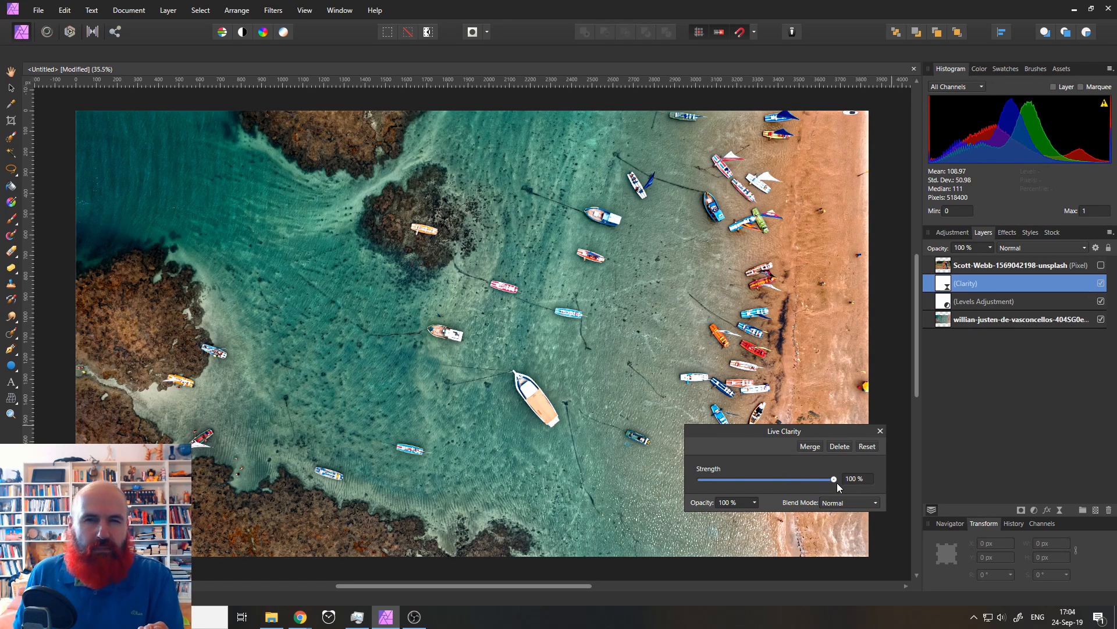
pyautogui.moveTo(833, 479); pyautogui.dragTo(821, 479)
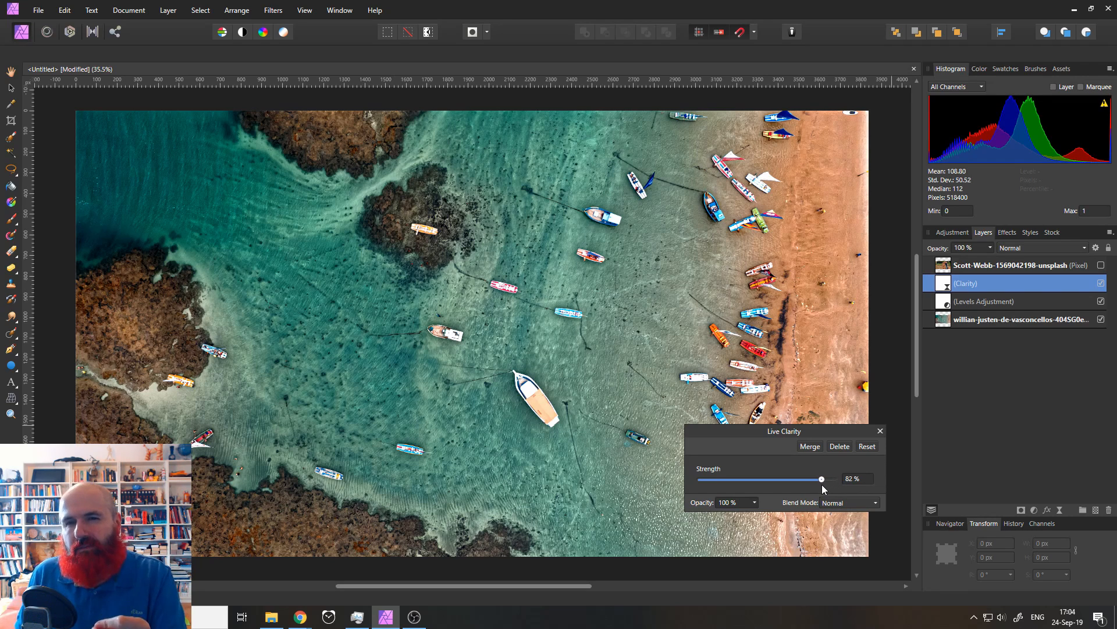
pyautogui.moveTo(821, 478); pyautogui.dragTo(789, 478)
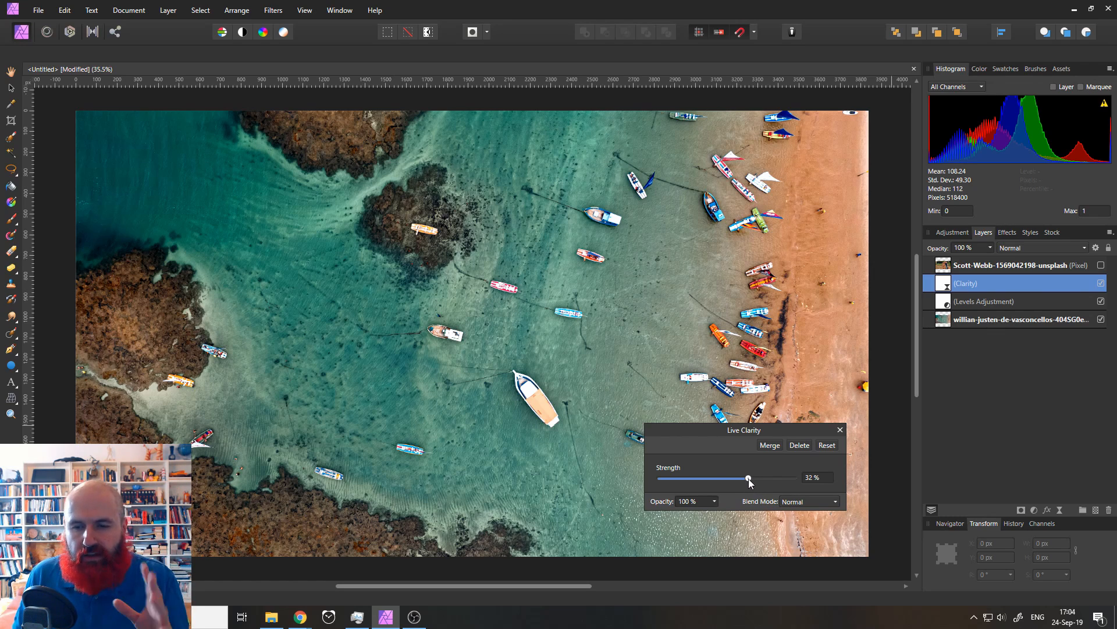
# Settle the Live Clarity strength at about 35% and close its dialog
pyautogui.moveTo(748, 477); pyautogui.dragTo(765, 477)
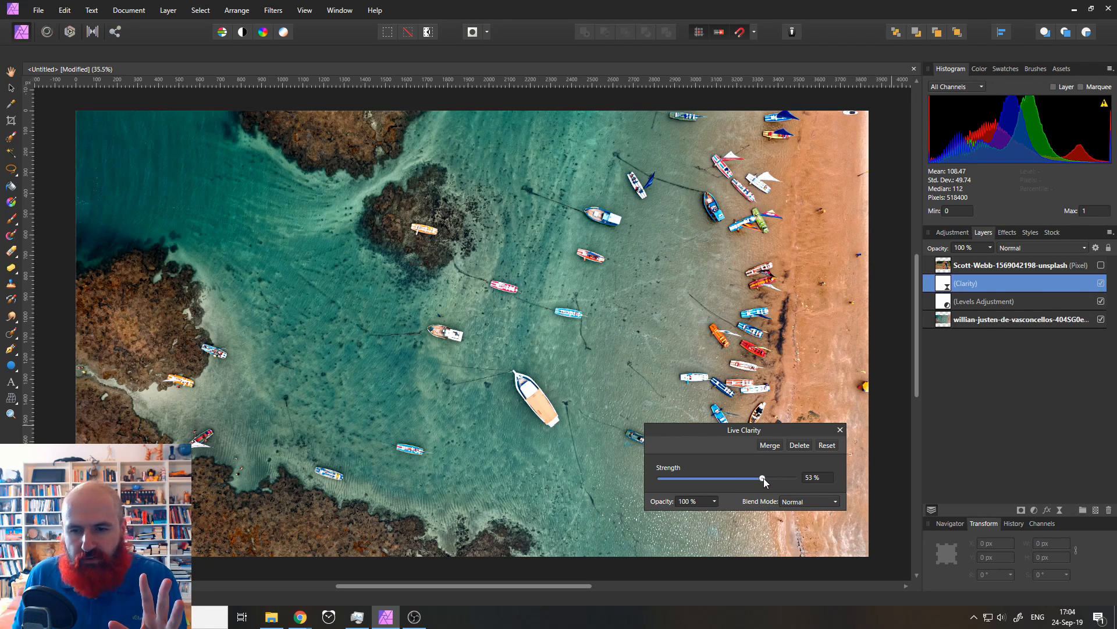
pyautogui.moveTo(762, 477); pyautogui.dragTo(793, 477)
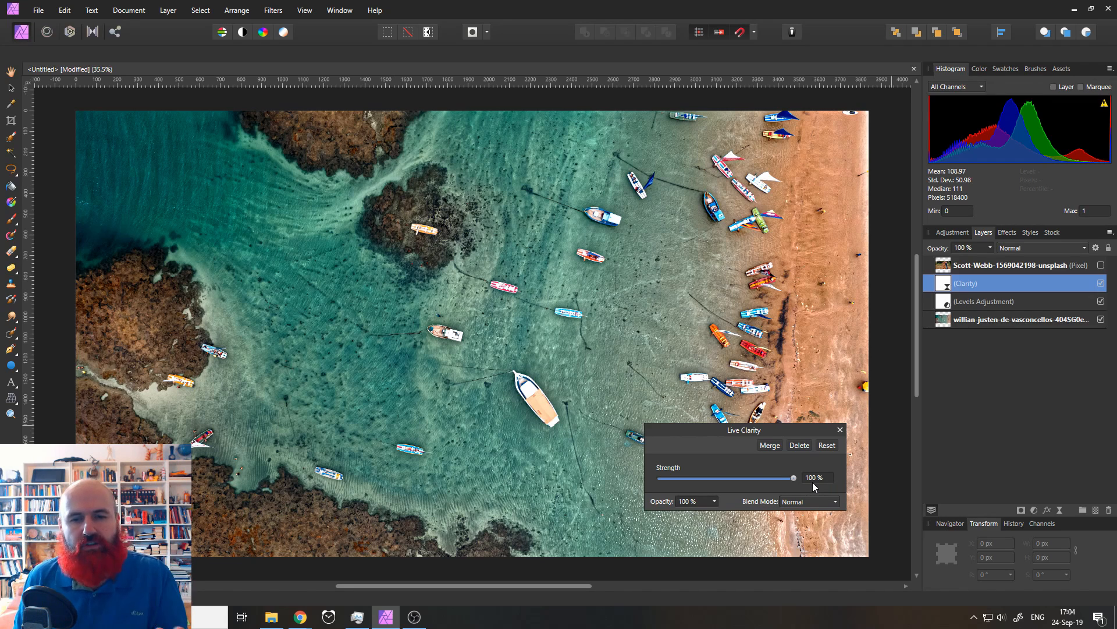
pyautogui.moveTo(792, 478); pyautogui.dragTo(789, 477)
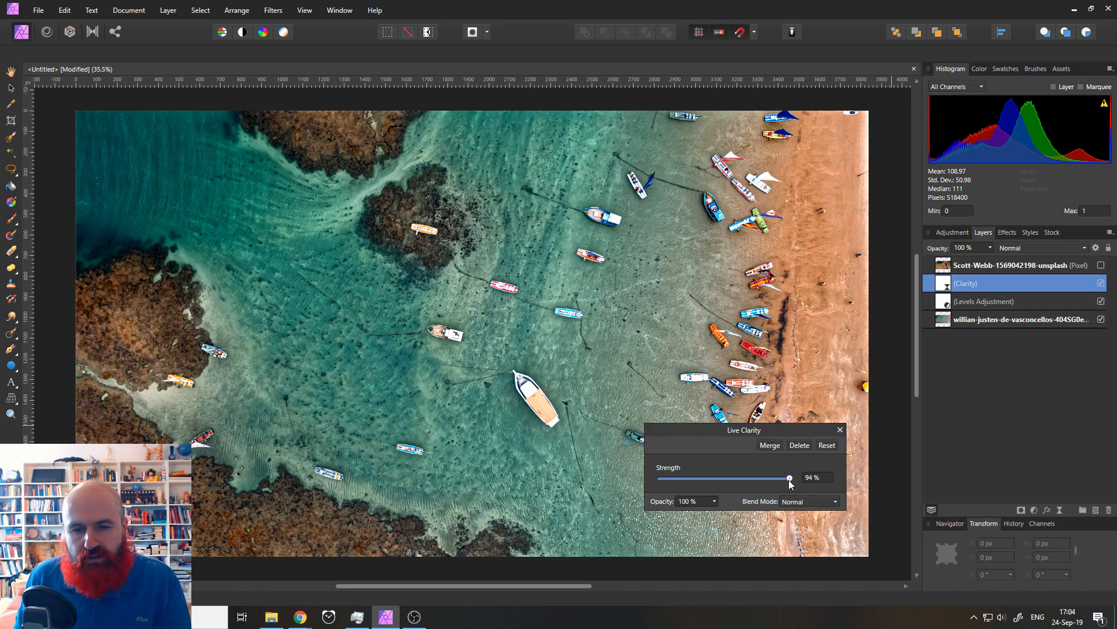
pyautogui.moveTo(789, 477); pyautogui.dragTo(748, 477)
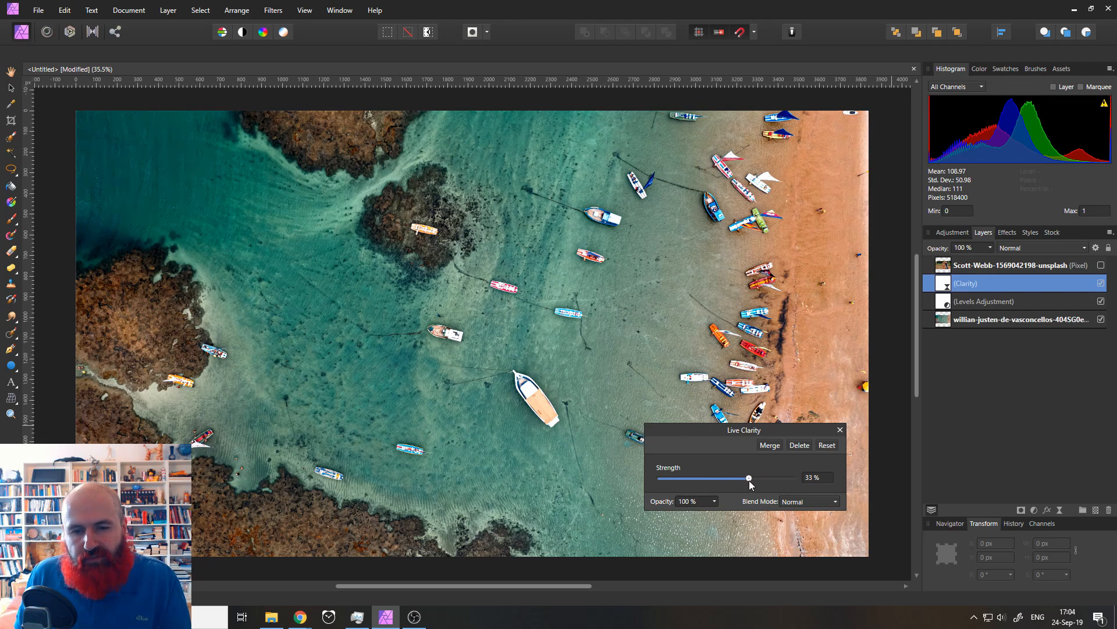
pyautogui.moveTo(747, 477); pyautogui.dragTo(752, 478)
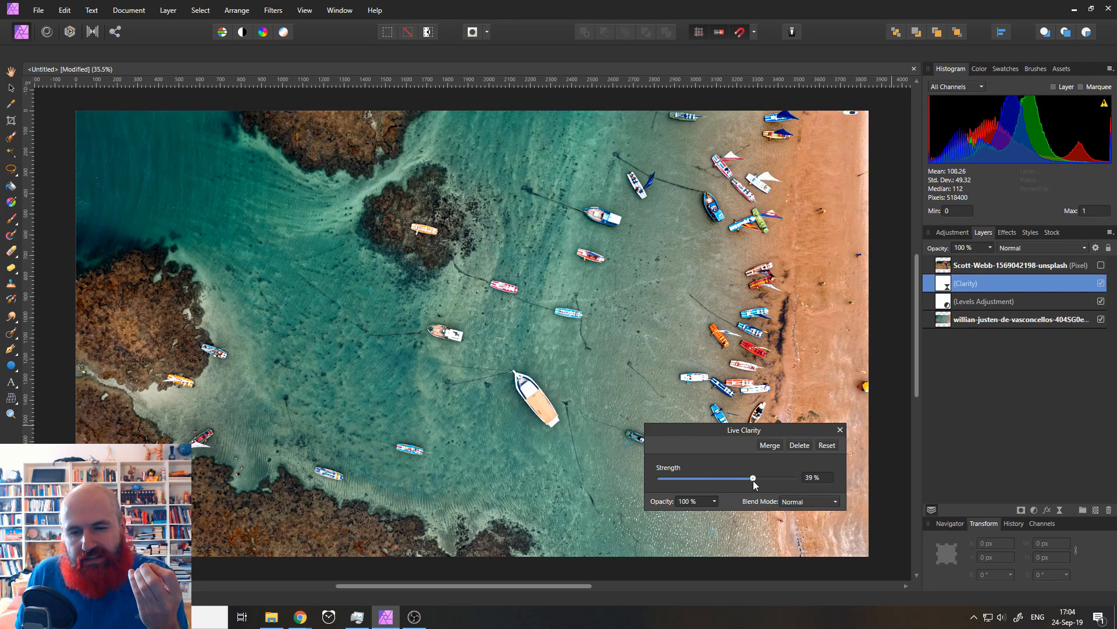
pyautogui.moveTo(753, 479); pyautogui.dragTo(749, 478)
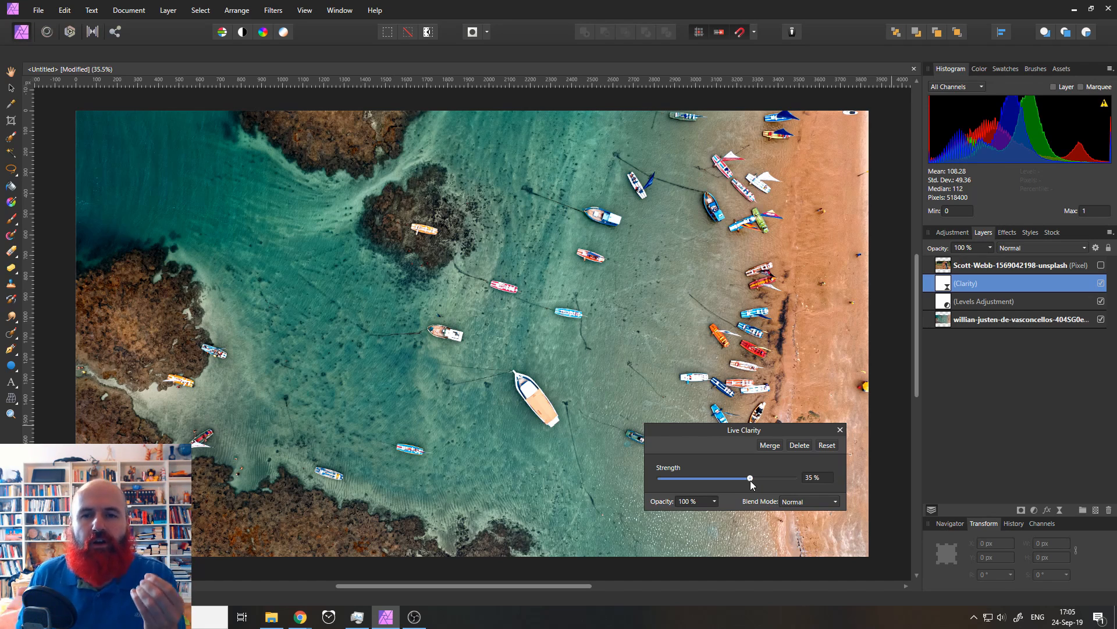
pyautogui.click(839, 429)
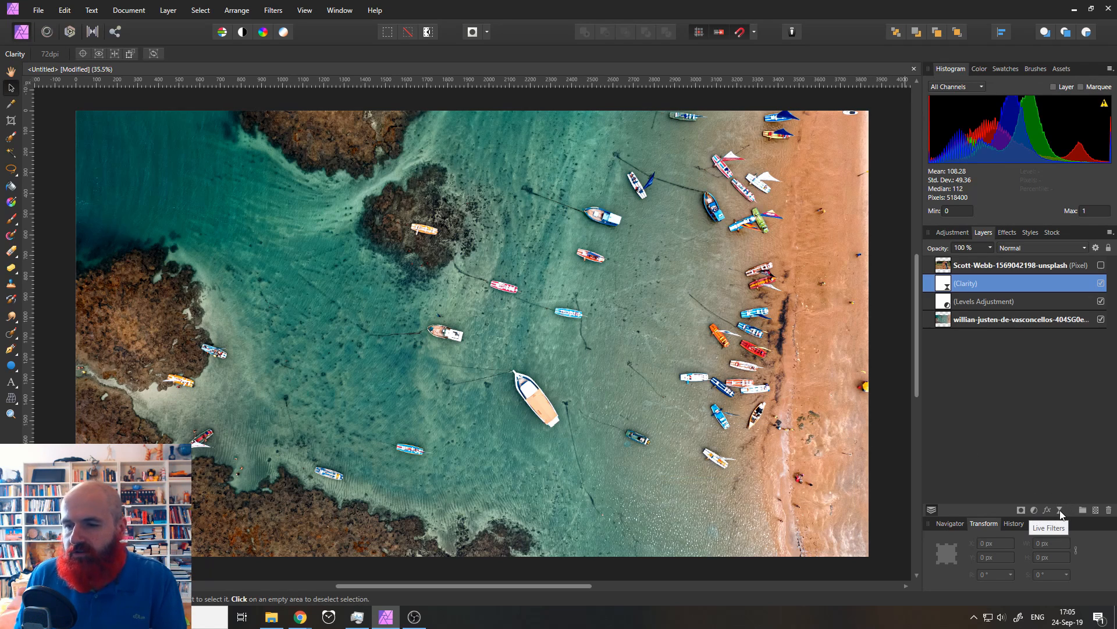
# Add a Live Unsharp Mask filter from the live filters list and move its dialog
pyautogui.click(1048, 510)
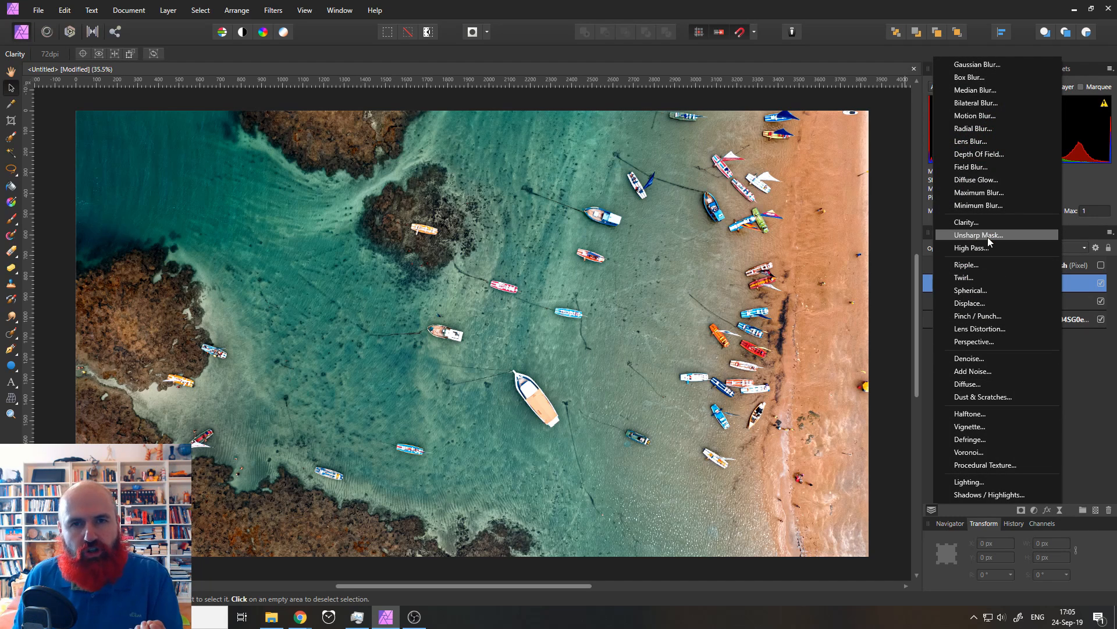
pyautogui.click(979, 235)
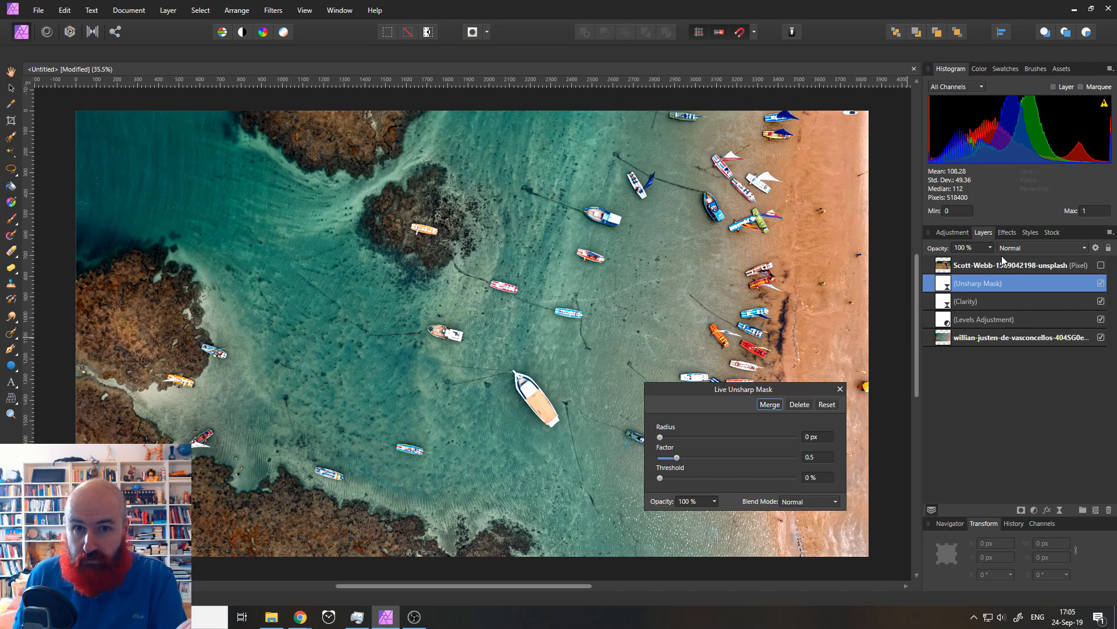
pyautogui.moveTo(745, 388); pyautogui.dragTo(721, 345)
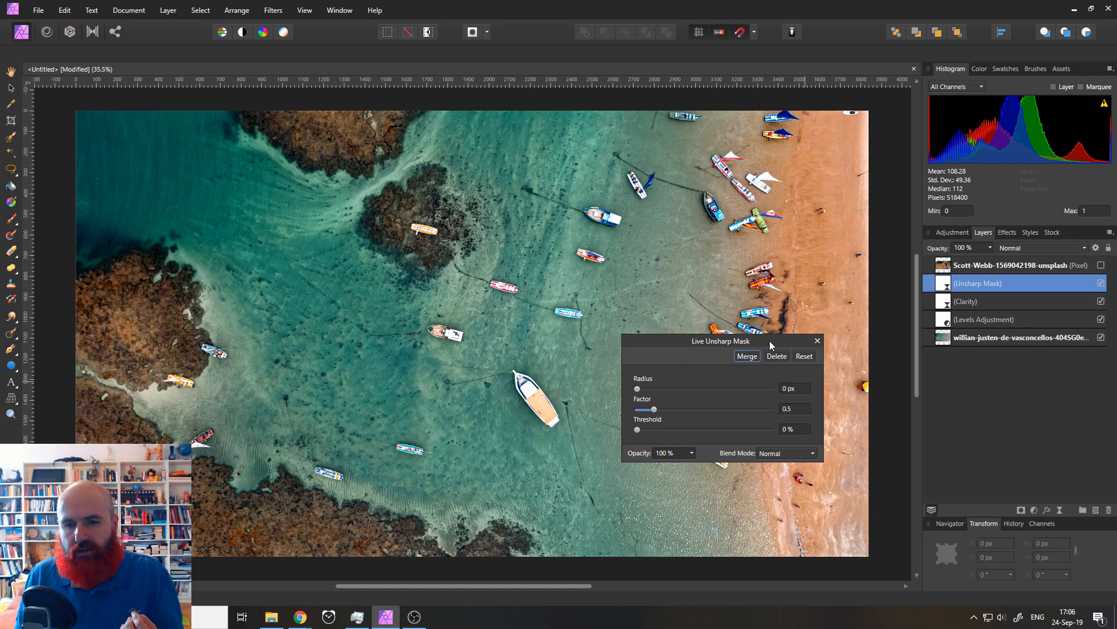
pyautogui.moveTo(668, 362)
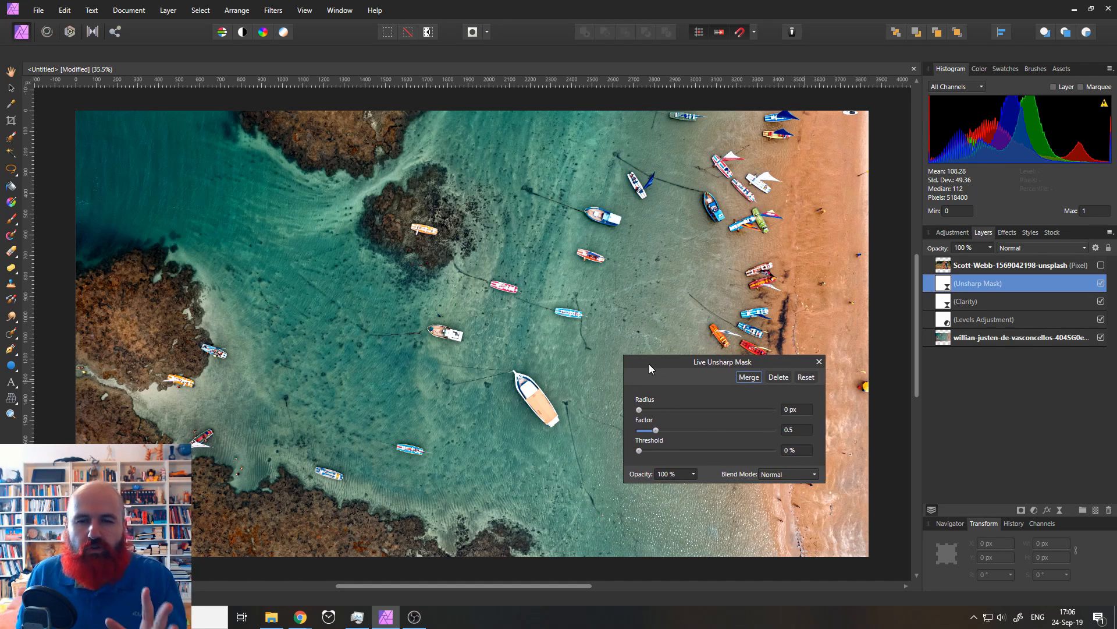
# Try a wide Unsharp Mask radius of about 22–38 px with factor near 1
pyautogui.moveTo(639, 410); pyautogui.dragTo(733, 402)
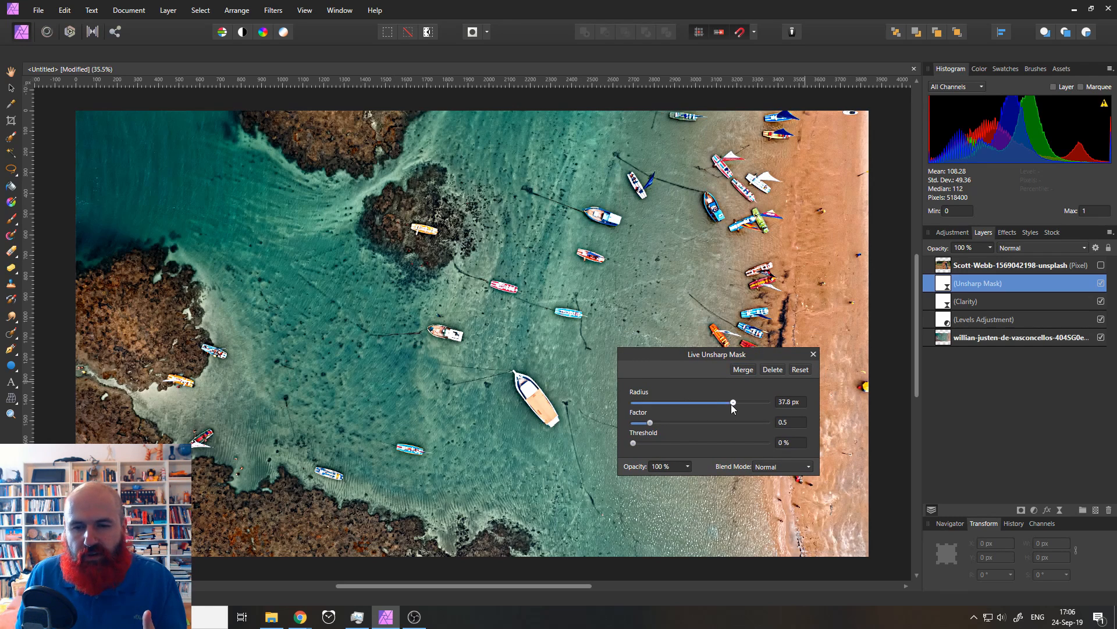
pyautogui.moveTo(650, 422); pyautogui.dragTo(697, 422)
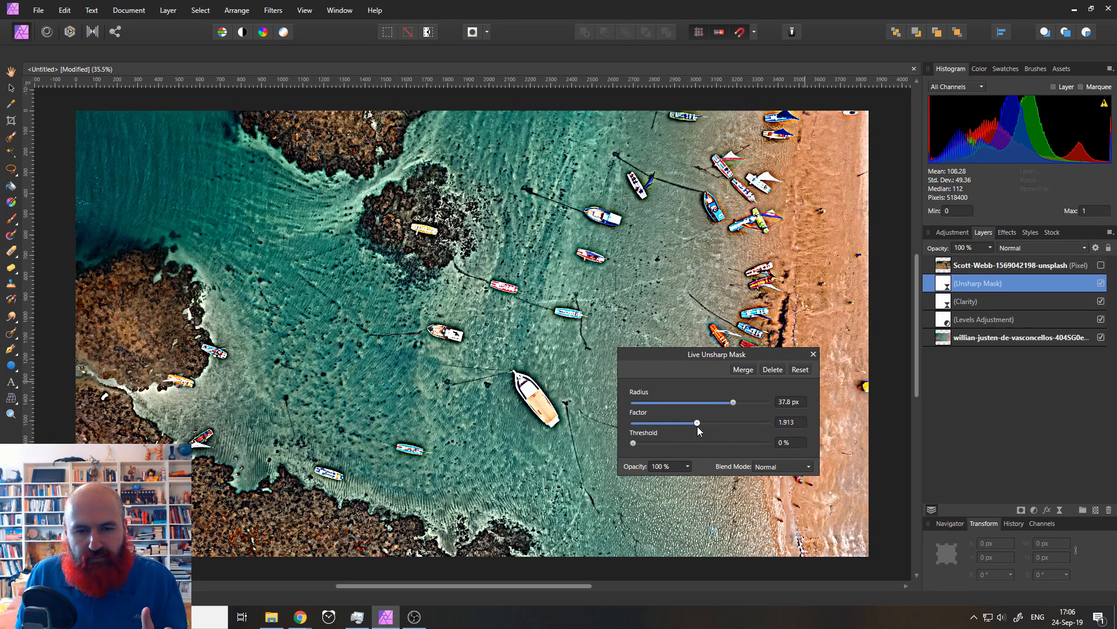
pyautogui.moveTo(697, 422); pyautogui.dragTo(686, 422)
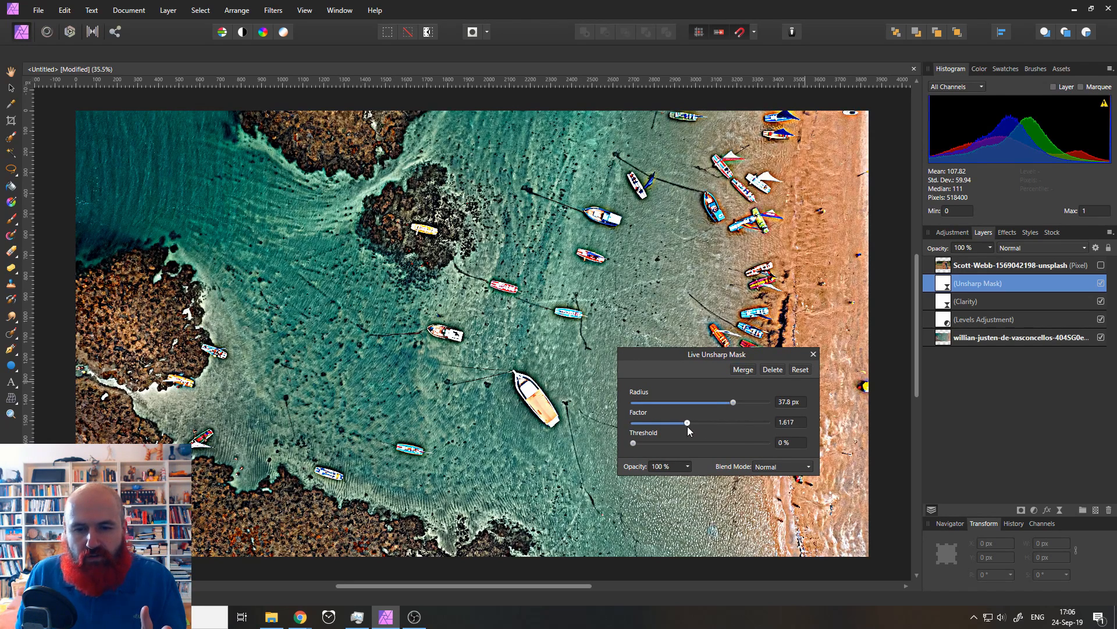
pyautogui.moveTo(687, 423); pyautogui.dragTo(649, 423)
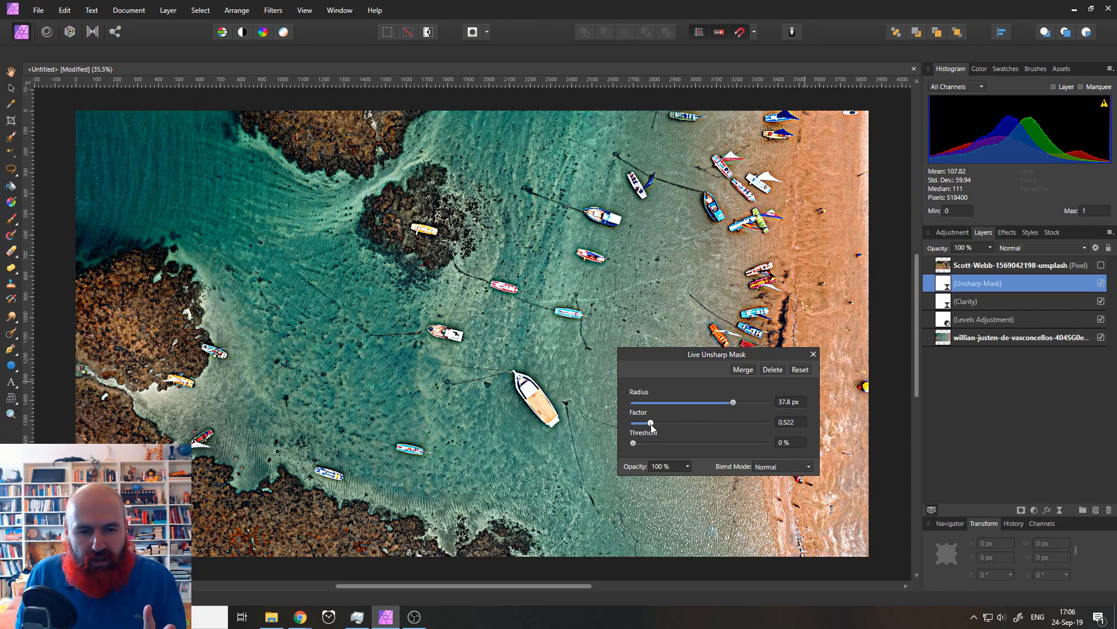
pyautogui.moveTo(650, 422); pyautogui.dragTo(667, 422)
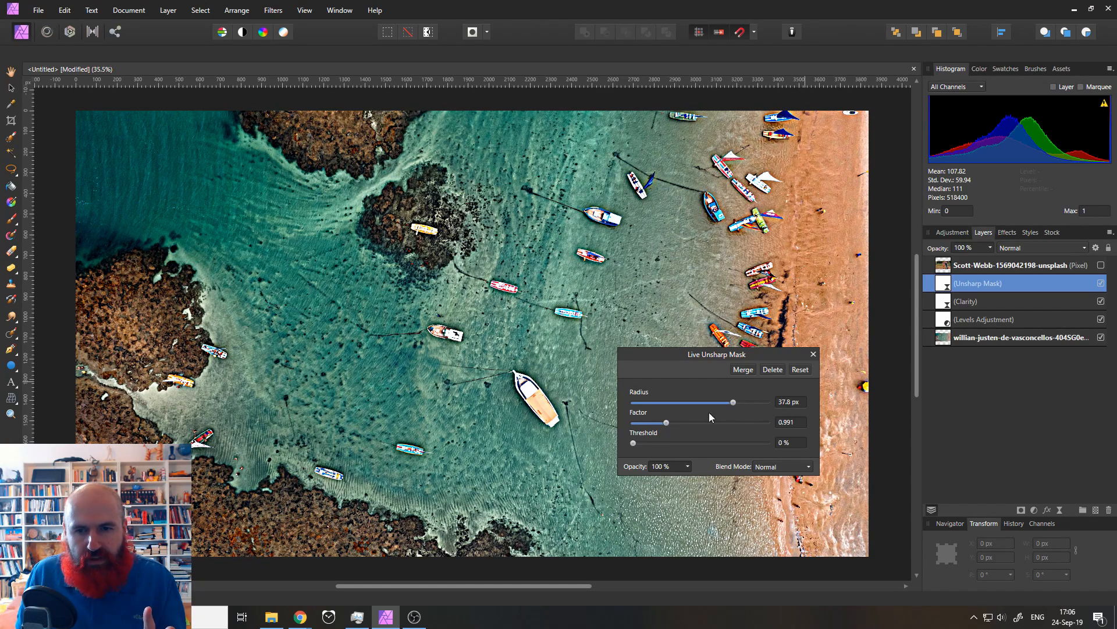
pyautogui.moveTo(732, 402); pyautogui.dragTo(718, 402)
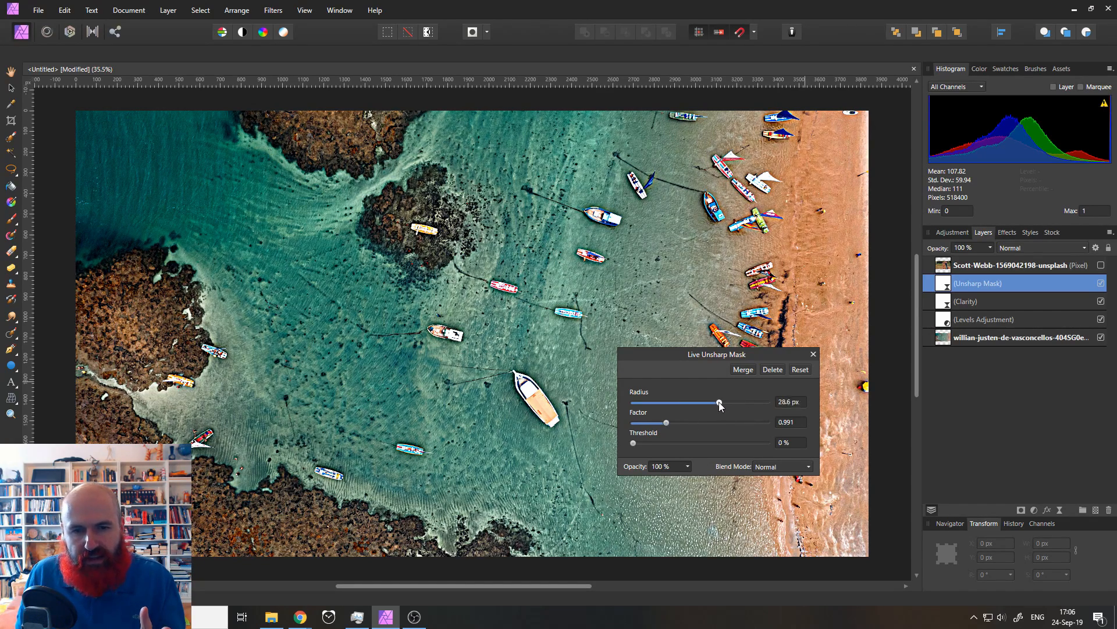
pyautogui.moveTo(720, 403); pyautogui.dragTo(711, 402)
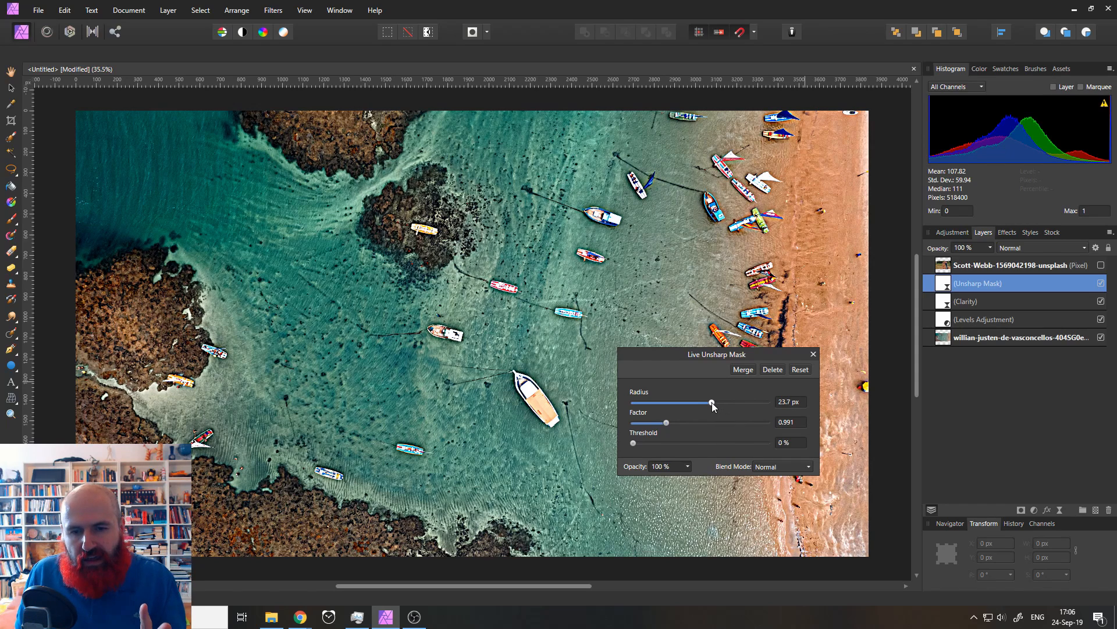
pyautogui.moveTo(712, 402); pyautogui.dragTo(709, 402)
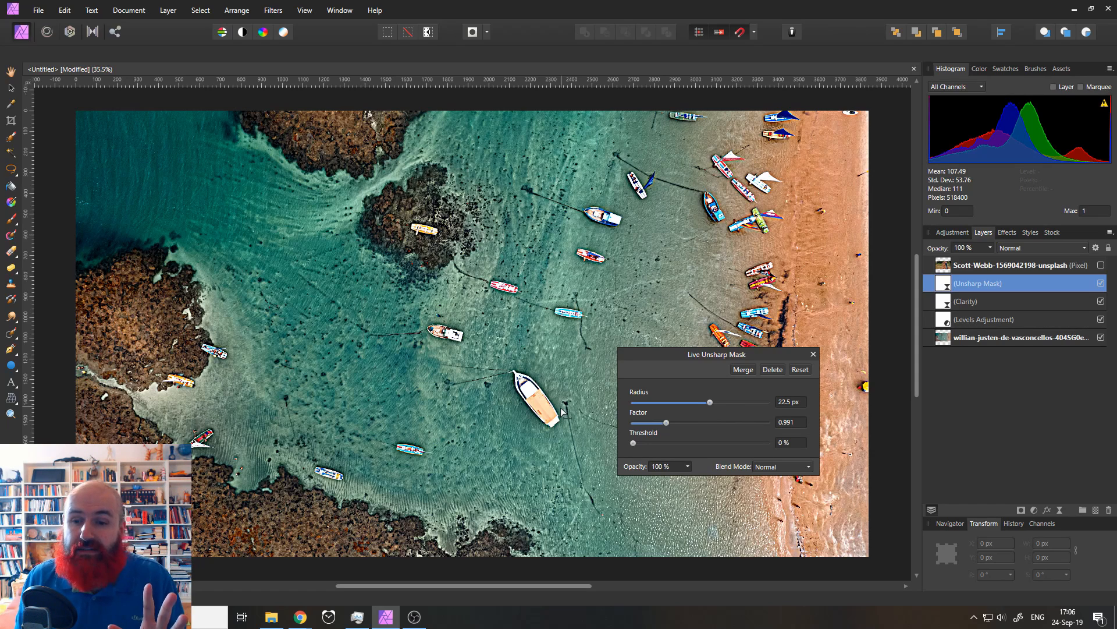
# Set the Unsharp Mask radius to 1 px and the factor to about 1.17
pyautogui.moveTo(708, 402); pyautogui.dragTo(671, 402)
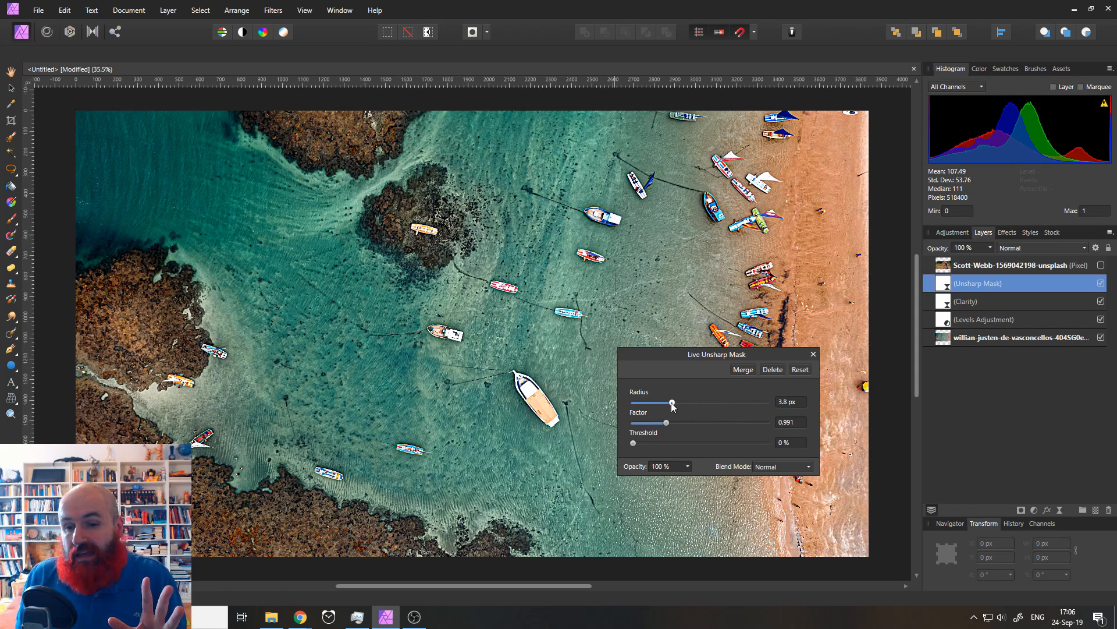
pyautogui.moveTo(671, 403); pyautogui.dragTo(665, 403)
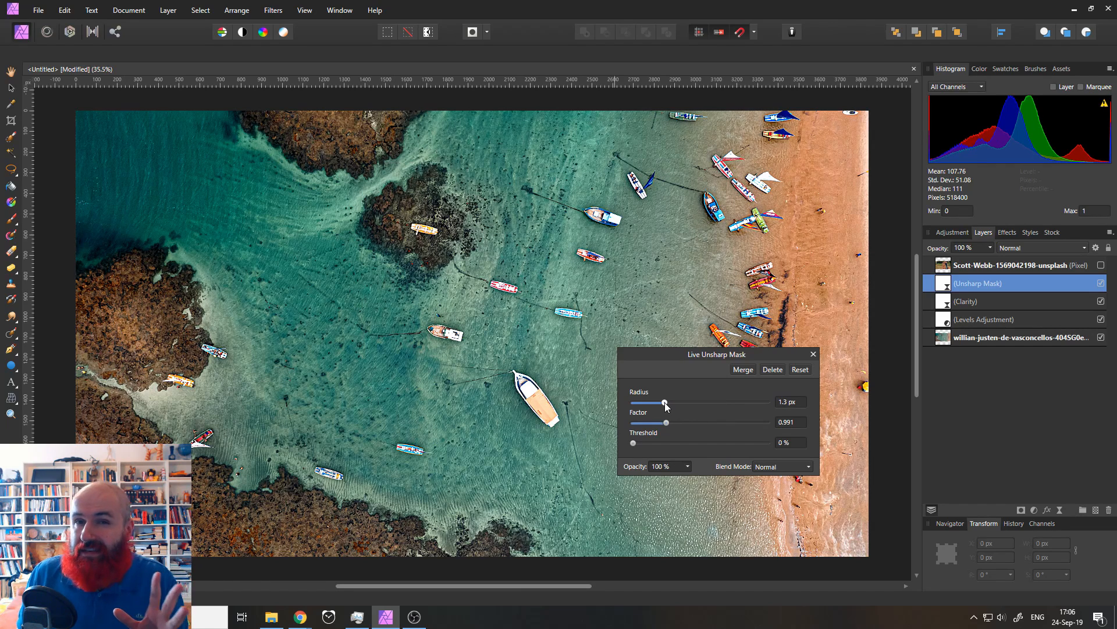
pyautogui.moveTo(664, 401); pyautogui.dragTo(647, 401)
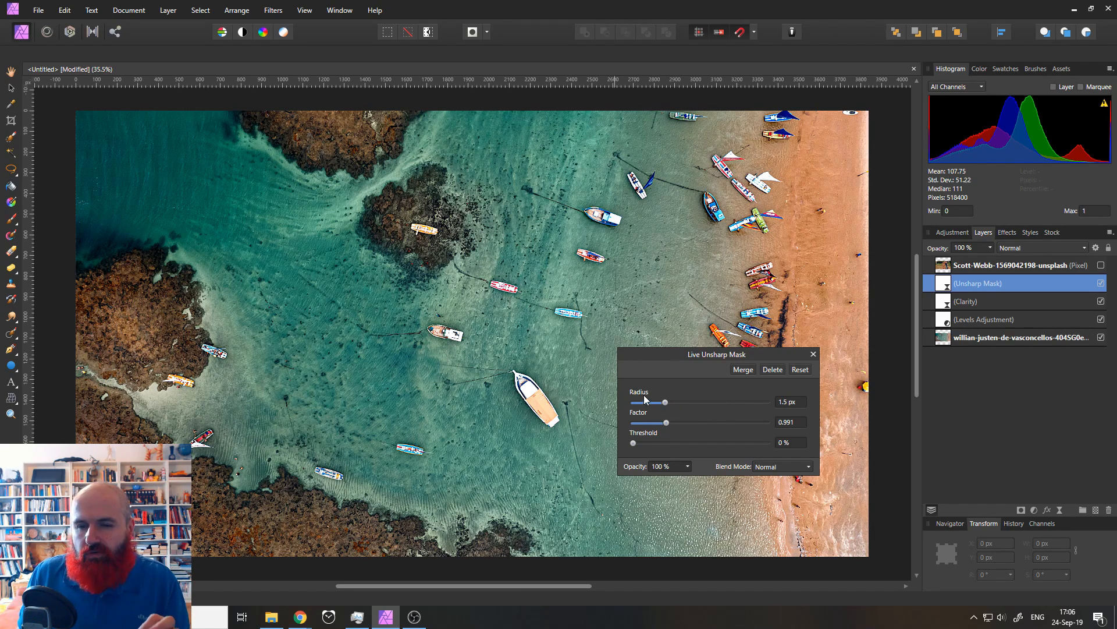
pyautogui.moveTo(670, 411)
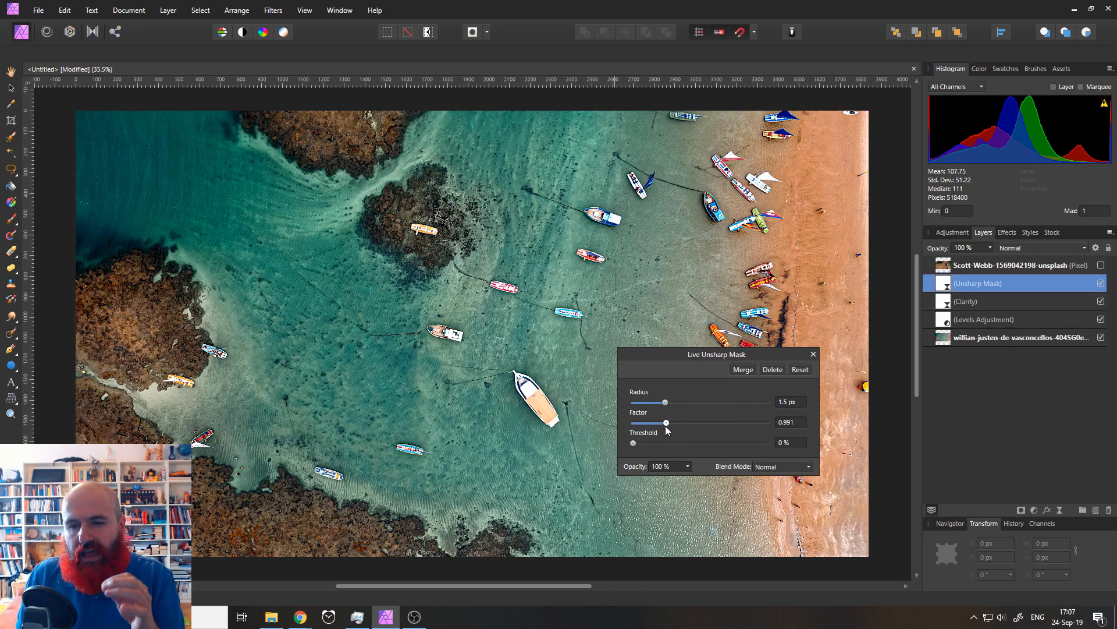
pyautogui.moveTo(666, 422); pyautogui.dragTo(670, 423)
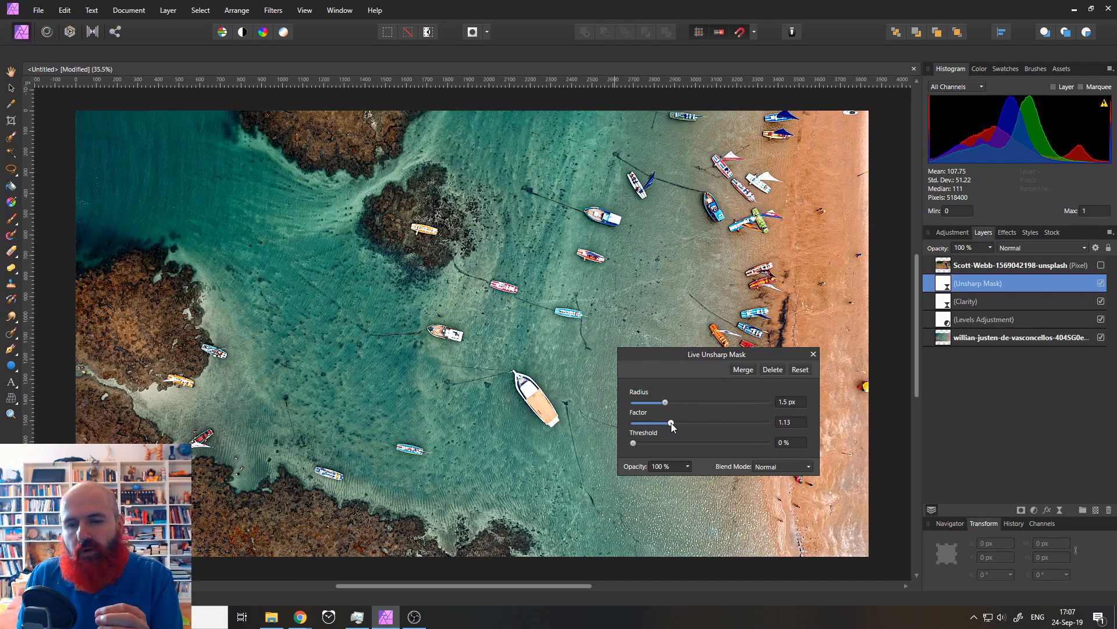
pyautogui.moveTo(670, 423); pyautogui.dragTo(683, 424)
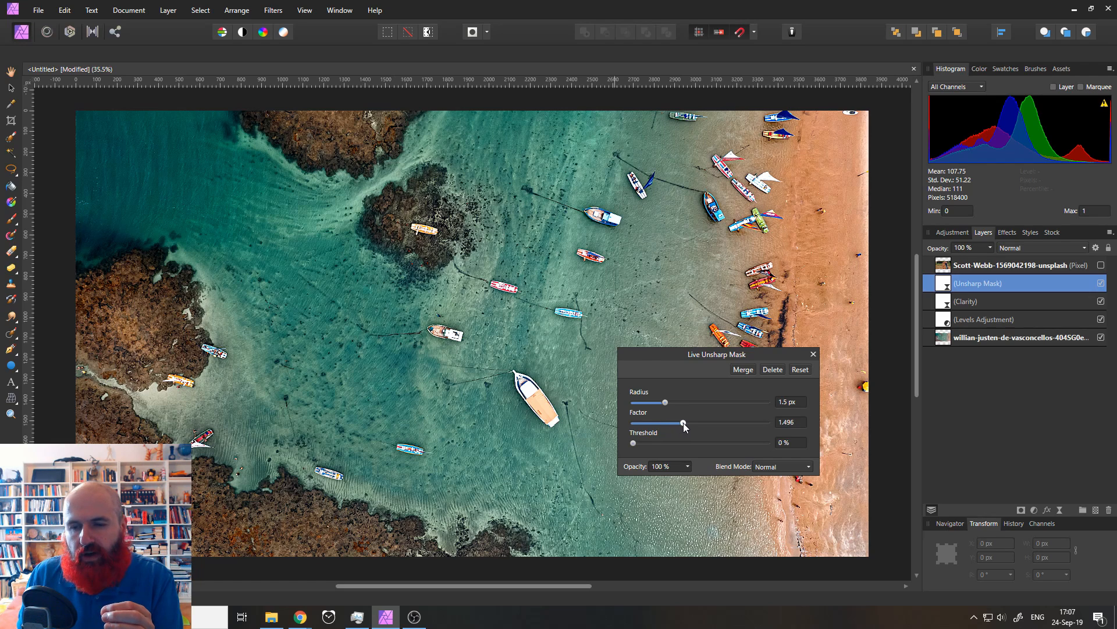
pyautogui.moveTo(683, 422); pyautogui.dragTo(685, 422)
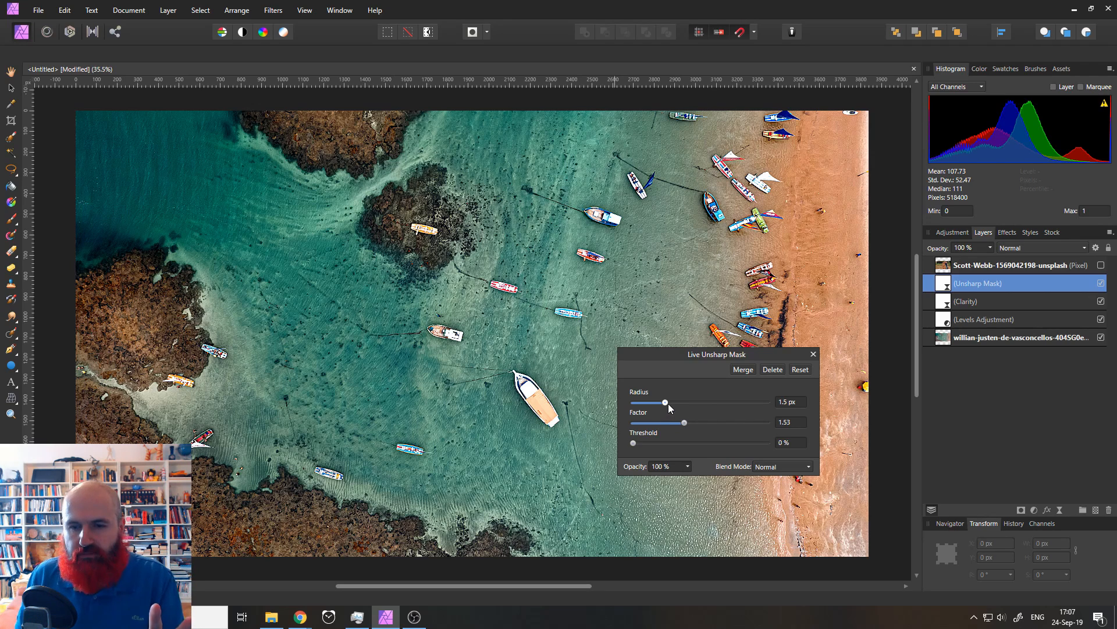
pyautogui.moveTo(666, 403); pyautogui.dragTo(661, 403)
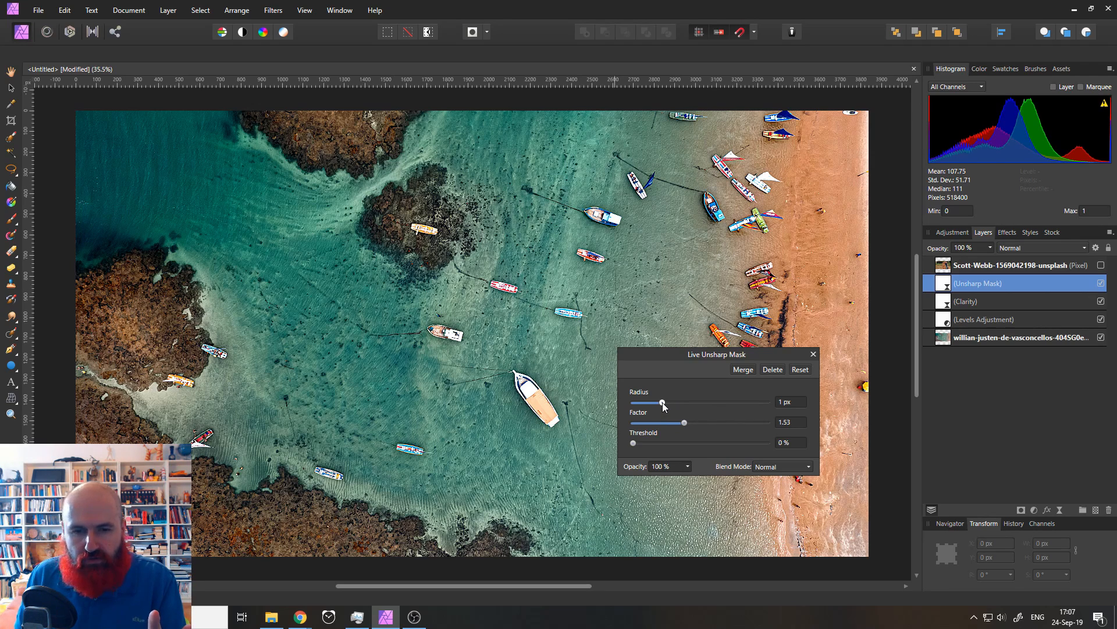
pyautogui.moveTo(682, 422); pyautogui.dragTo(678, 422)
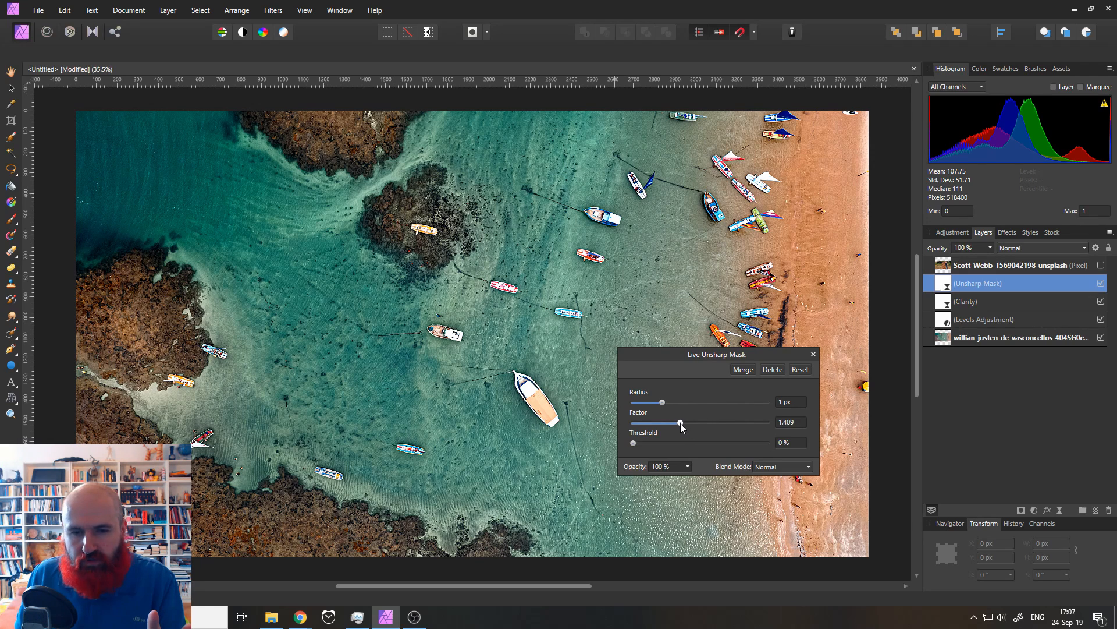
pyautogui.moveTo(679, 423); pyautogui.dragTo(673, 423)
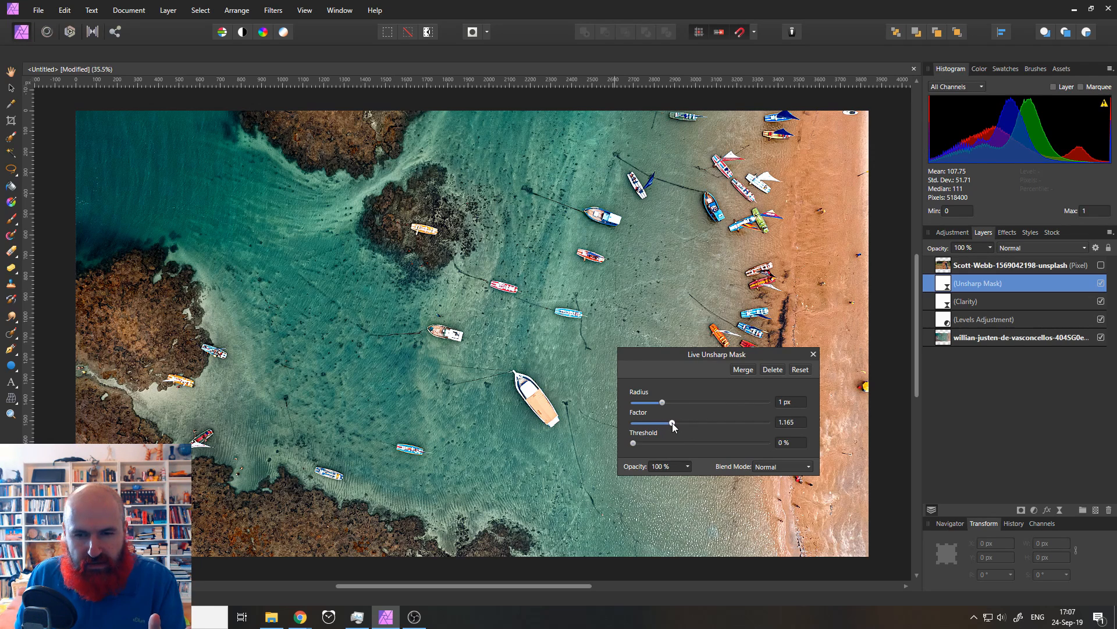
pyautogui.moveTo(673, 422); pyautogui.dragTo(670, 422)
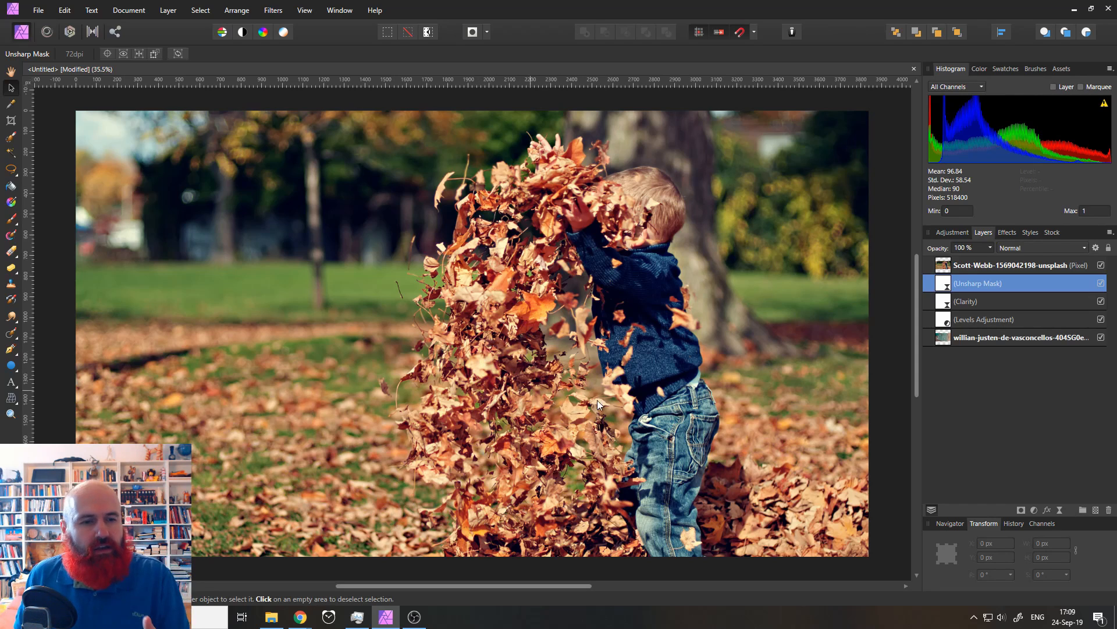
pyautogui.moveTo(10, 366)
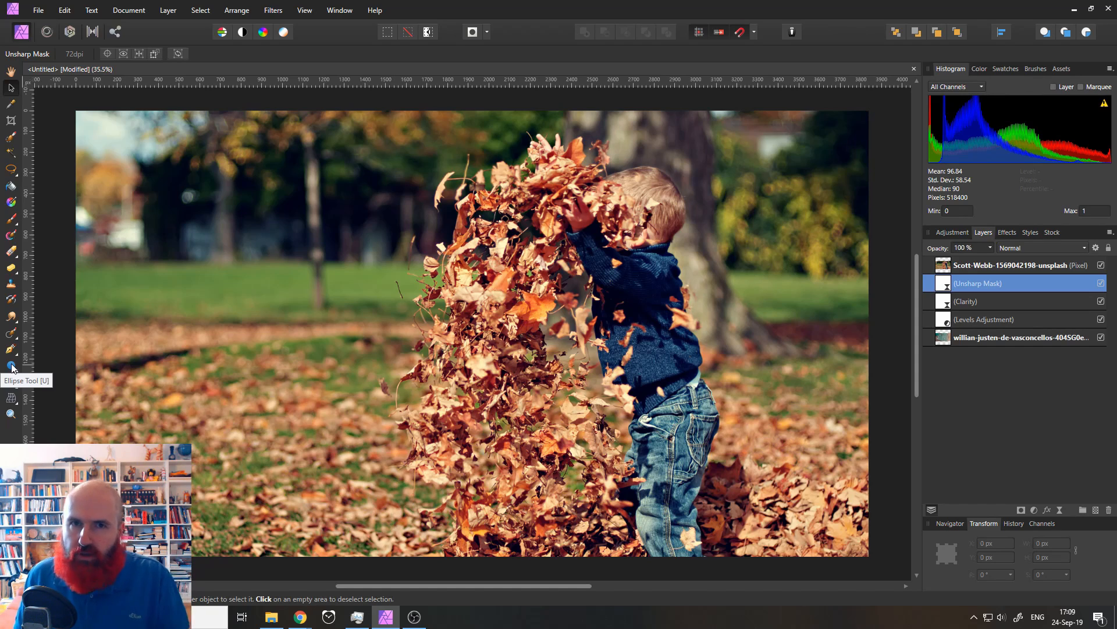
# Open the shape tools flyout in the Tools panel
pyautogui.click(12, 365)
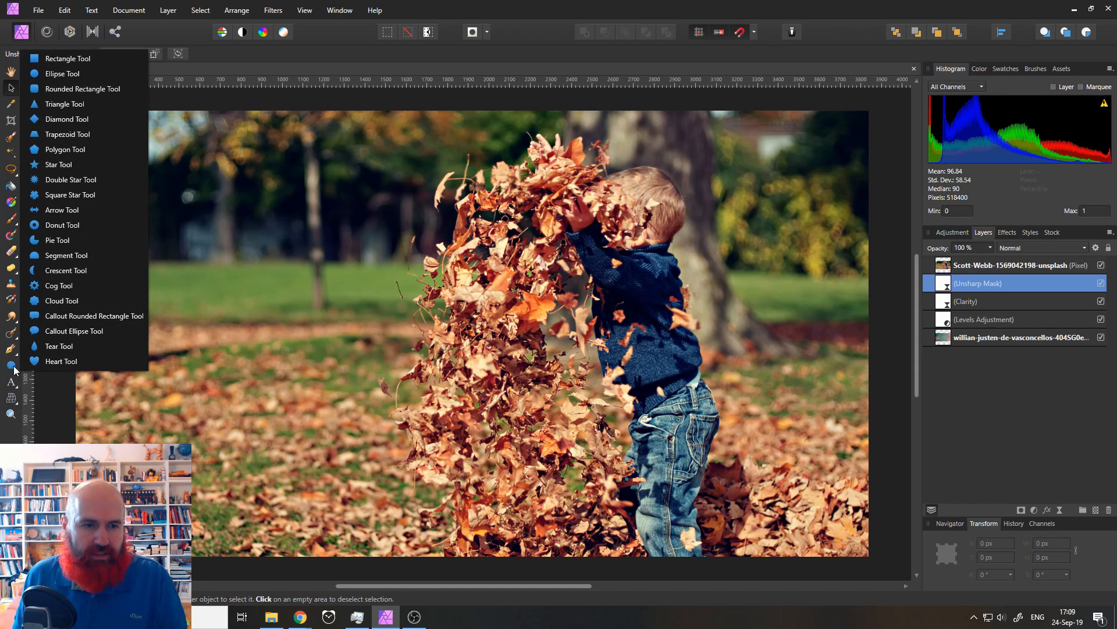
pyautogui.moveTo(74, 331)
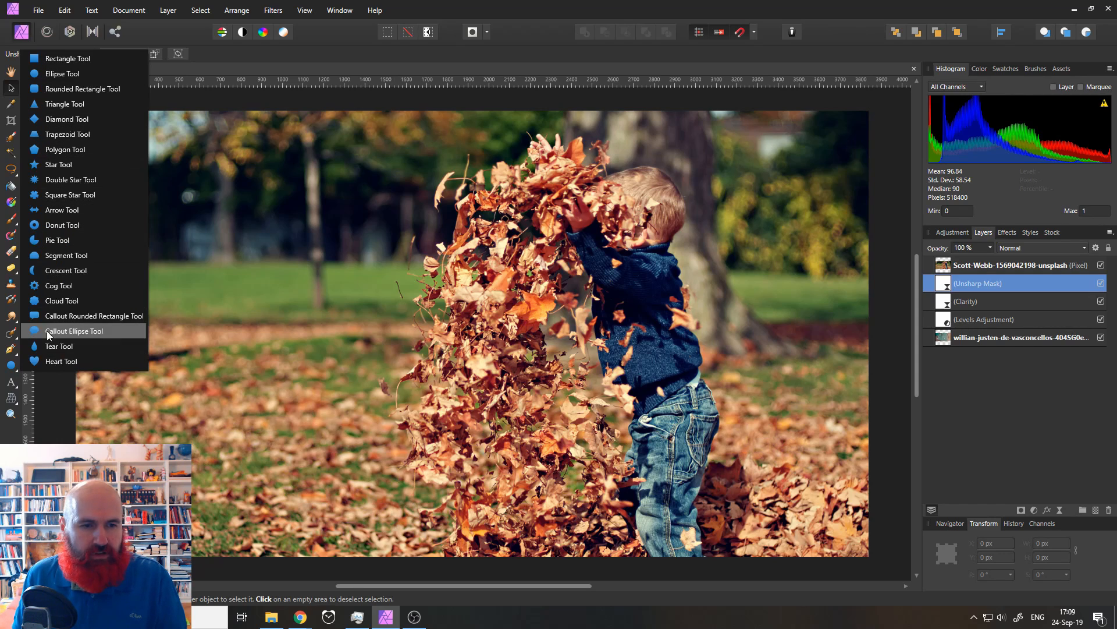
pyautogui.moveTo(65, 74)
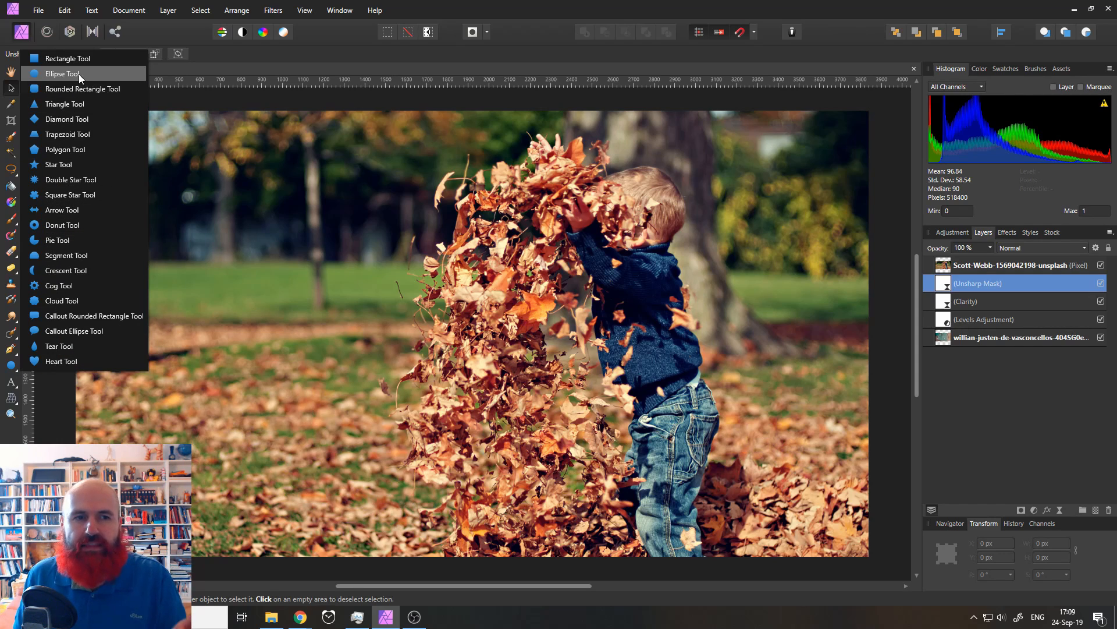
# Draw a large orange-filled circle with the Ellipse Tool over the photo's left side
pyautogui.click(64, 73)
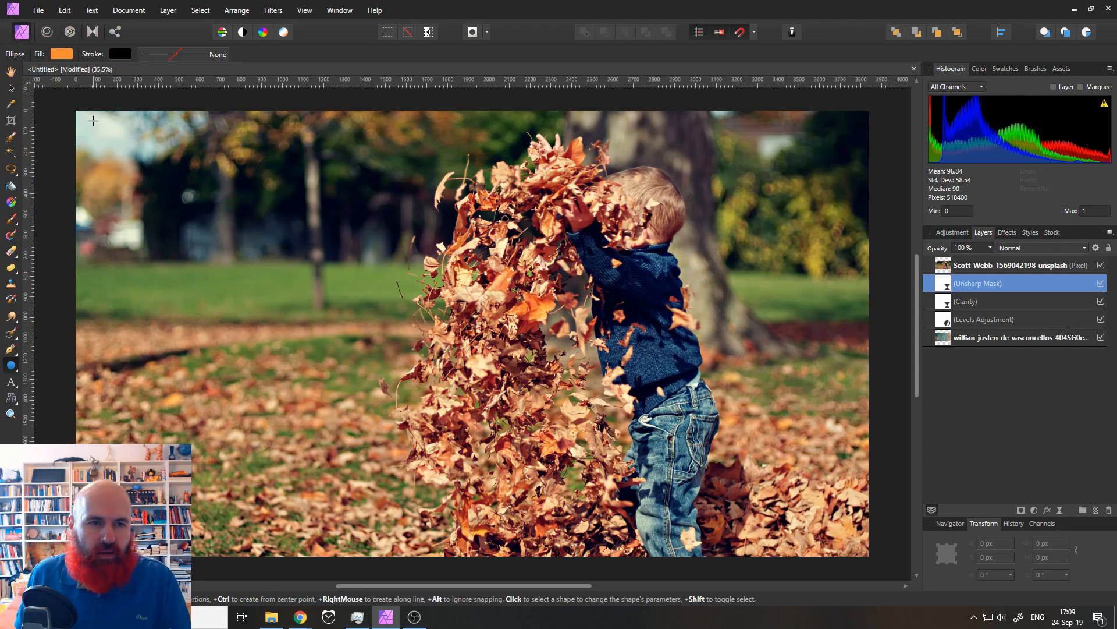
pyautogui.moveTo(93, 121); pyautogui.dragTo(403, 437)
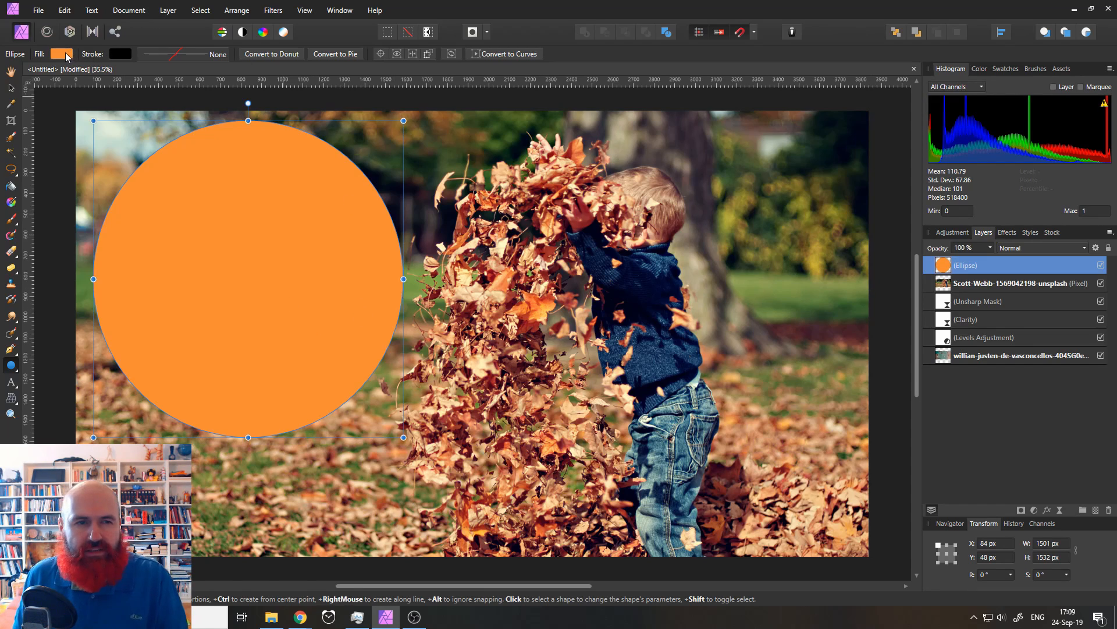
pyautogui.click(63, 53)
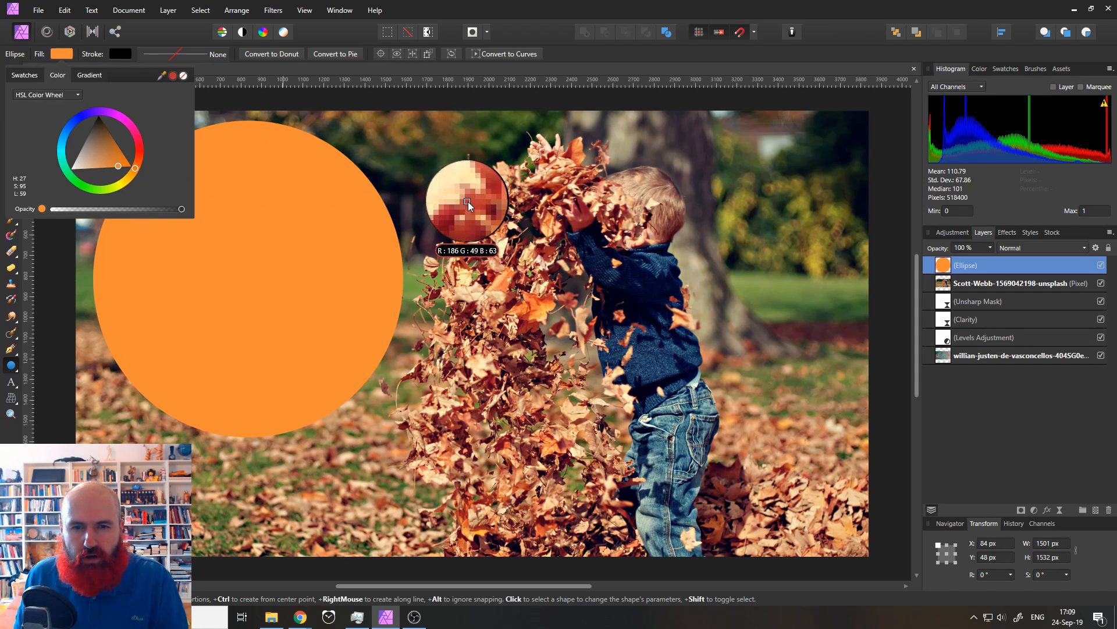
pyautogui.click(247, 279)
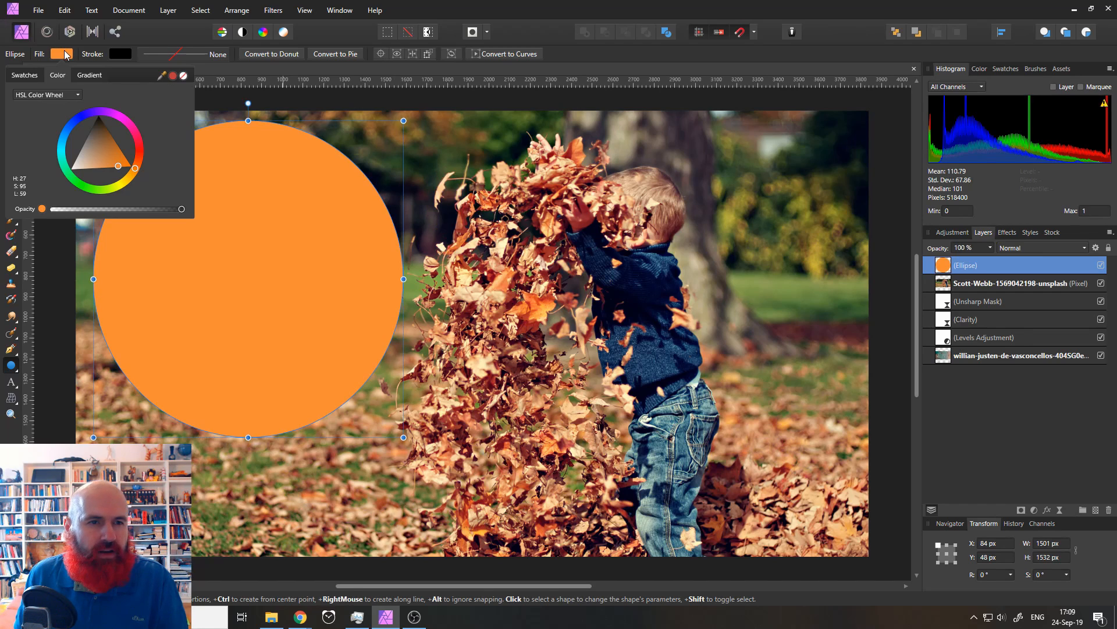
pyautogui.click(64, 53)
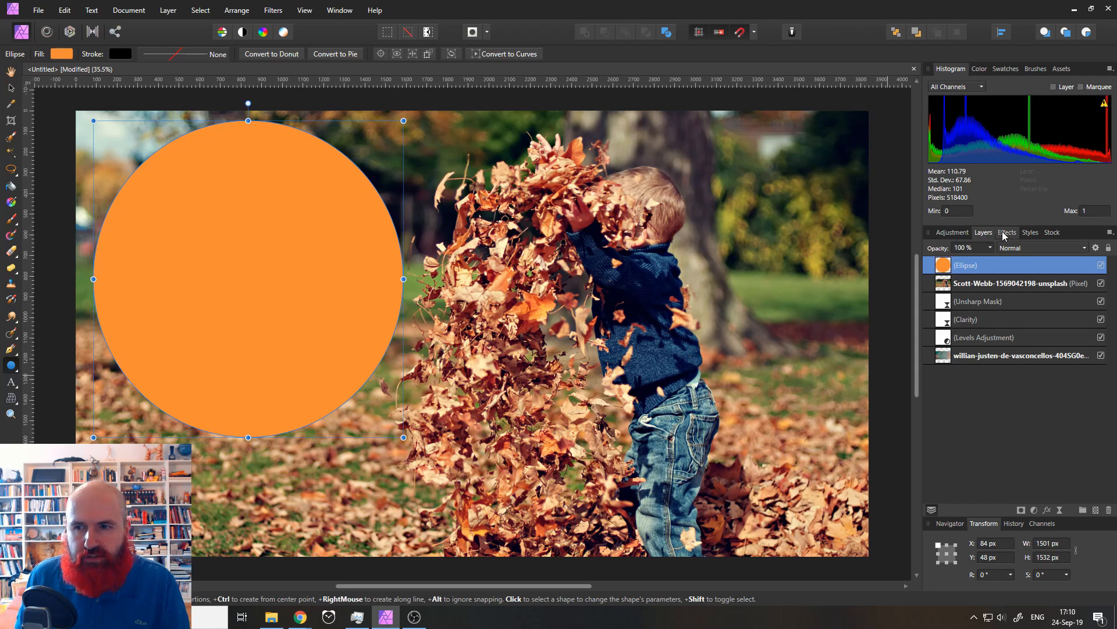
# Apply an 800 px Gaussian Blur to the orange circle and nudge it slightly
pyautogui.click(1007, 232)
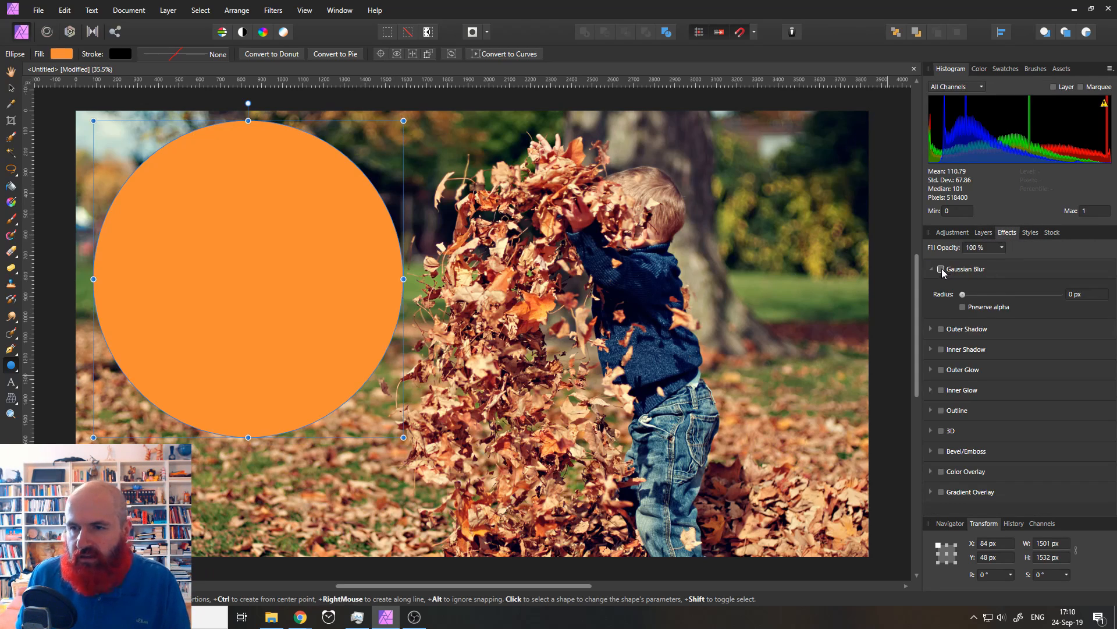
pyautogui.click(941, 268)
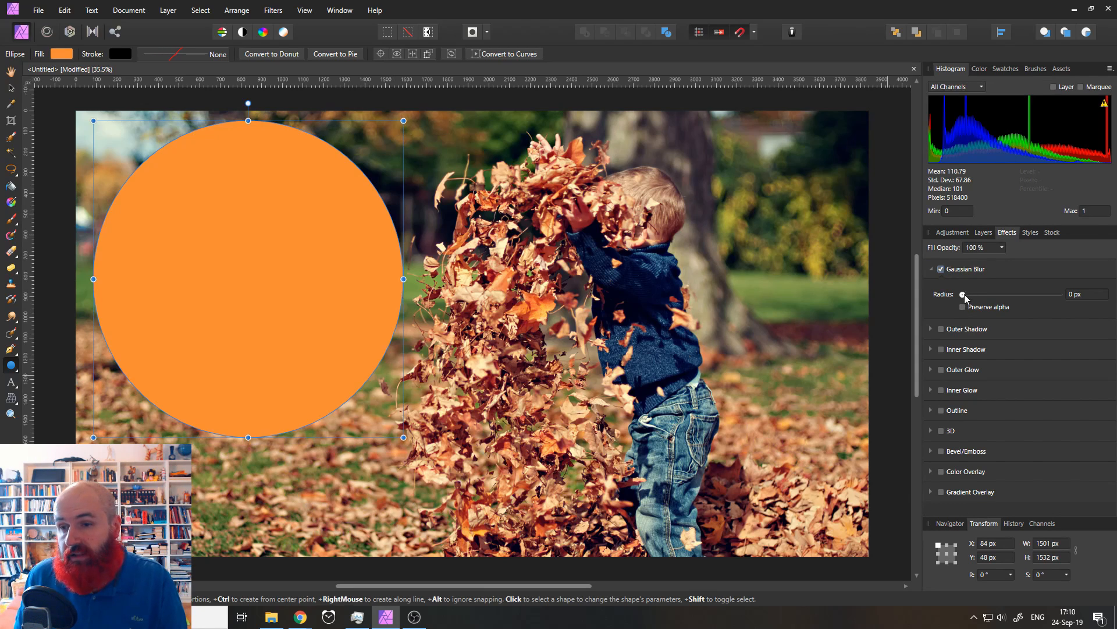
pyautogui.moveTo(963, 295); pyautogui.dragTo(1060, 295)
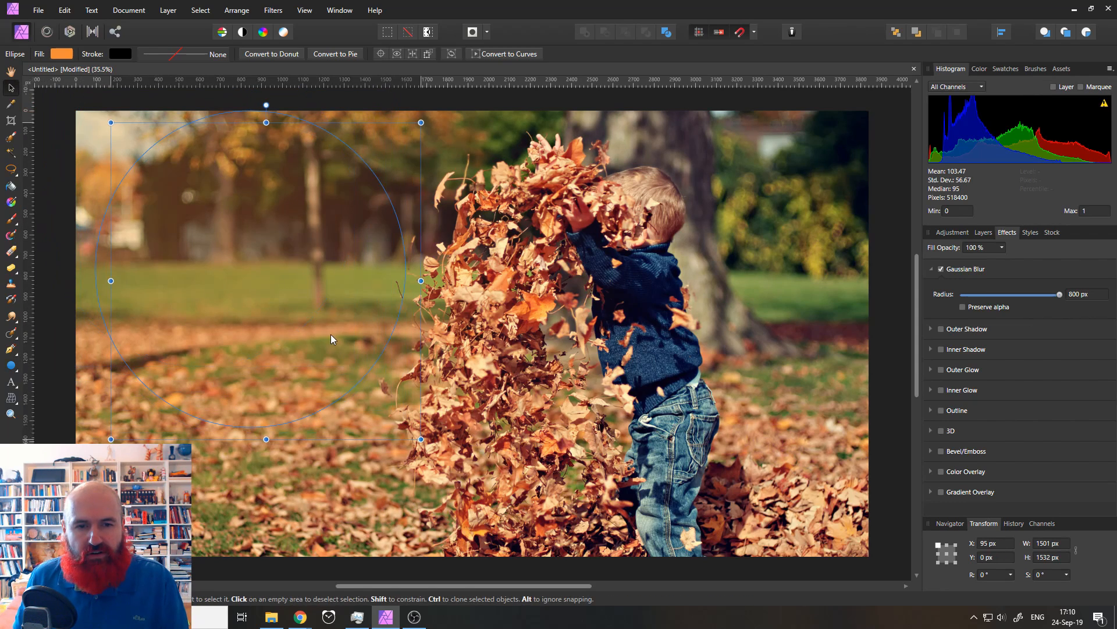
pyautogui.moveTo(332, 339); pyautogui.dragTo(321, 278)
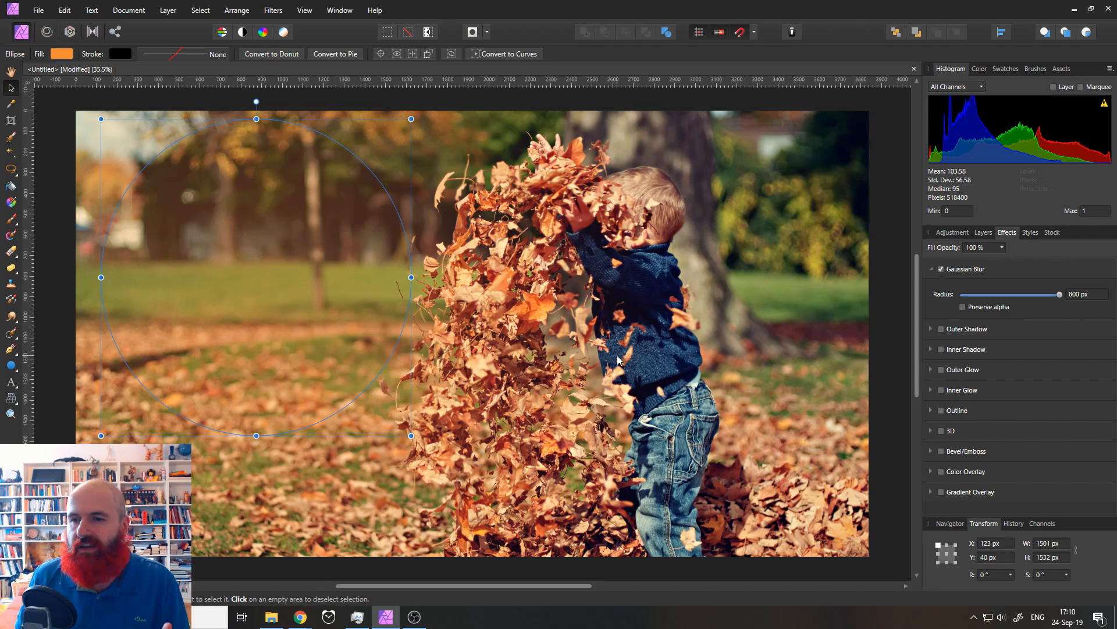
# Set the Ellipse layer's blend mode to Screen in the Layers panel
pyautogui.click(983, 232)
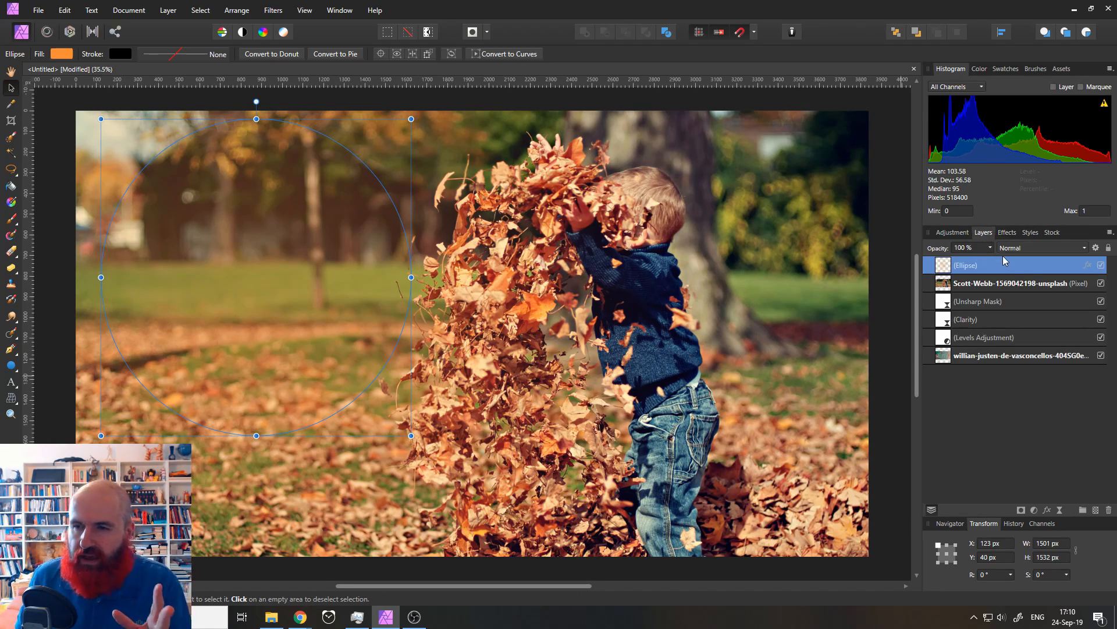
pyautogui.click(1041, 247)
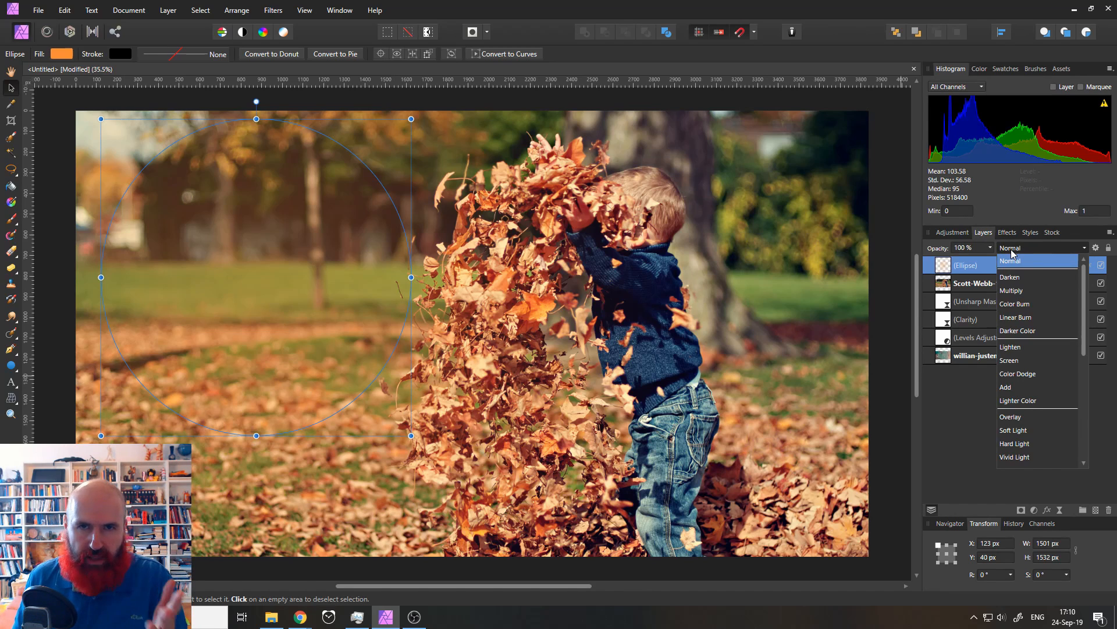
pyautogui.moveTo(1015, 366)
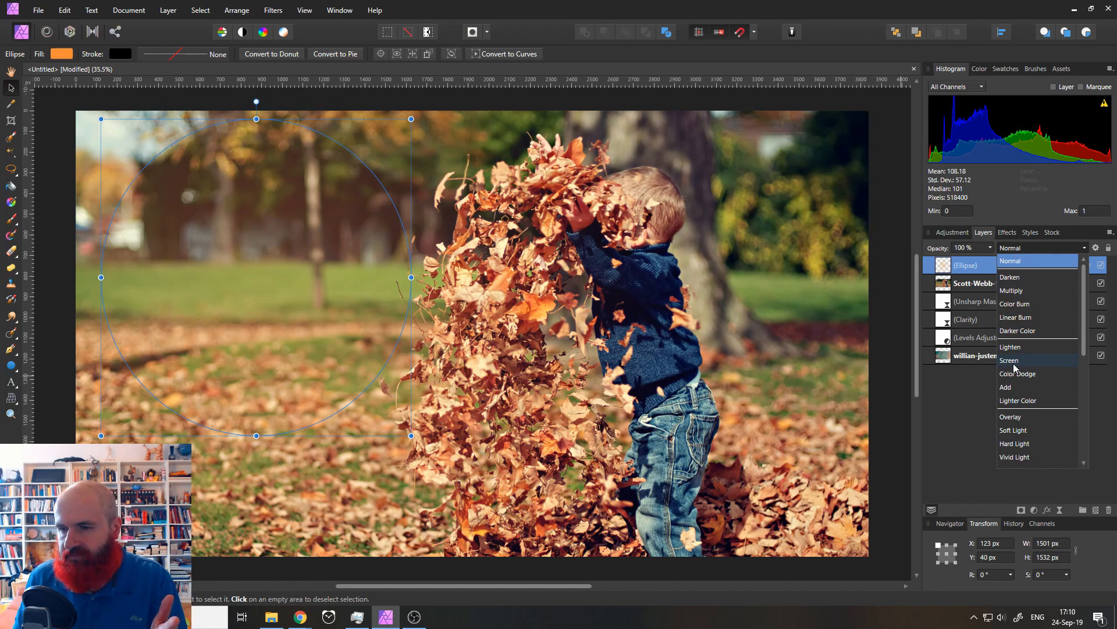
pyautogui.click(1010, 359)
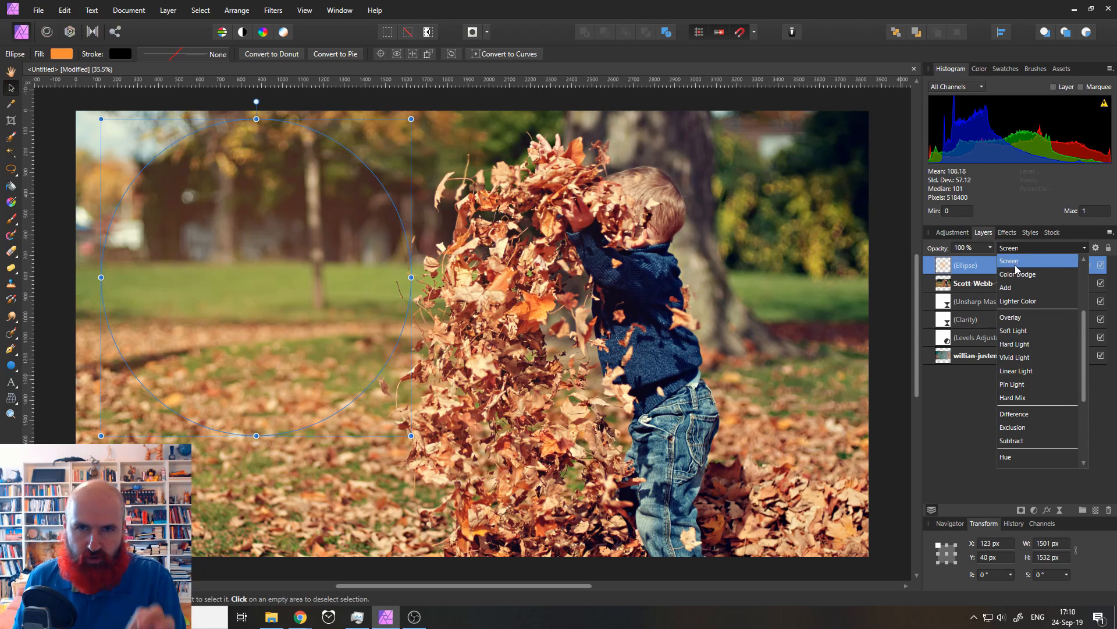
pyautogui.click(1009, 260)
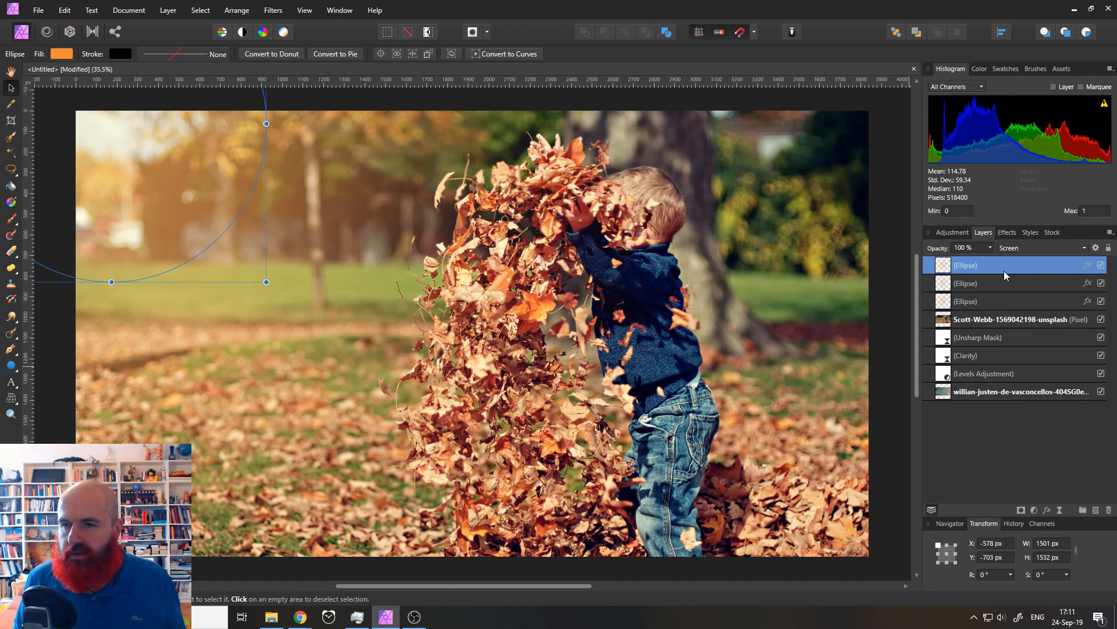
pyautogui.moveTo(1001, 273)
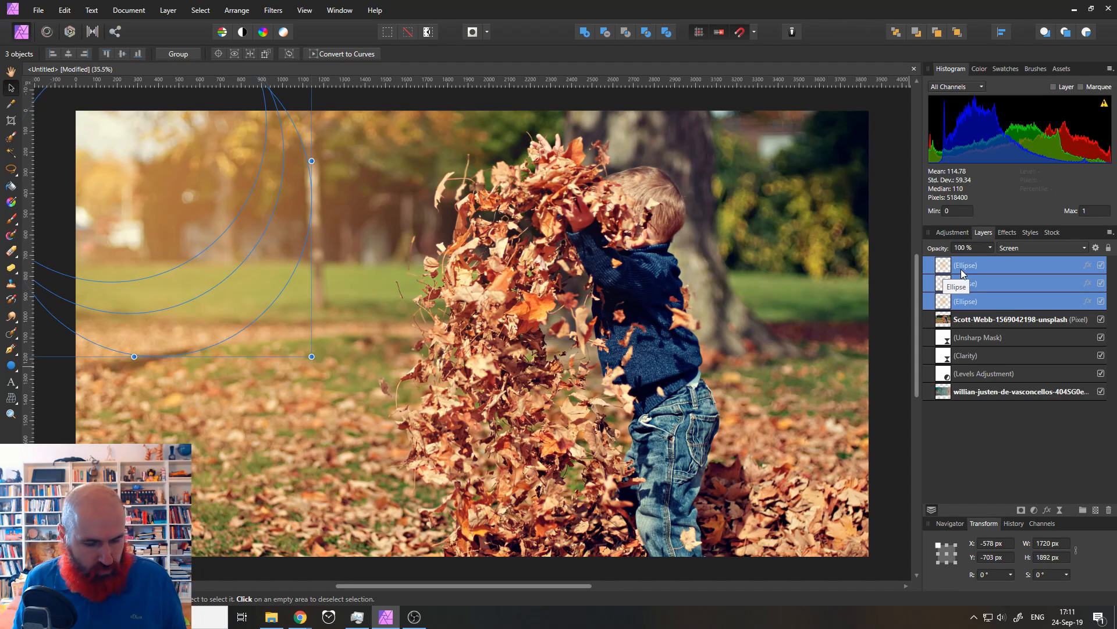
# Select the three glow layers and move a glow group toward the top right
pyautogui.click(178, 54)
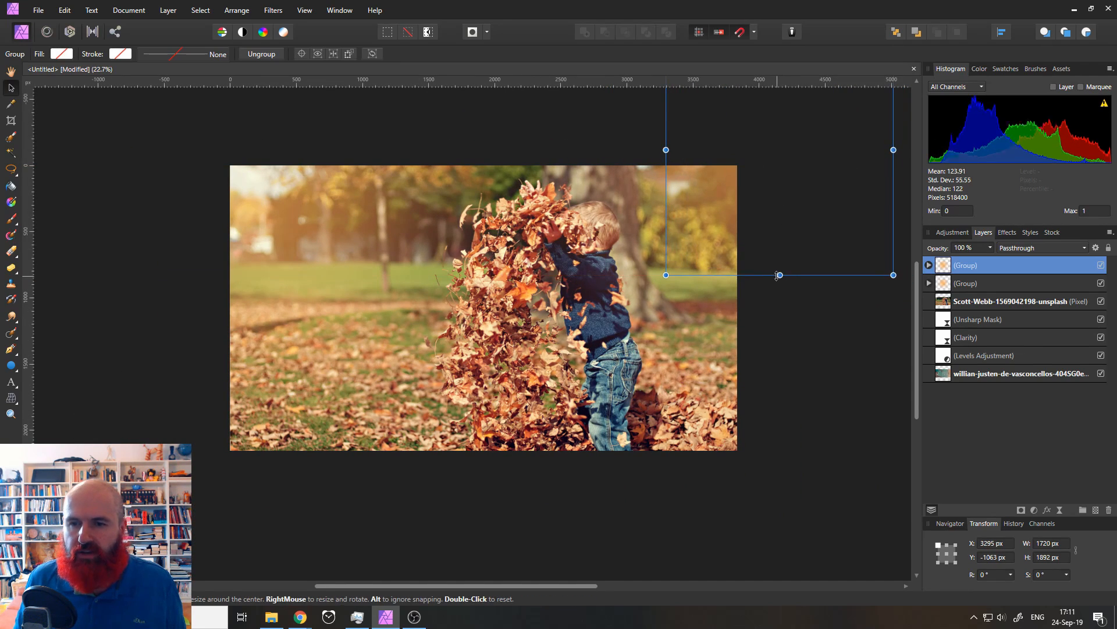
pyautogui.moveTo(779, 276); pyautogui.dragTo(778, 295)
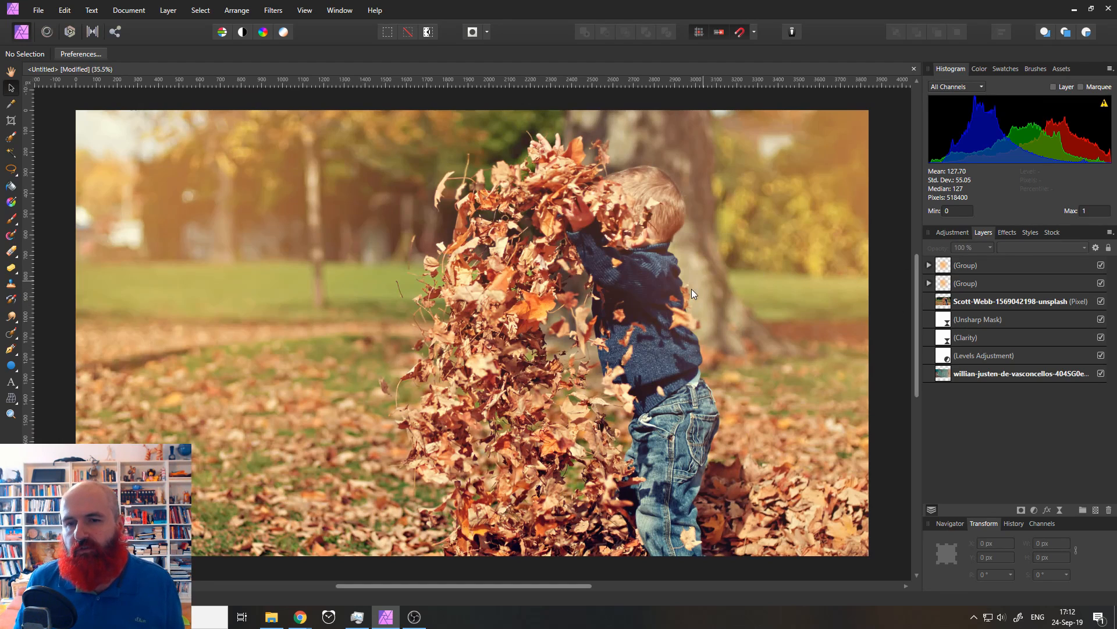
# Add a Selective Color adjustment above the upper glow group
pyautogui.click(965, 265)
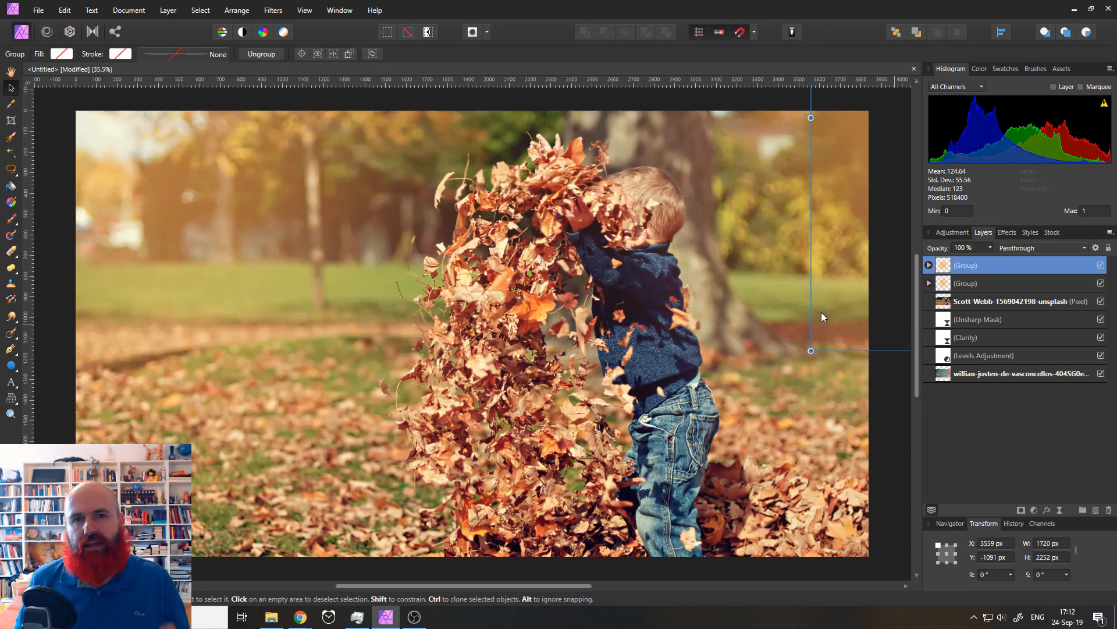
pyautogui.moveTo(922, 426)
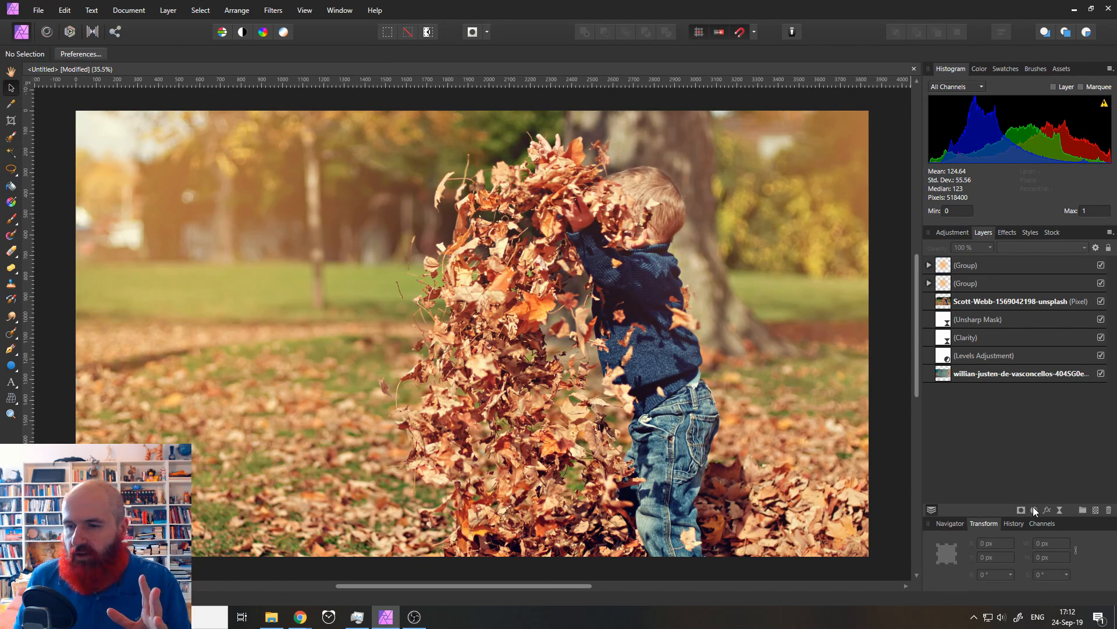
pyautogui.moveTo(1034, 510)
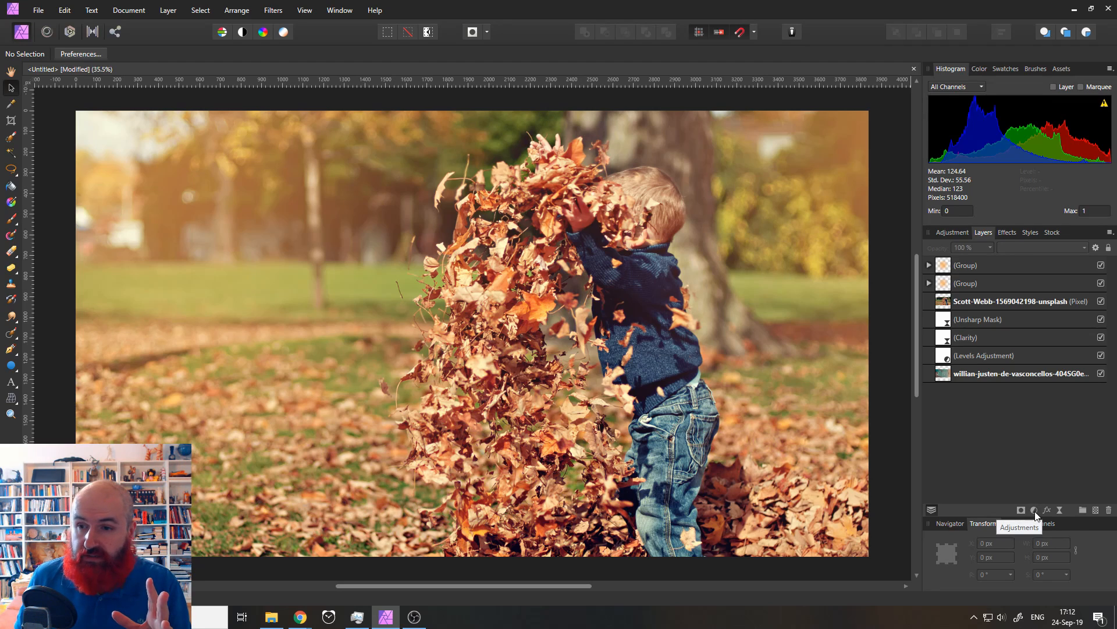
pyautogui.click(1034, 510)
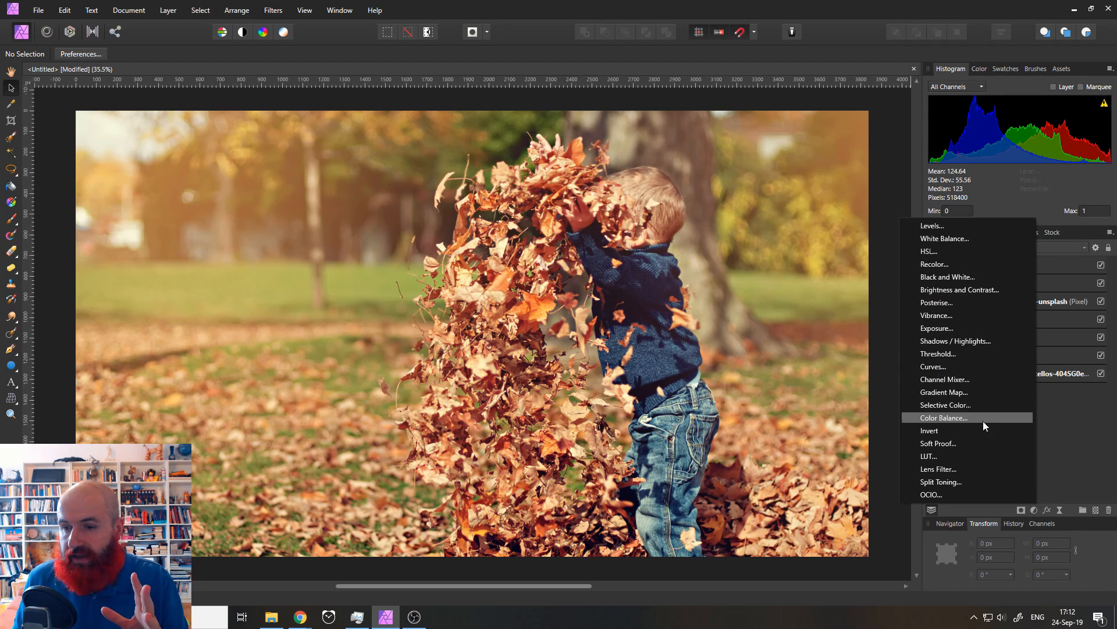
pyautogui.moveTo(946, 405)
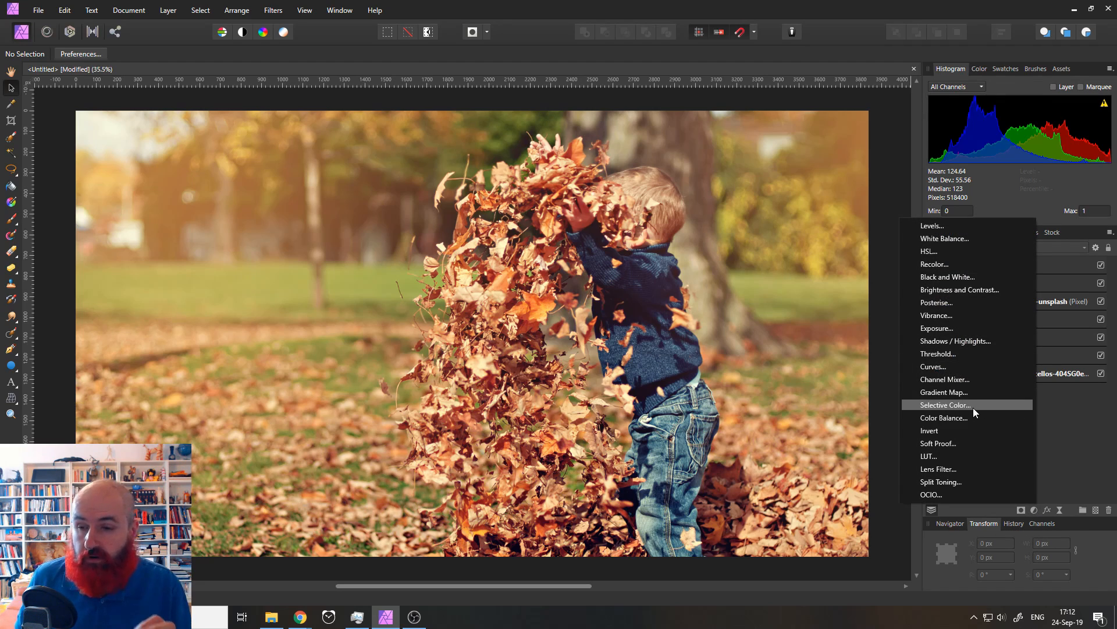
pyautogui.click(943, 405)
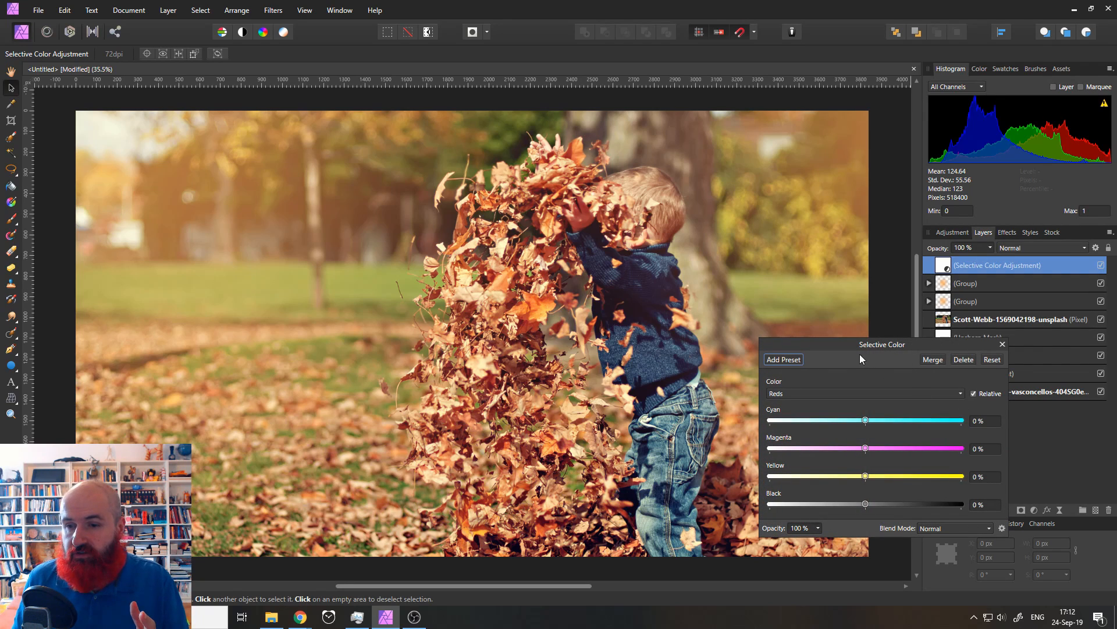
pyautogui.moveTo(881, 344); pyautogui.dragTo(738, 269)
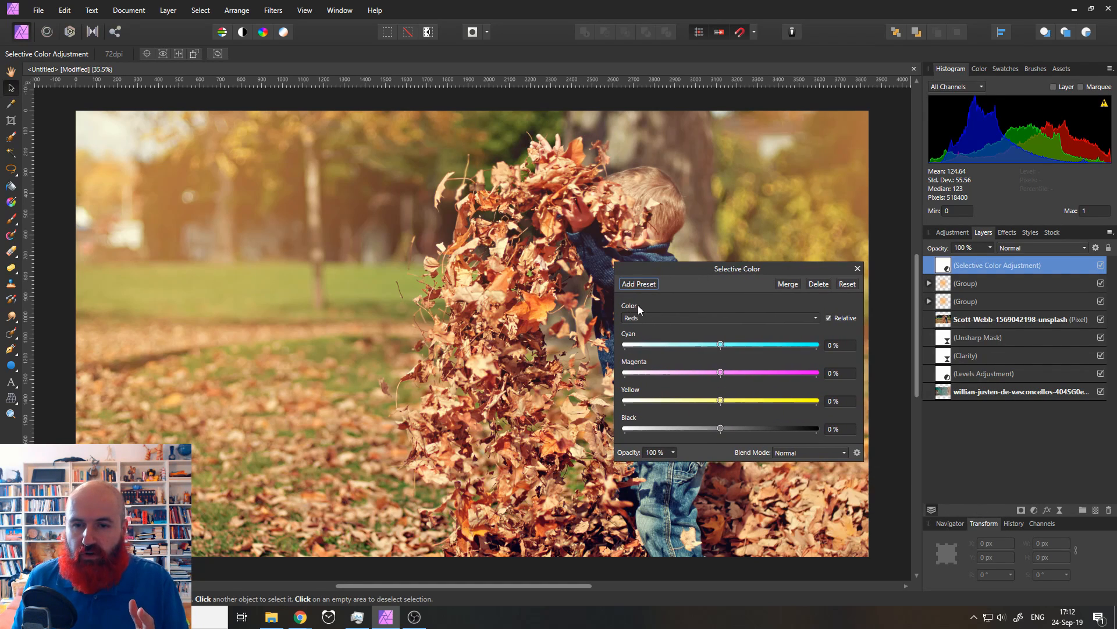
# Target Neutrals and set yellow to about 13% and magenta to 5%
pyautogui.click(718, 317)
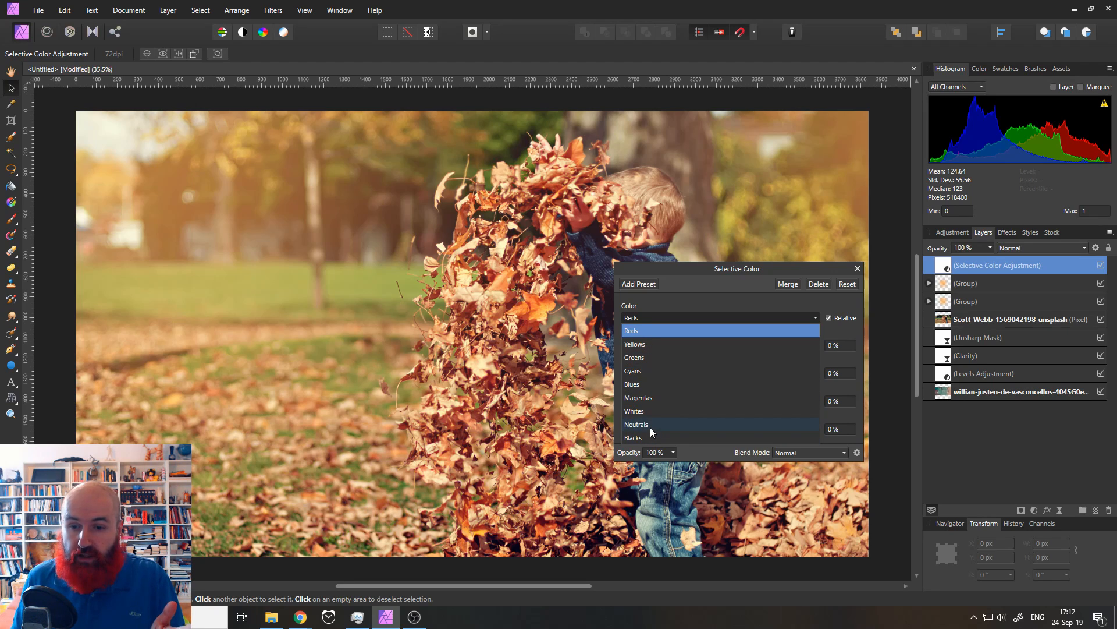
pyautogui.click(635, 424)
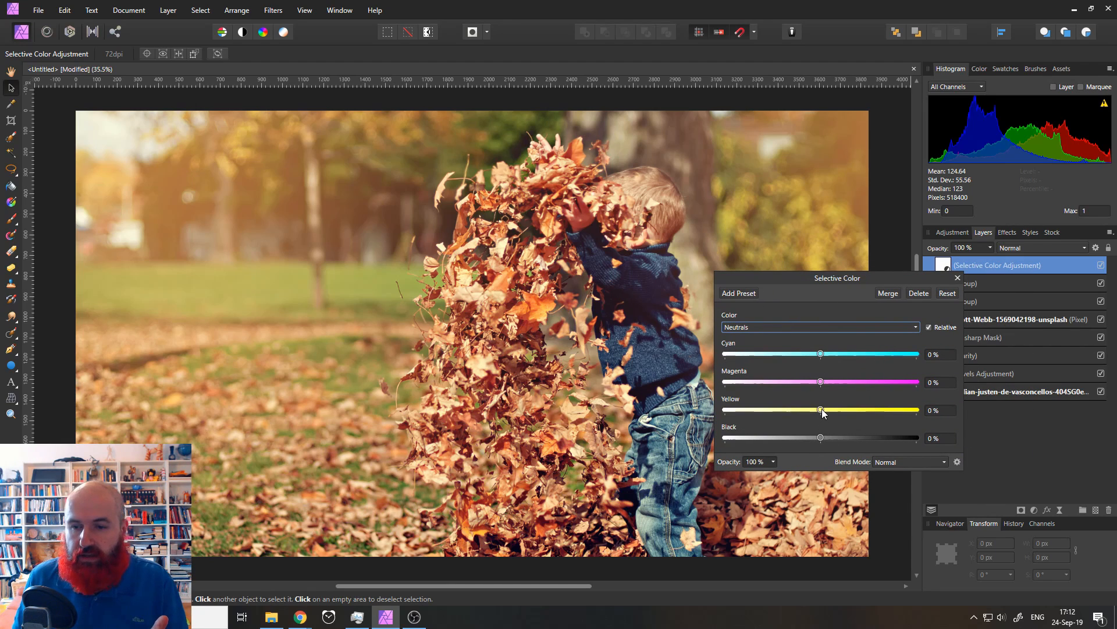
pyautogui.moveTo(820, 410); pyautogui.dragTo(841, 410)
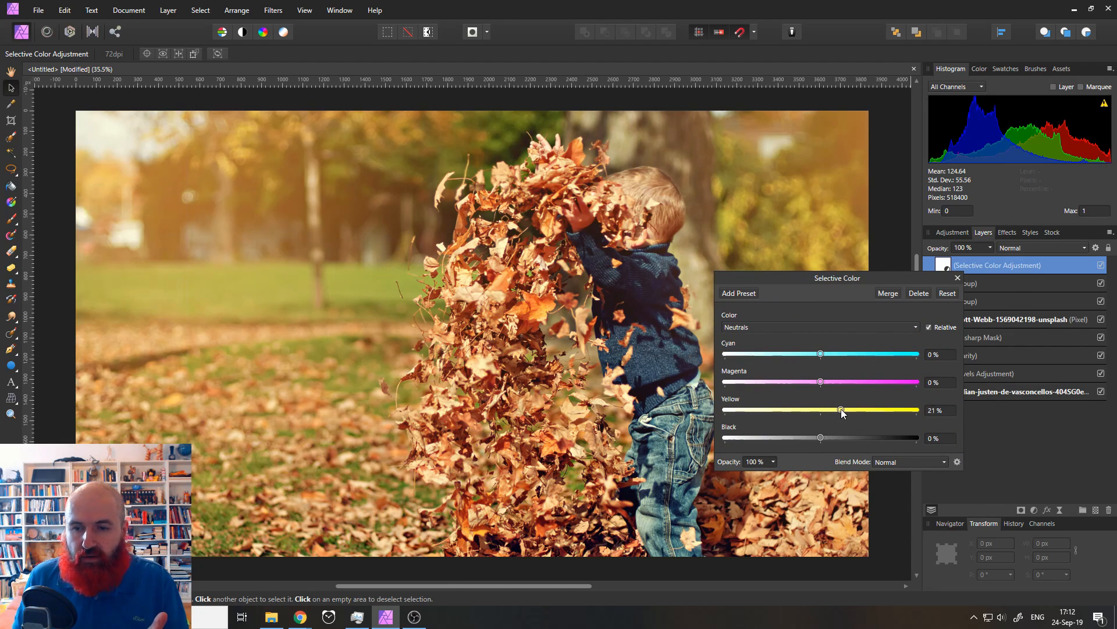
pyautogui.moveTo(842, 410); pyautogui.dragTo(840, 409)
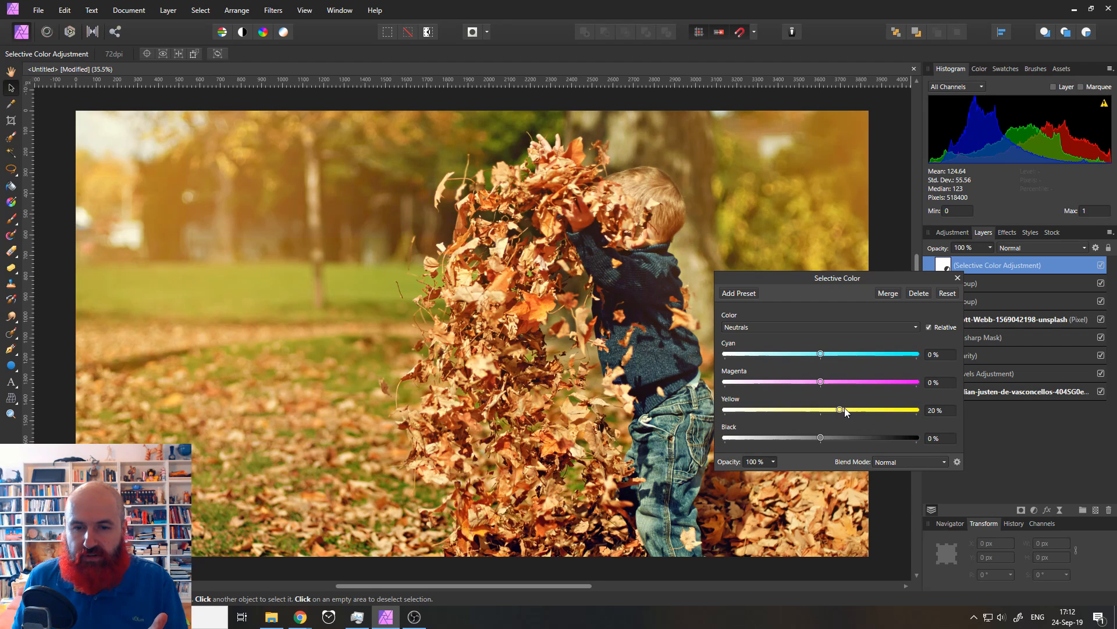
pyautogui.moveTo(839, 410); pyautogui.dragTo(834, 410)
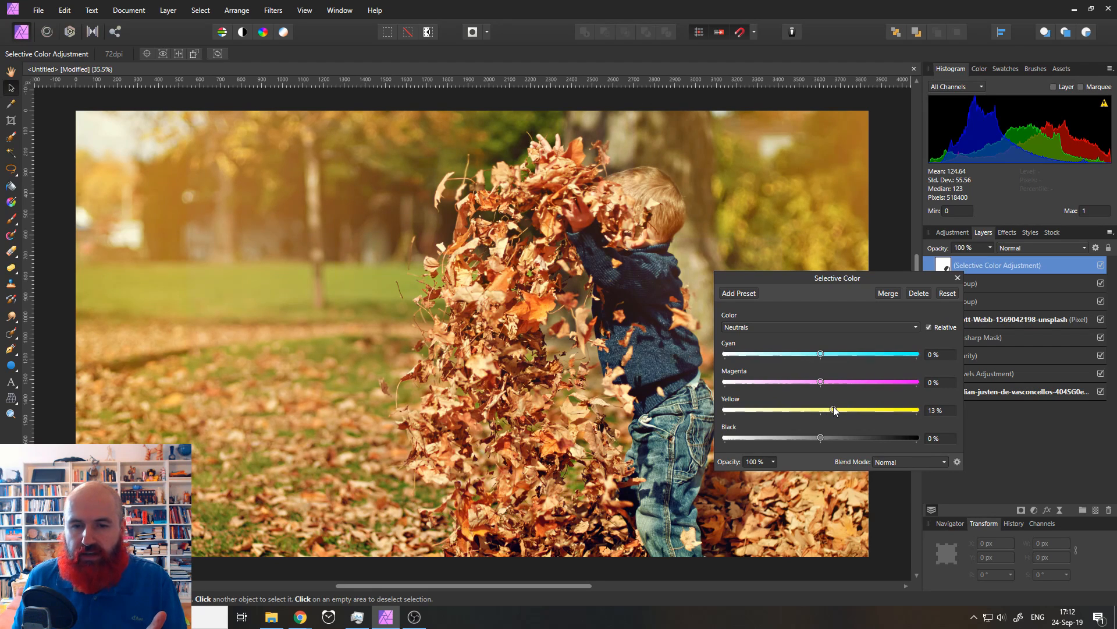
pyautogui.moveTo(819, 382); pyautogui.dragTo(811, 382)
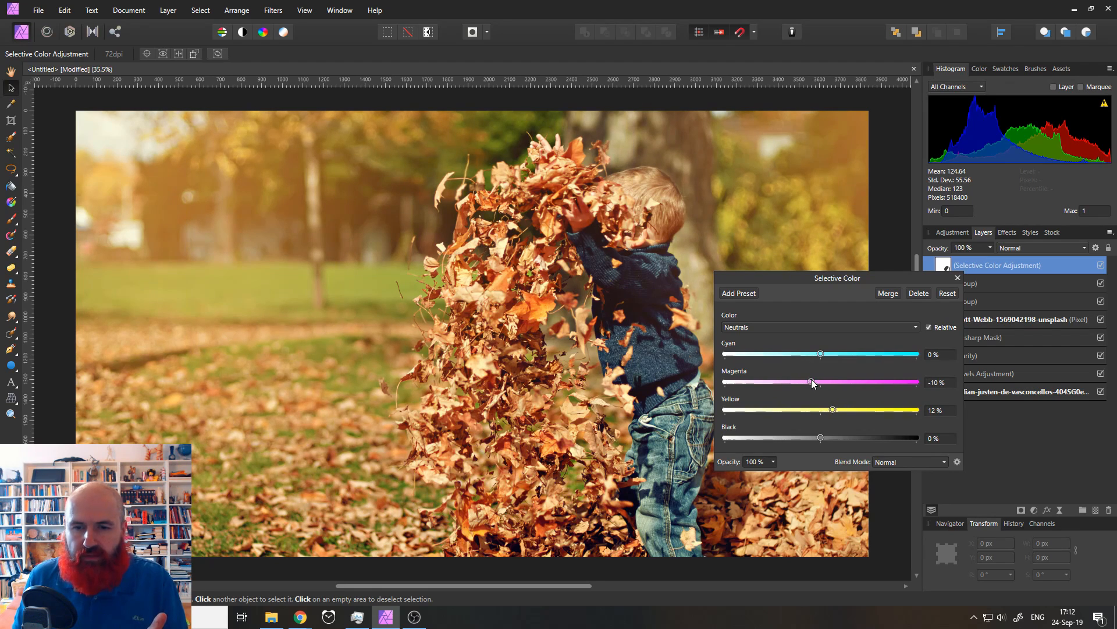
pyautogui.moveTo(810, 383); pyautogui.dragTo(828, 383)
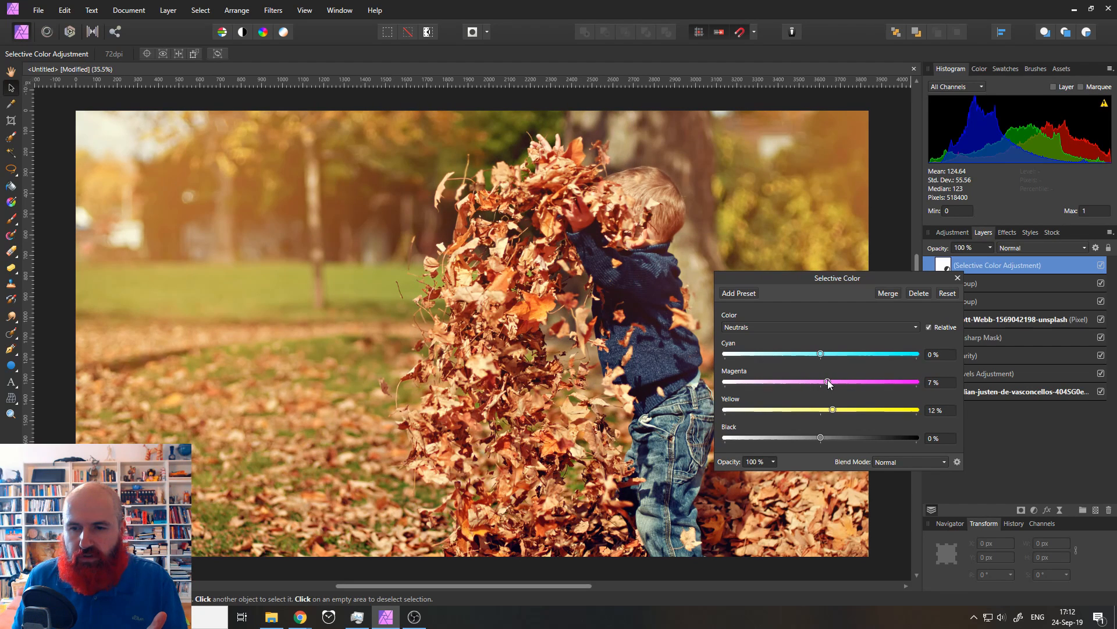
pyautogui.moveTo(828, 383); pyautogui.dragTo(826, 383)
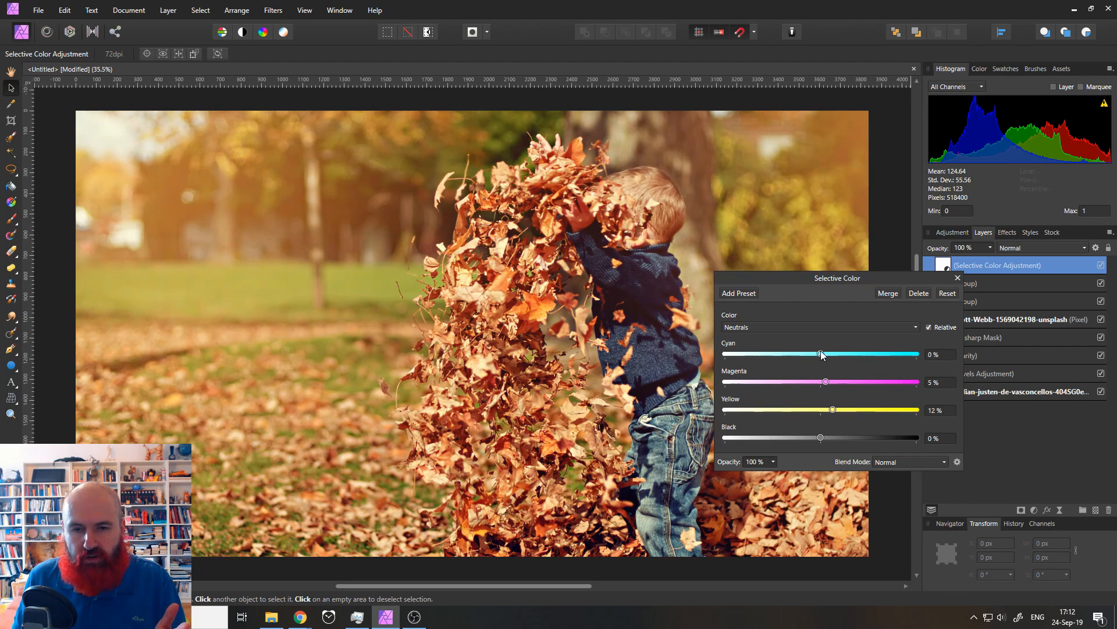
# Set neutral cyan to -5% and black to 5%, then close the dialog
pyautogui.moveTo(821, 355); pyautogui.dragTo(818, 354)
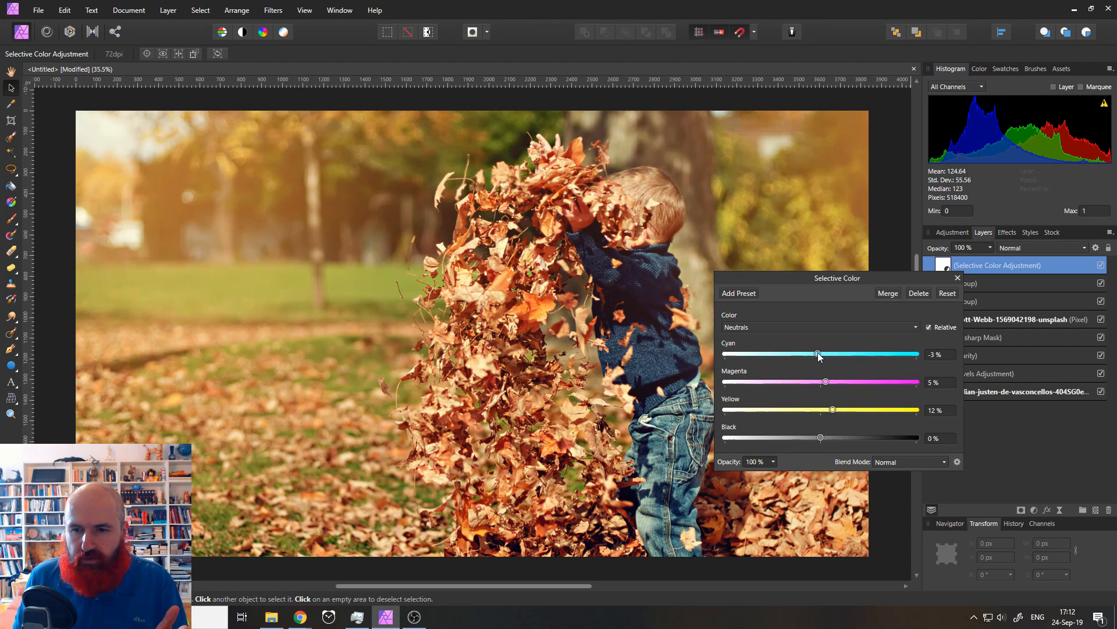
pyautogui.moveTo(819, 354); pyautogui.dragTo(816, 354)
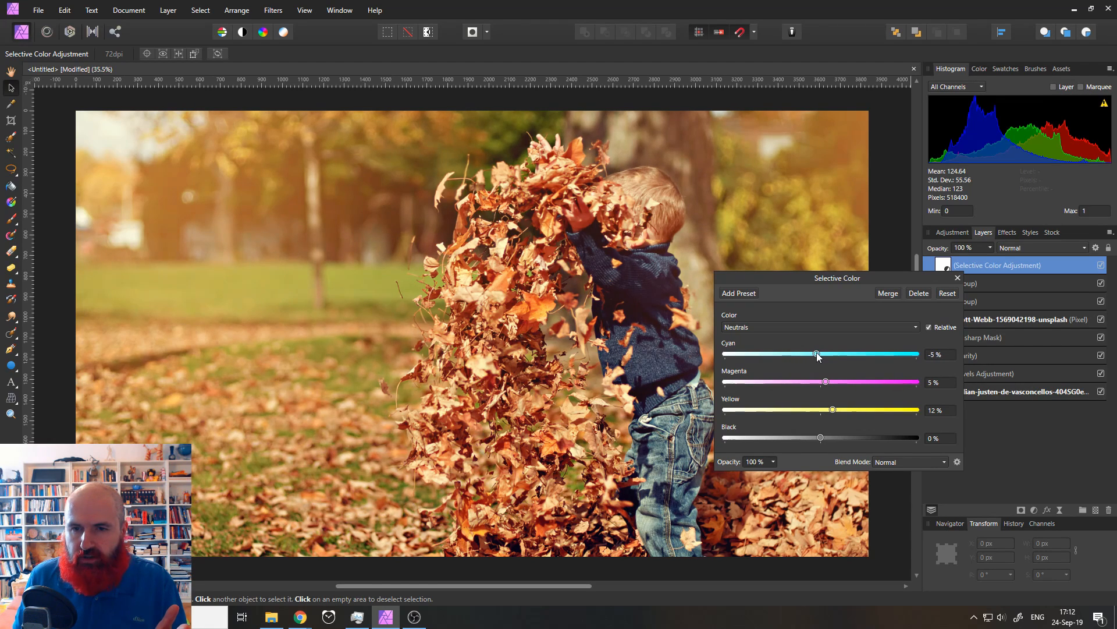
pyautogui.moveTo(820, 438); pyautogui.dragTo(836, 437)
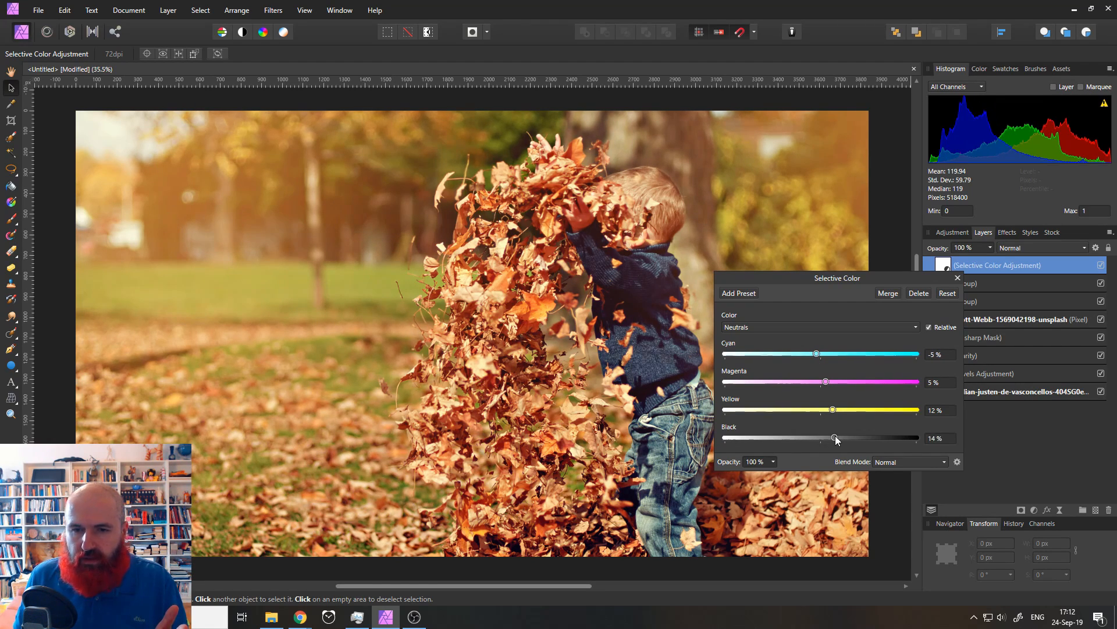
pyautogui.moveTo(837, 438); pyautogui.dragTo(831, 438)
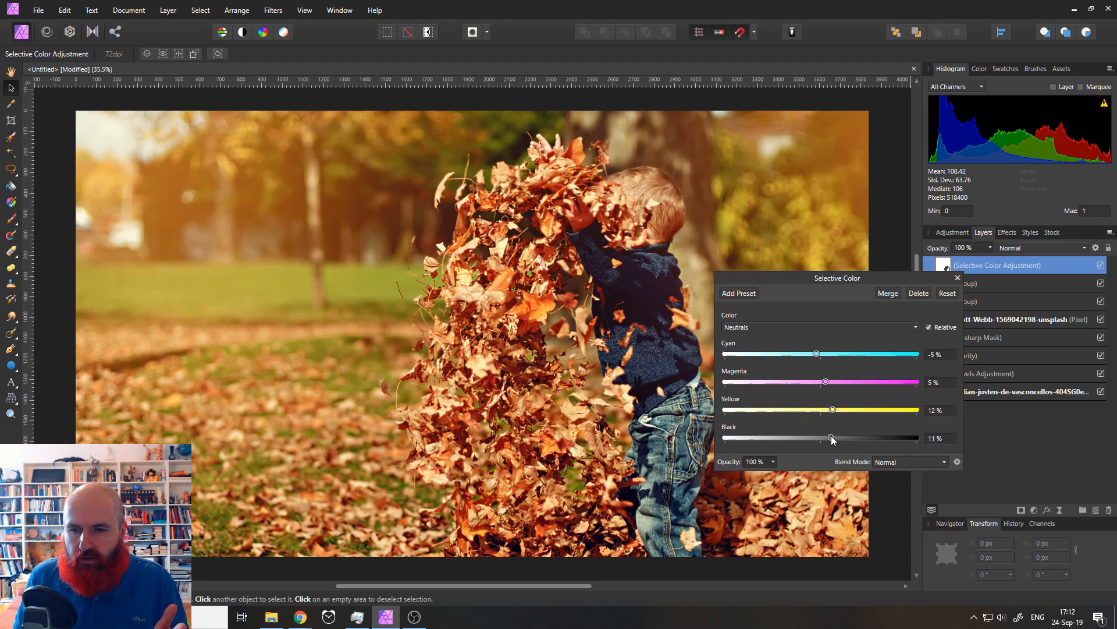
pyautogui.moveTo(831, 437); pyautogui.dragTo(825, 437)
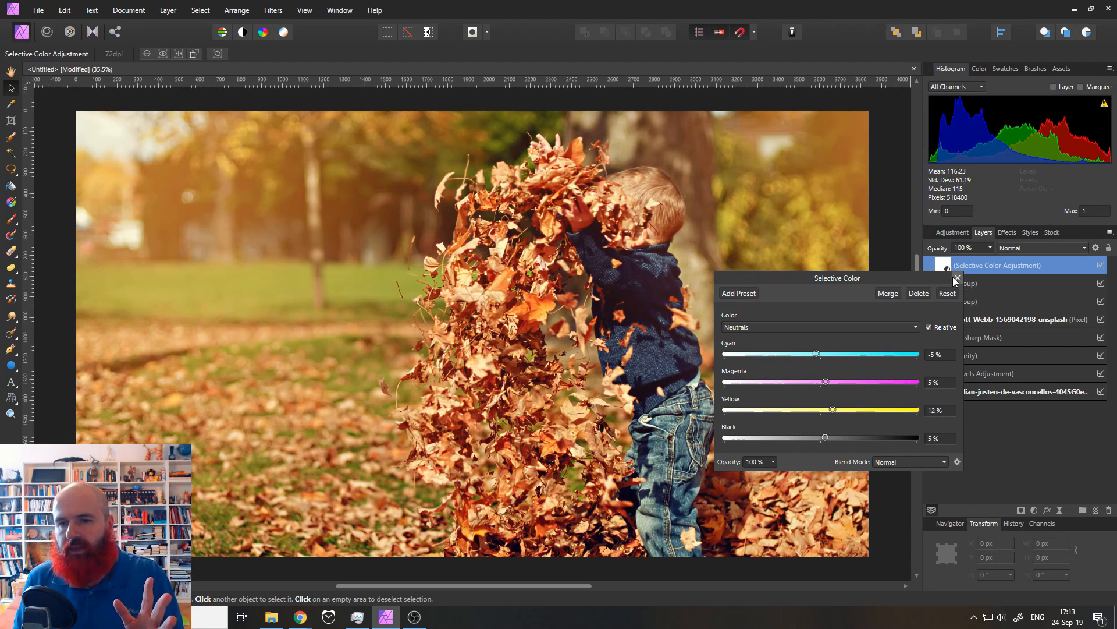
pyautogui.click(956, 278)
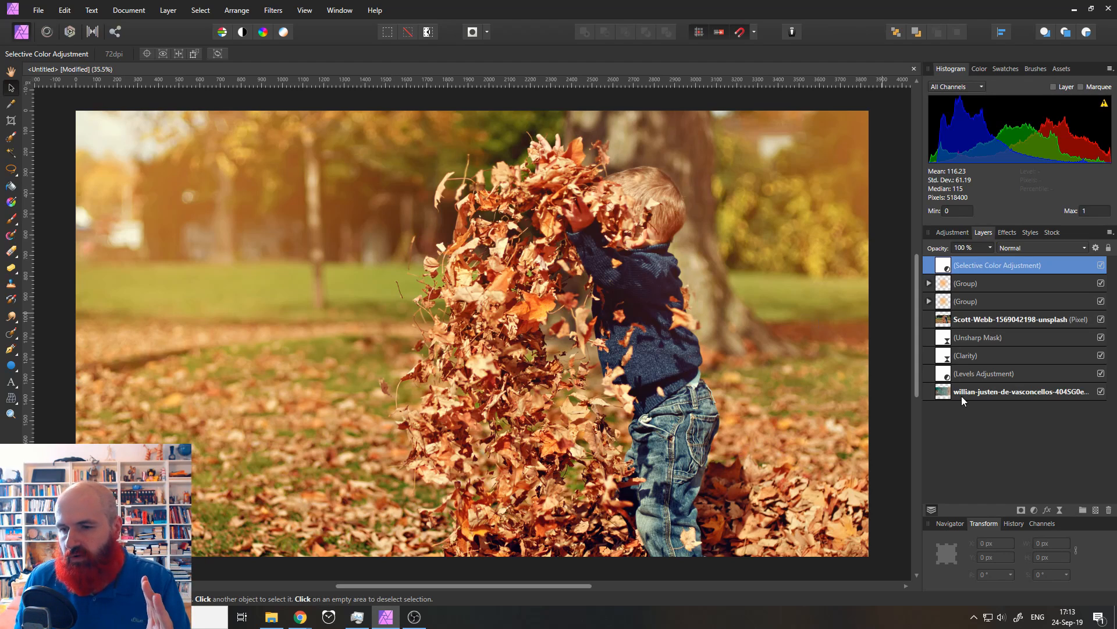
# Add a Depth Of Field live filter from the Layers panel's Live Filters menu
pyautogui.click(1060, 510)
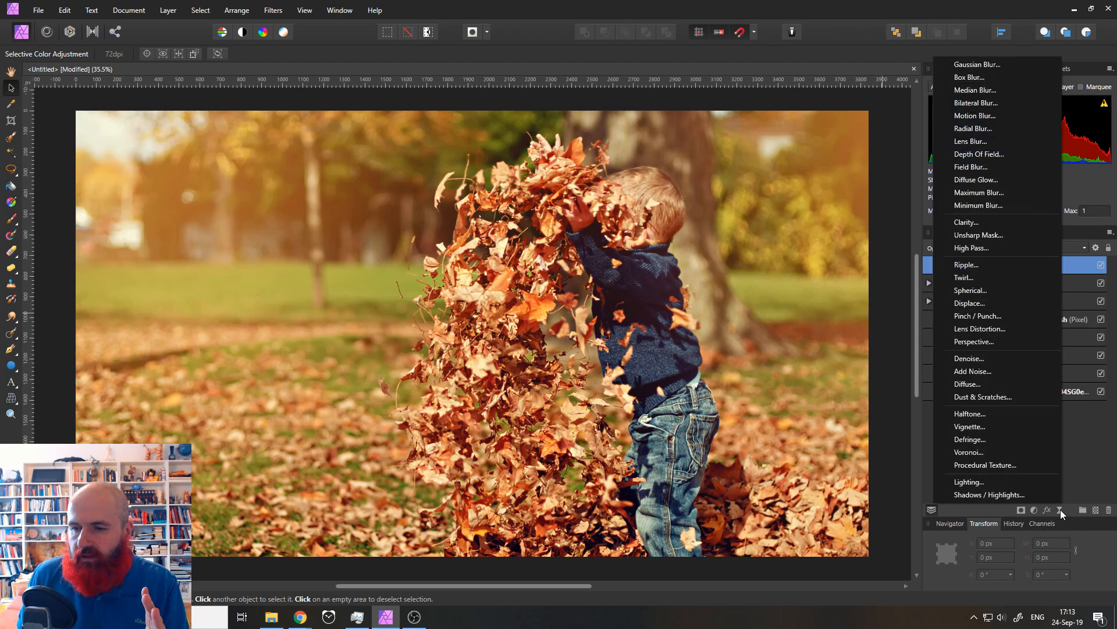
pyautogui.moveTo(978, 153)
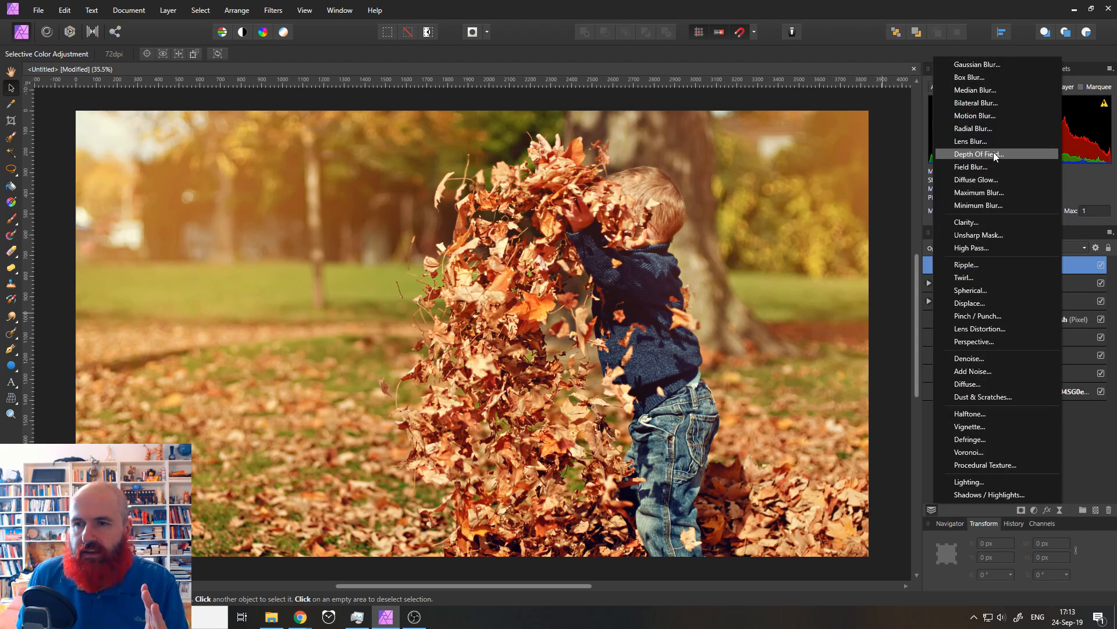
pyautogui.click(977, 154)
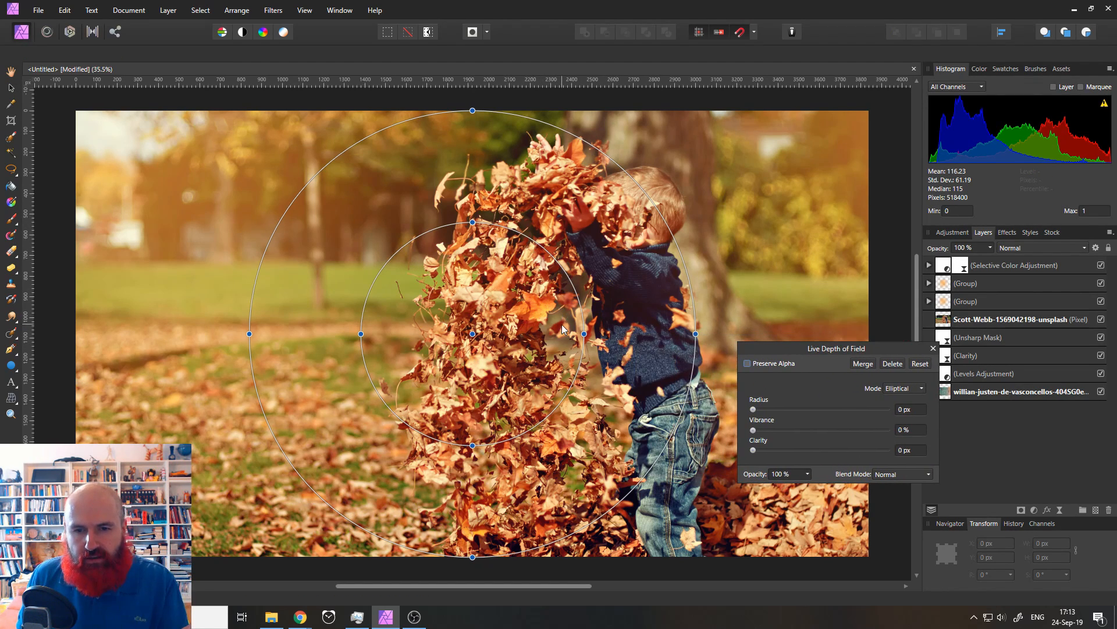
pyautogui.moveTo(475, 340)
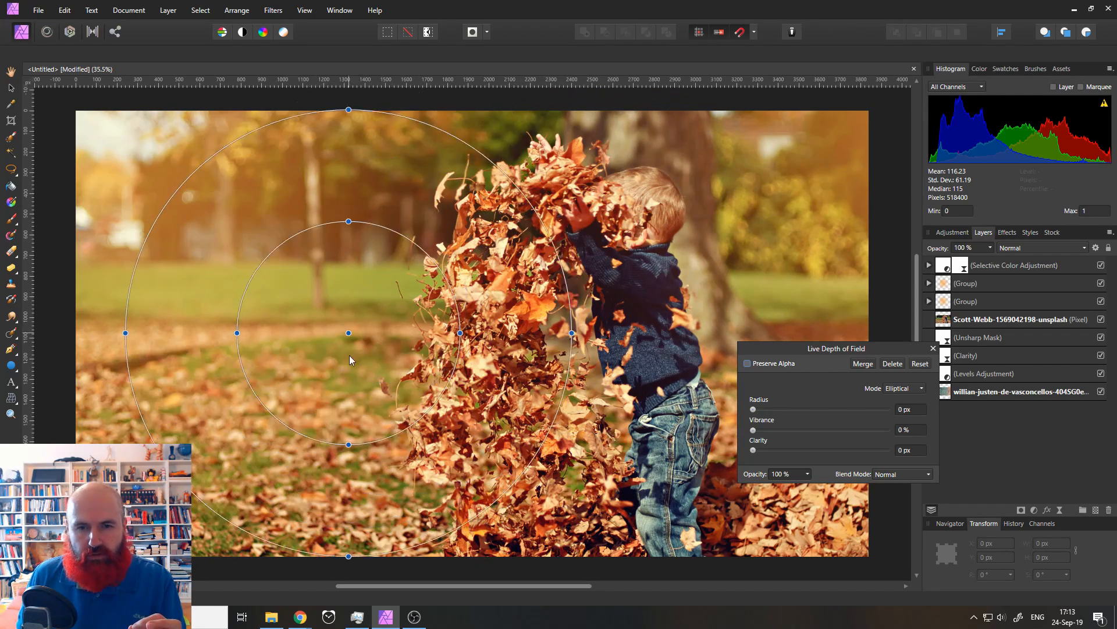
# Move the focus ellipse onto the boy and stretch it into a tall oval
pyautogui.moveTo(349, 333); pyautogui.dragTo(569, 336)
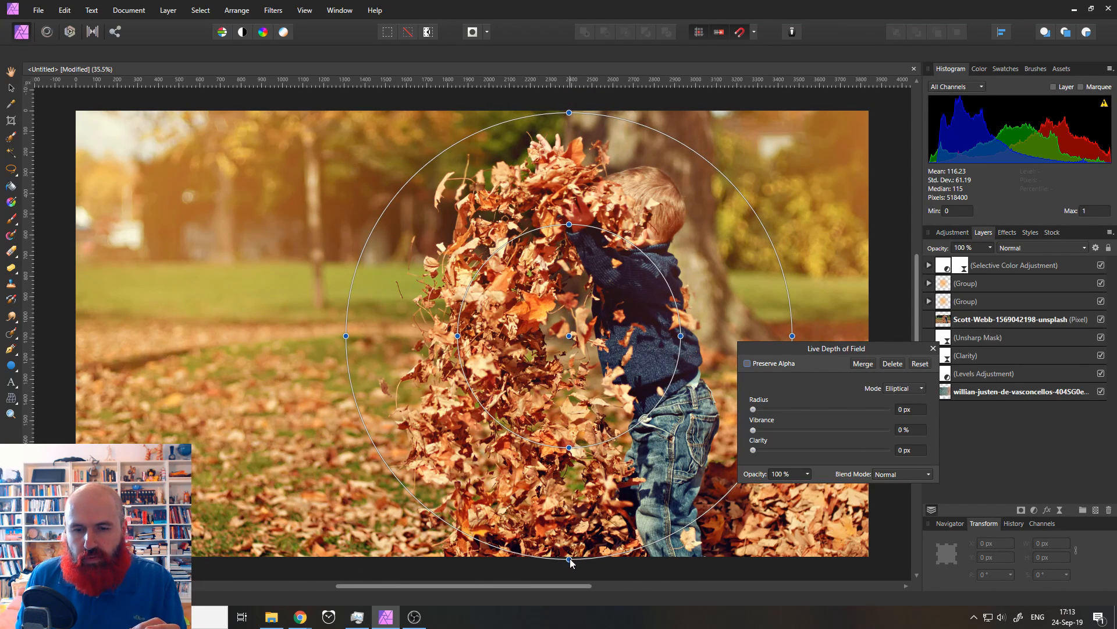
pyautogui.moveTo(568, 562); pyautogui.dragTo(566, 546)
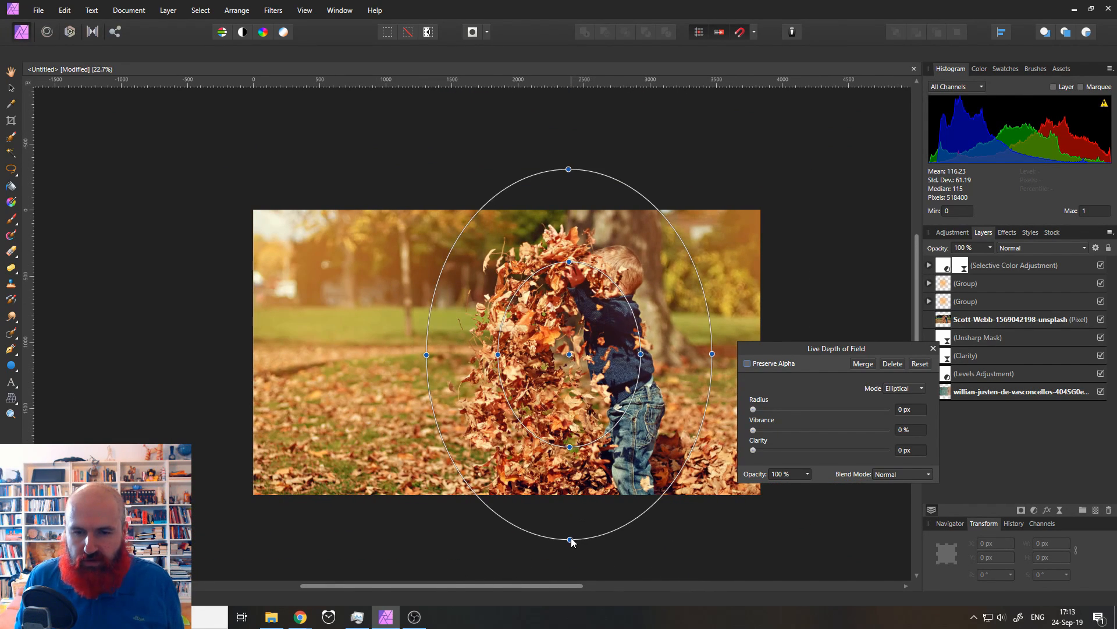
pyautogui.moveTo(570, 540); pyautogui.dragTo(569, 575)
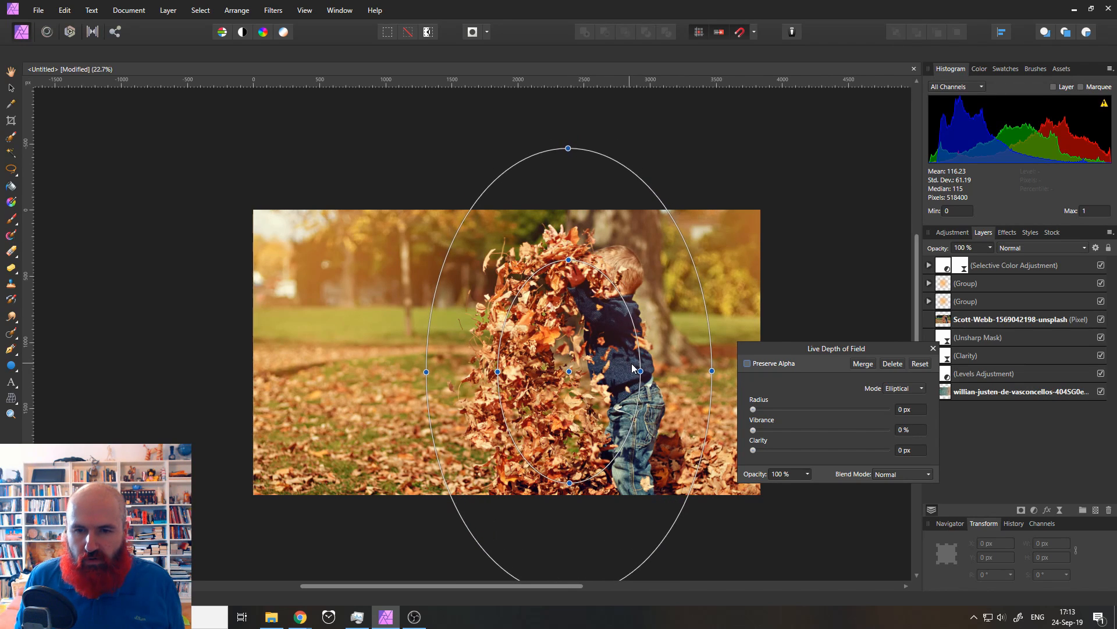
pyautogui.moveTo(638, 371); pyautogui.dragTo(647, 371)
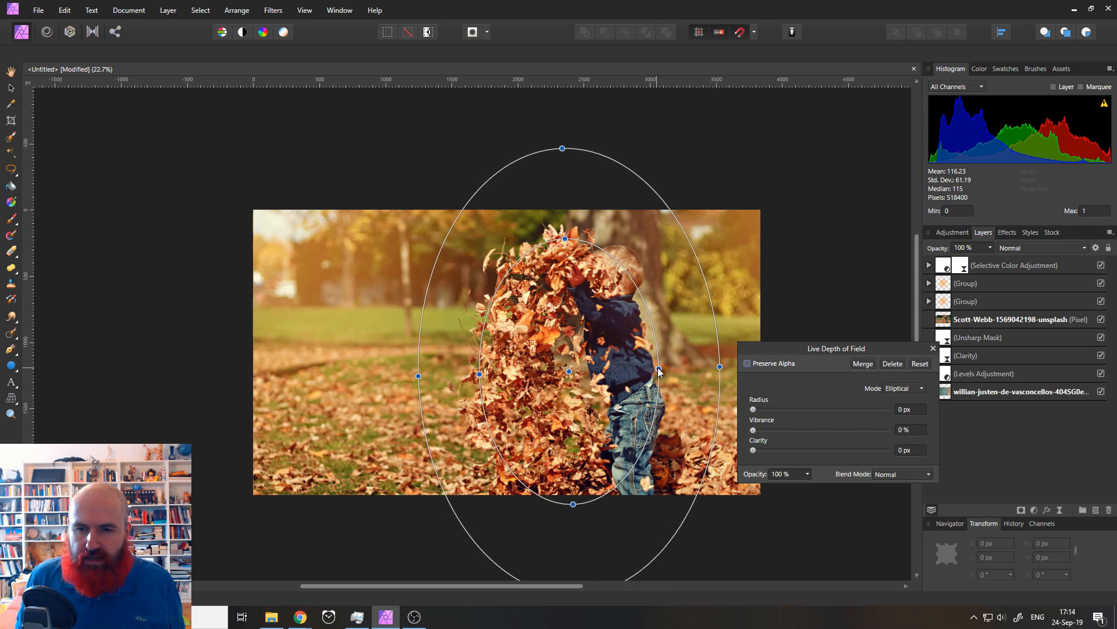
pyautogui.moveTo(660, 371); pyautogui.dragTo(670, 365)
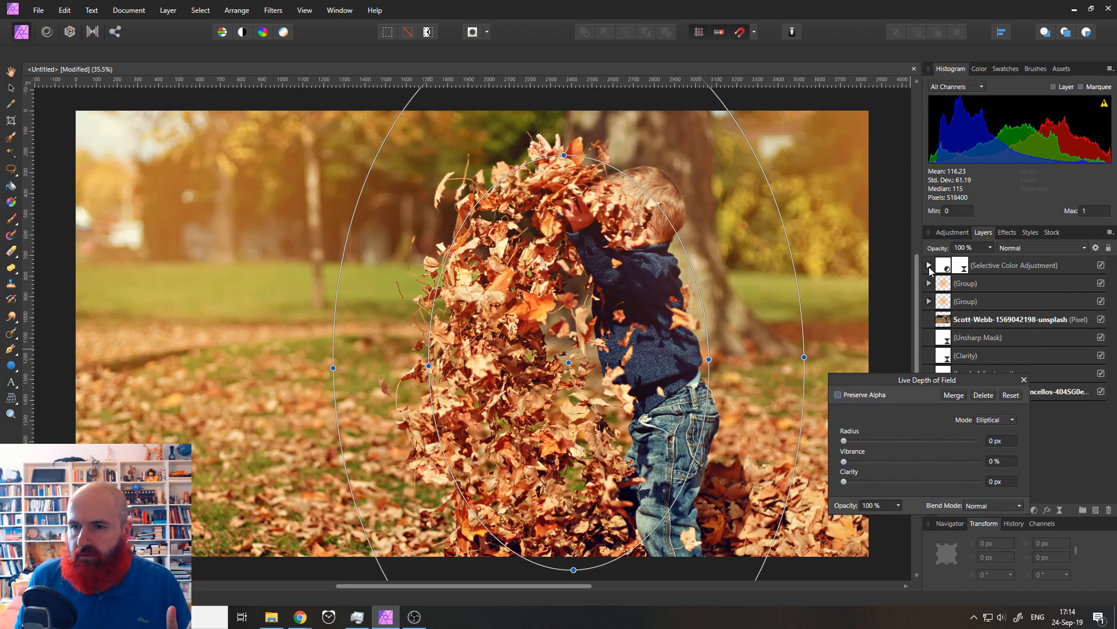
# Set the Depth of Field radius to 16 px with Preserve Alpha, then close it
pyautogui.click(929, 264)
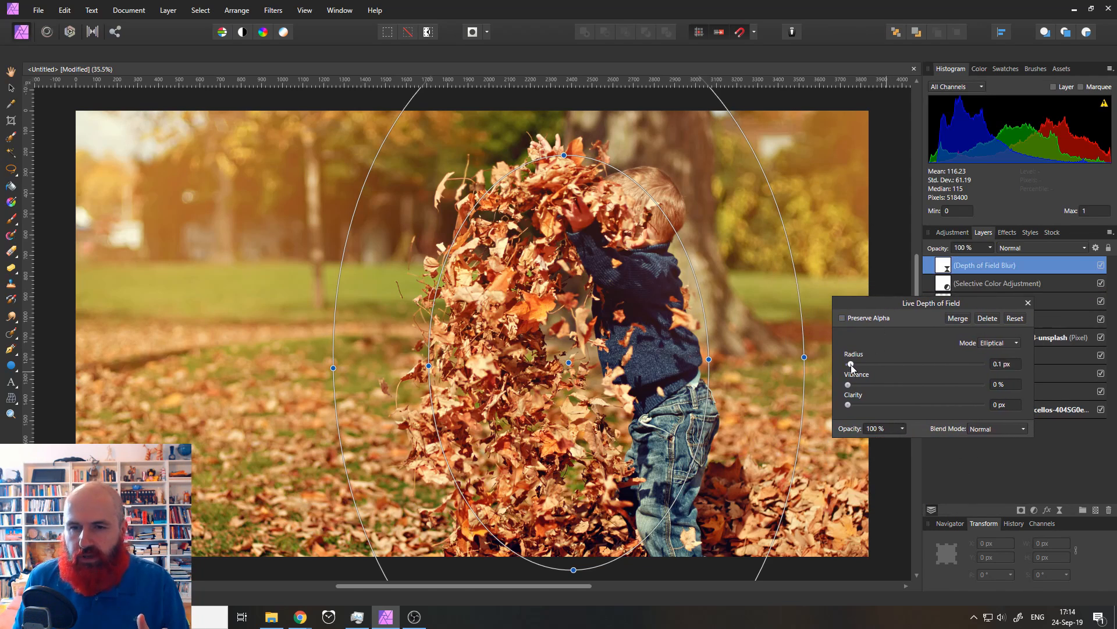
pyautogui.moveTo(848, 365); pyautogui.dragTo(905, 364)
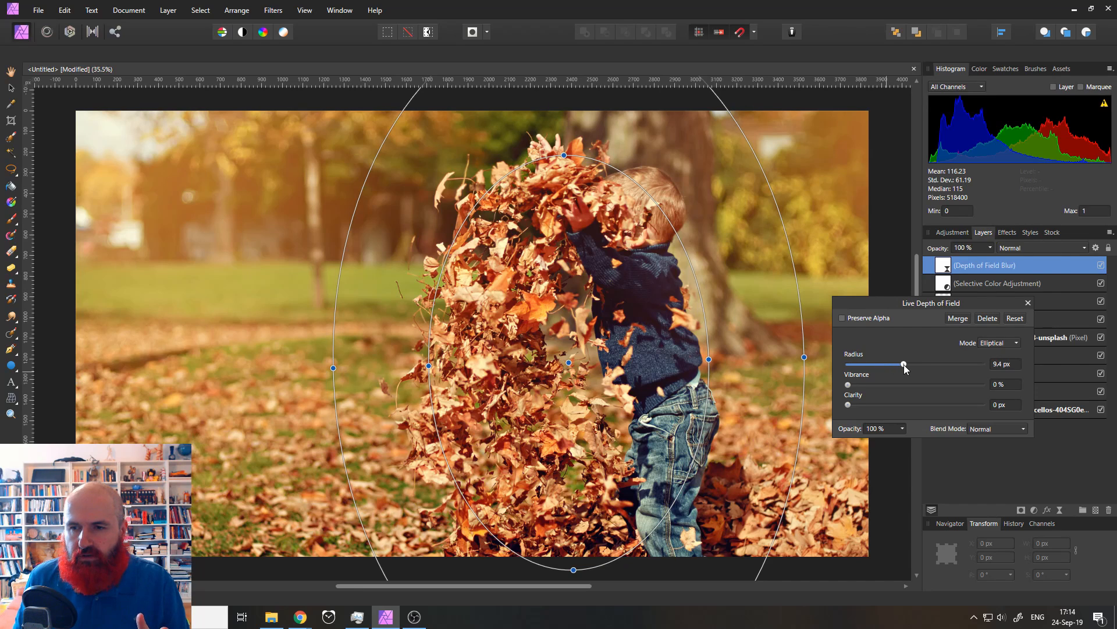
pyautogui.moveTo(904, 364); pyautogui.dragTo(925, 364)
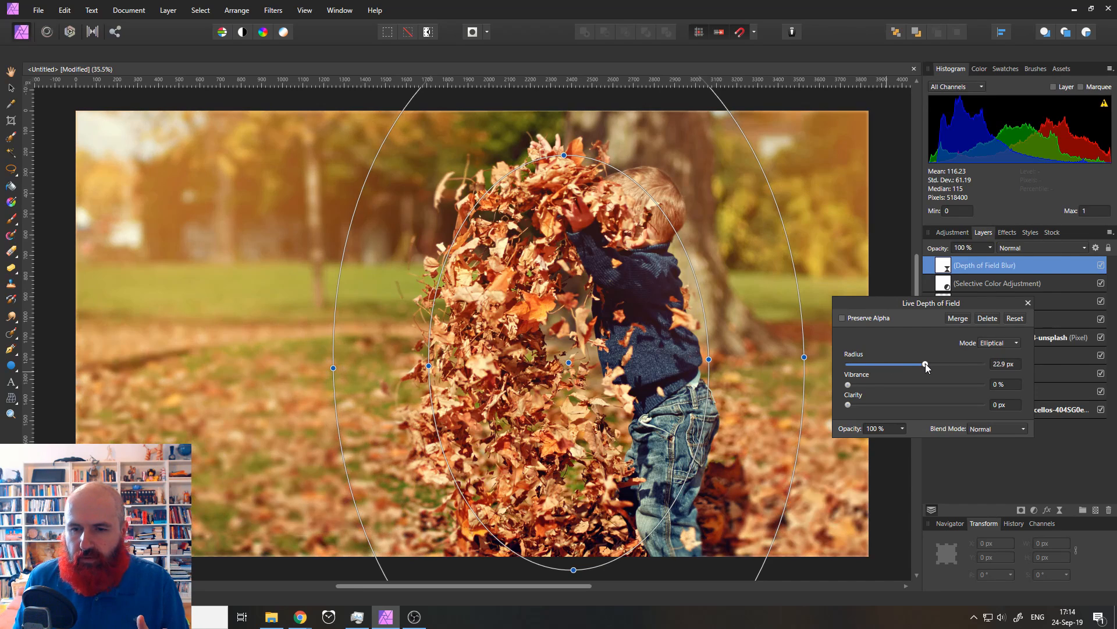
pyautogui.moveTo(925, 365); pyautogui.dragTo(900, 365)
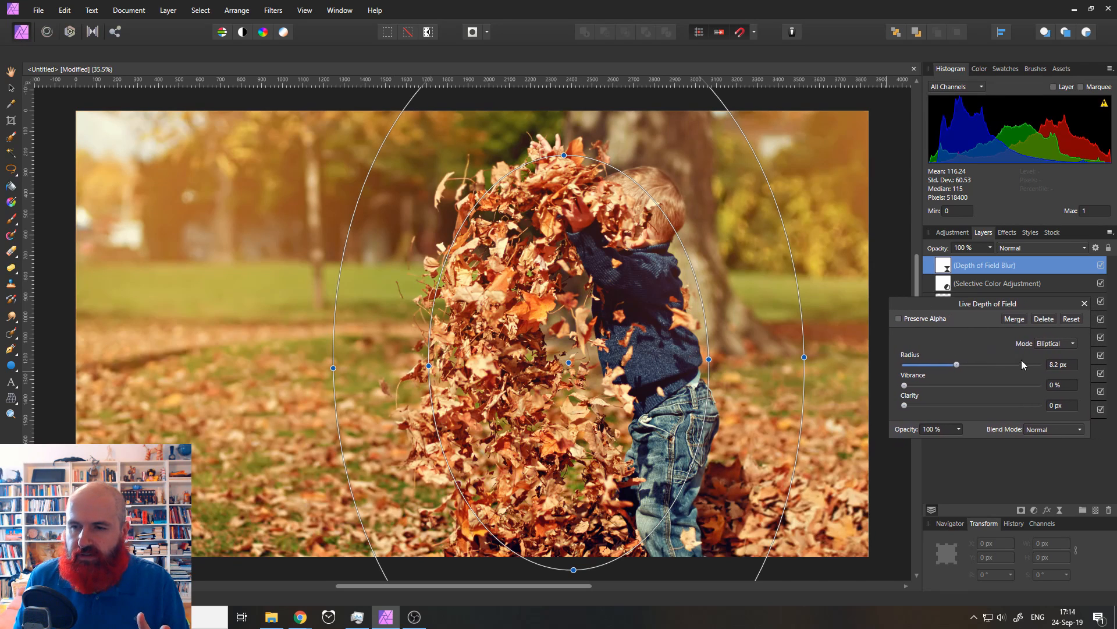
pyautogui.moveTo(959, 364); pyautogui.dragTo(1005, 364)
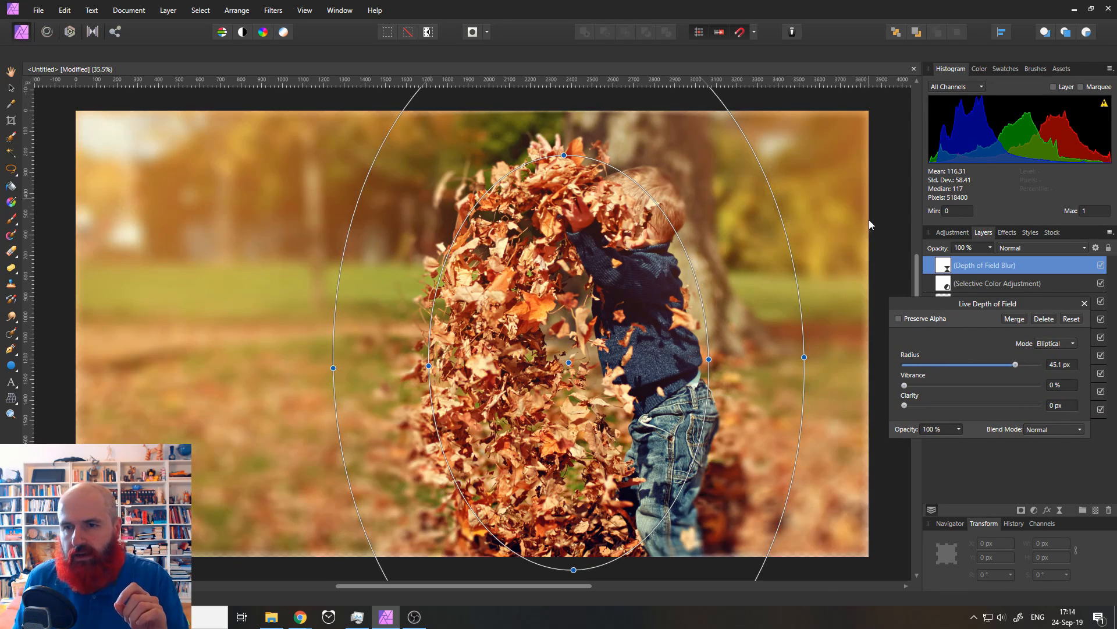
pyautogui.moveTo(837, 556)
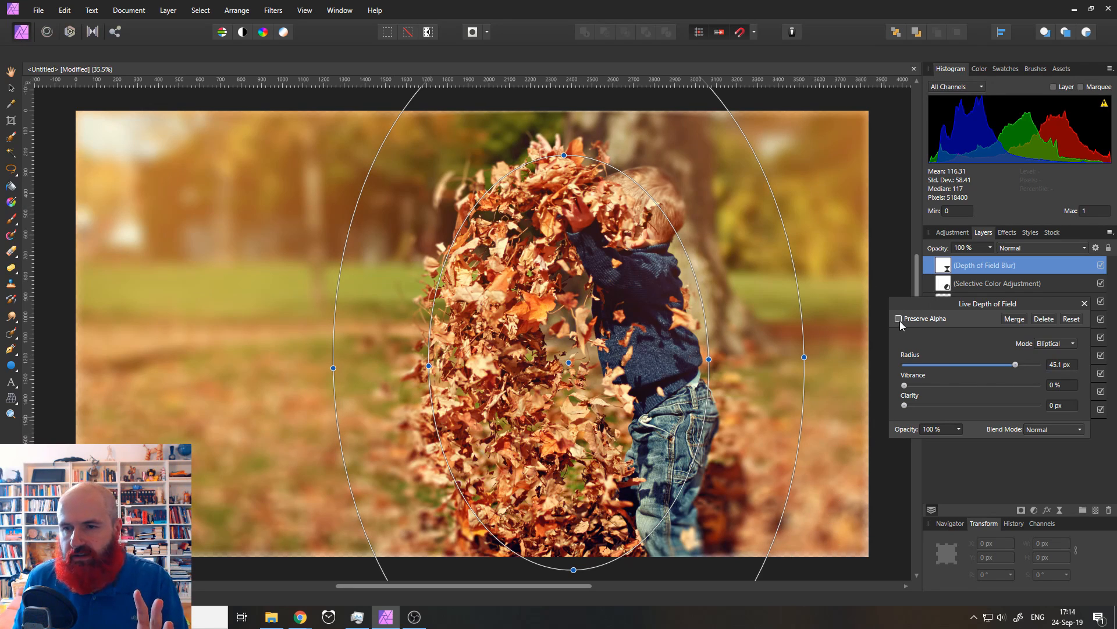
pyautogui.click(898, 318)
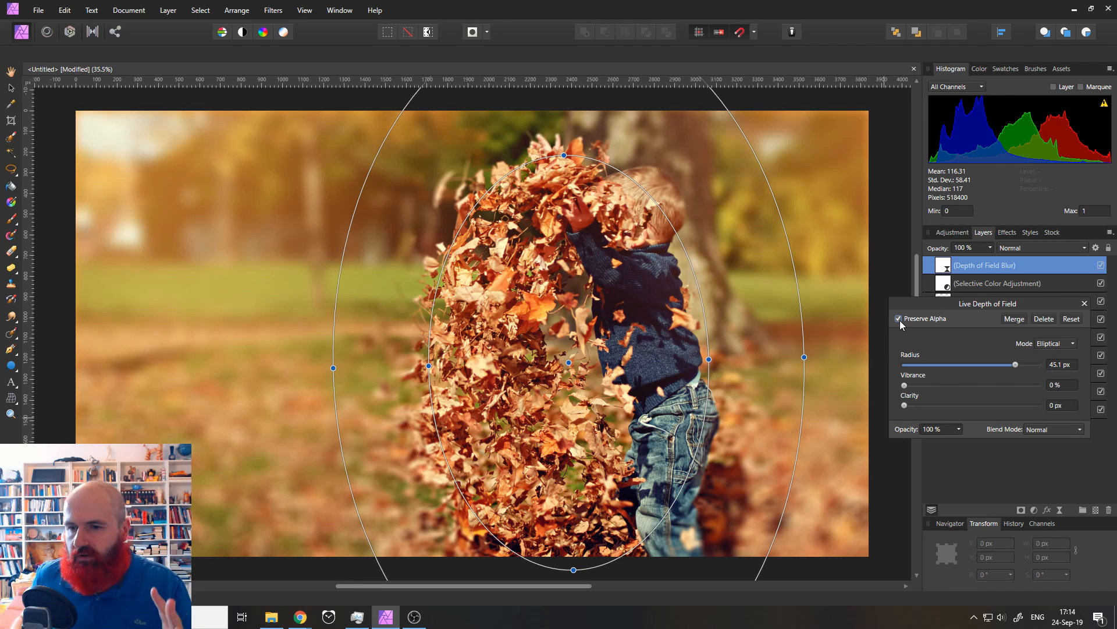
pyautogui.moveTo(996, 364); pyautogui.dragTo(944, 364)
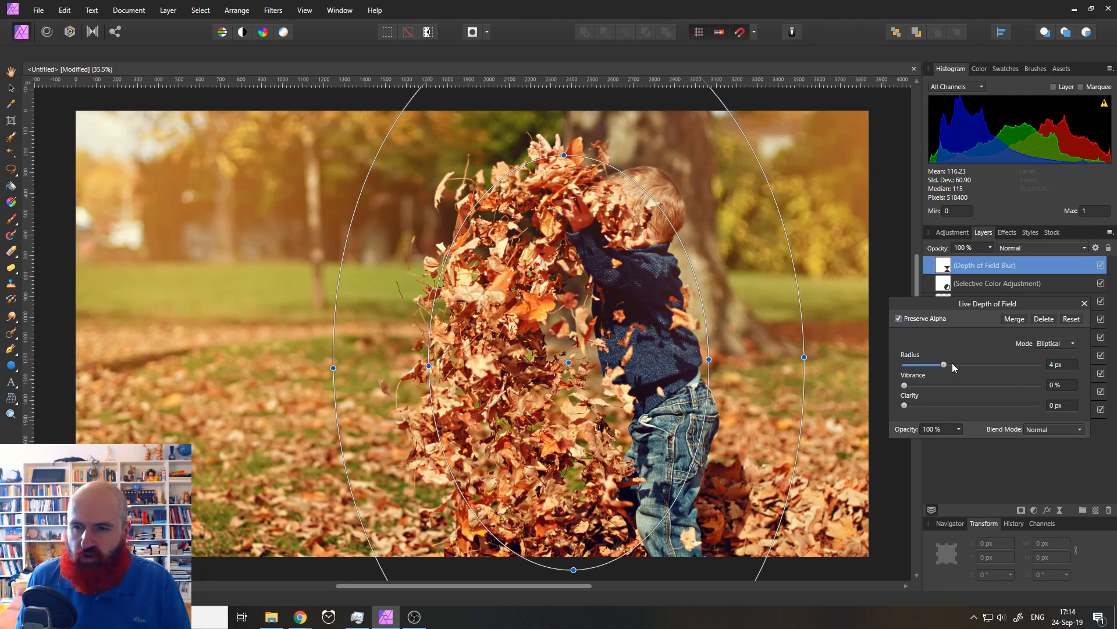
pyautogui.moveTo(923, 365); pyautogui.dragTo(952, 365)
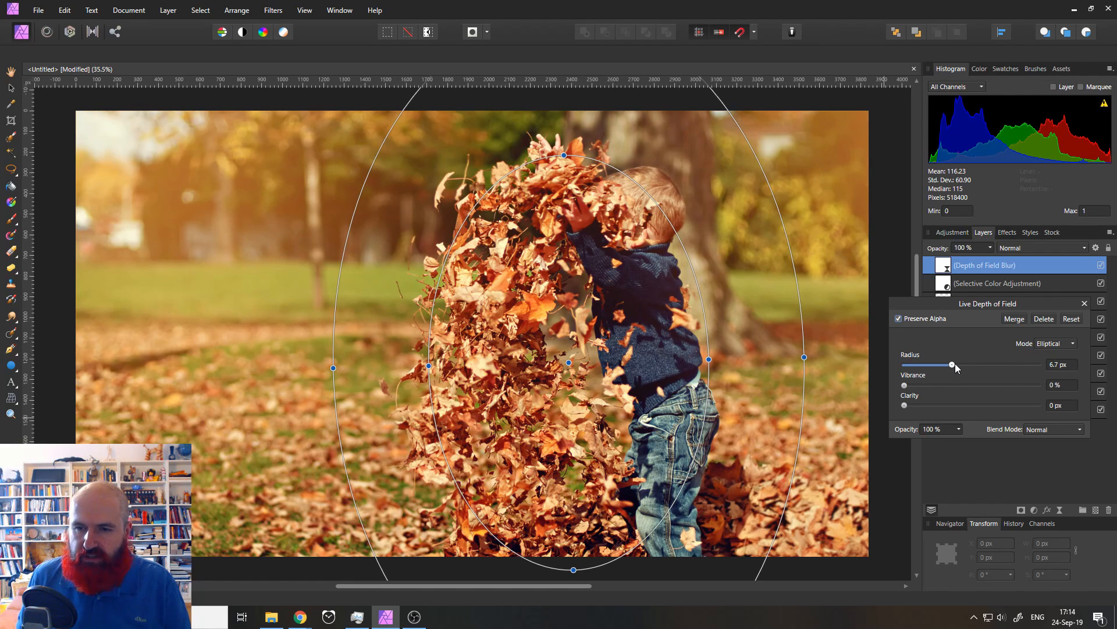
pyautogui.moveTo(951, 365); pyautogui.dragTo(971, 365)
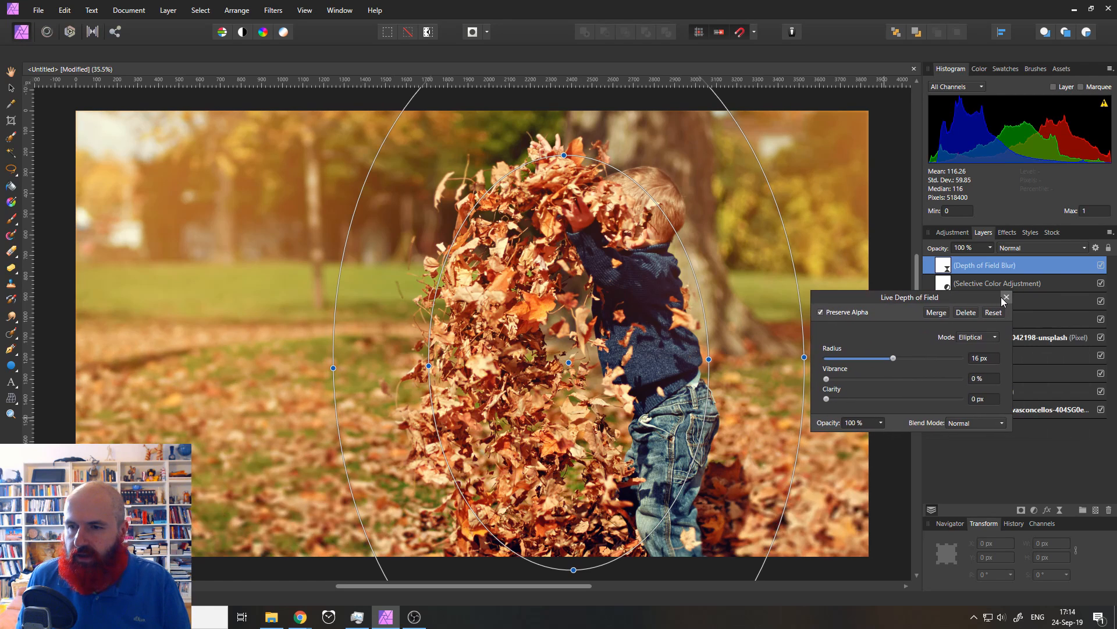
pyautogui.click(1006, 298)
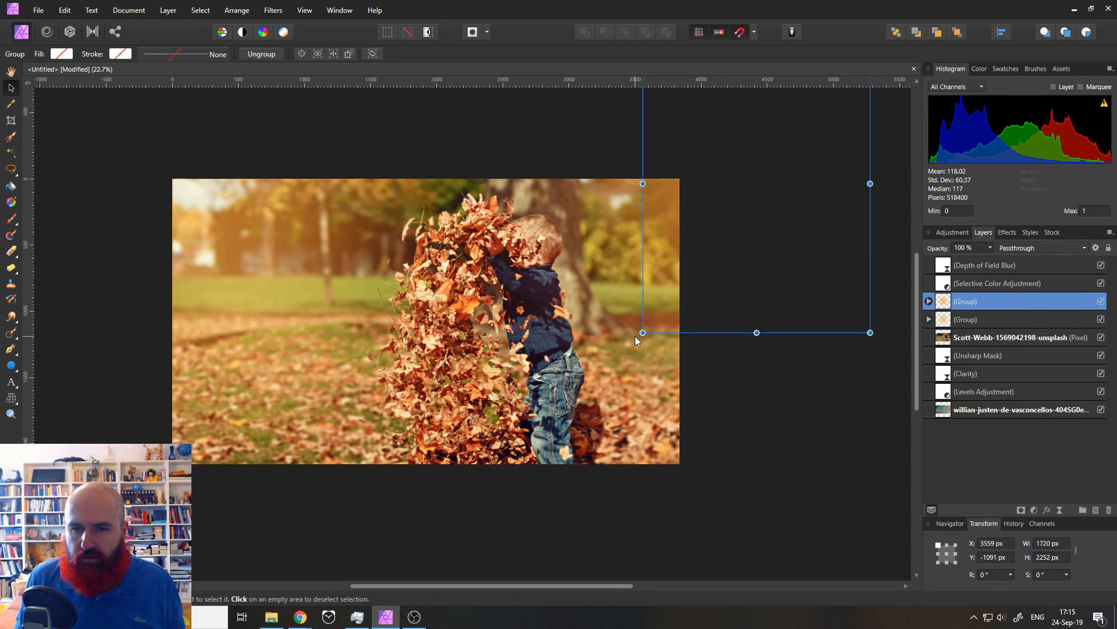
# Drag the light group over the photo's top-right corner
pyautogui.moveTo(642, 333); pyautogui.dragTo(778, 369)
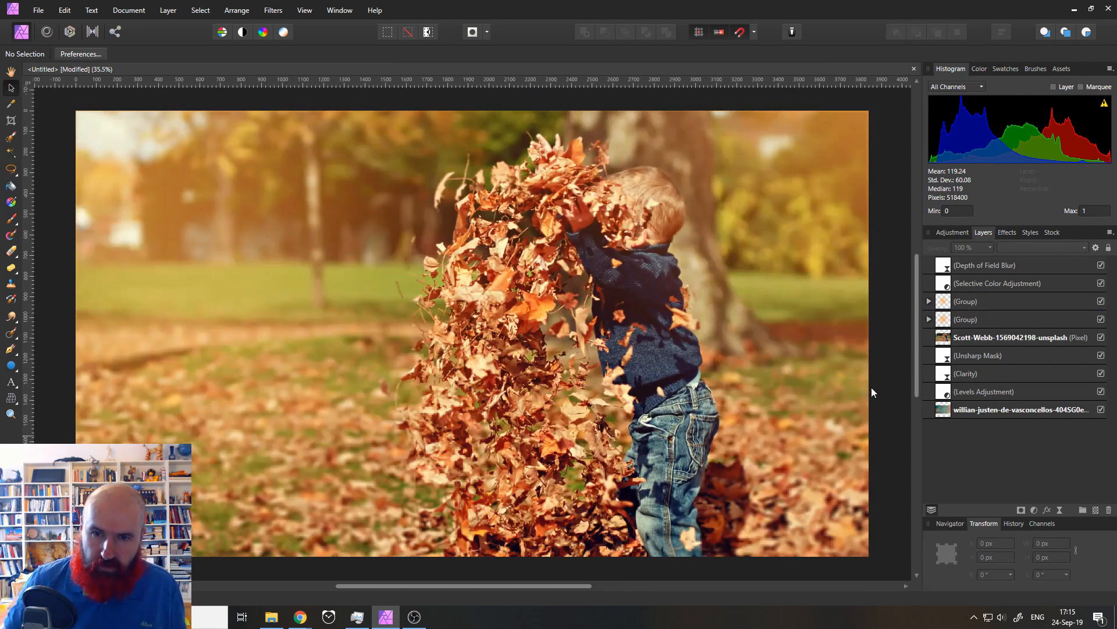
# Duplicate the unsplash boy-in-leaves pixel layer from its Layers panel context menu
pyautogui.rightClick(1013, 337)
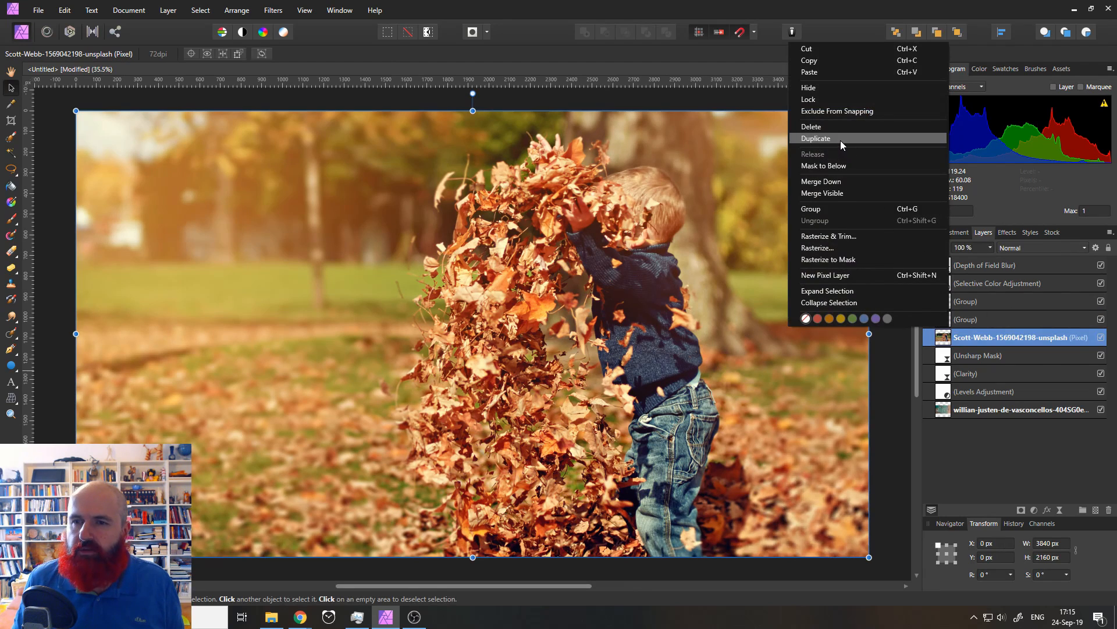
pyautogui.click(816, 138)
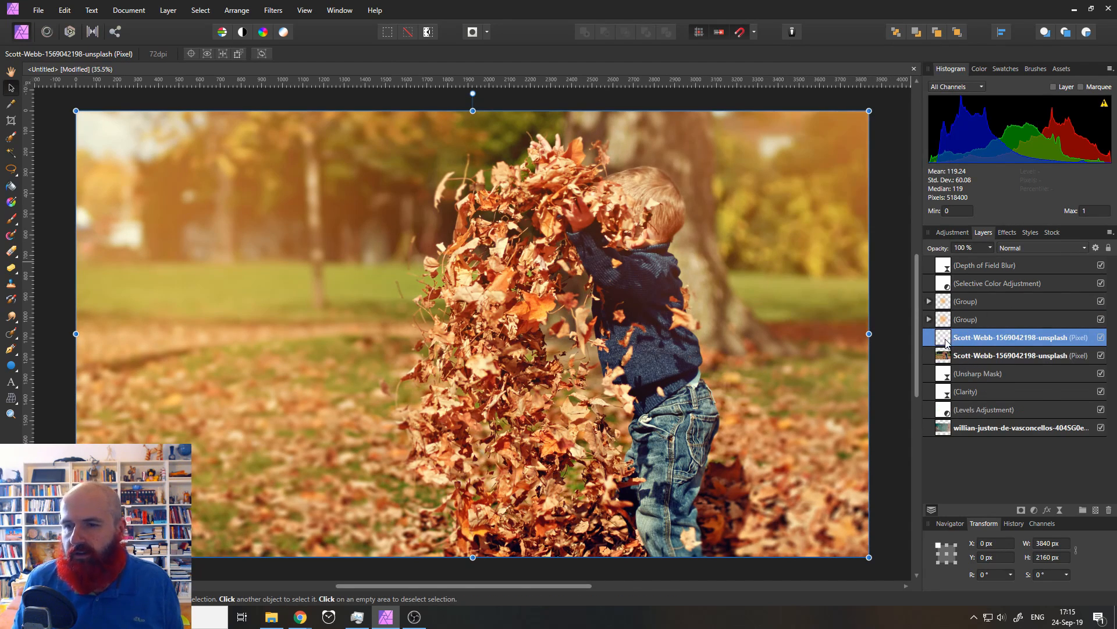